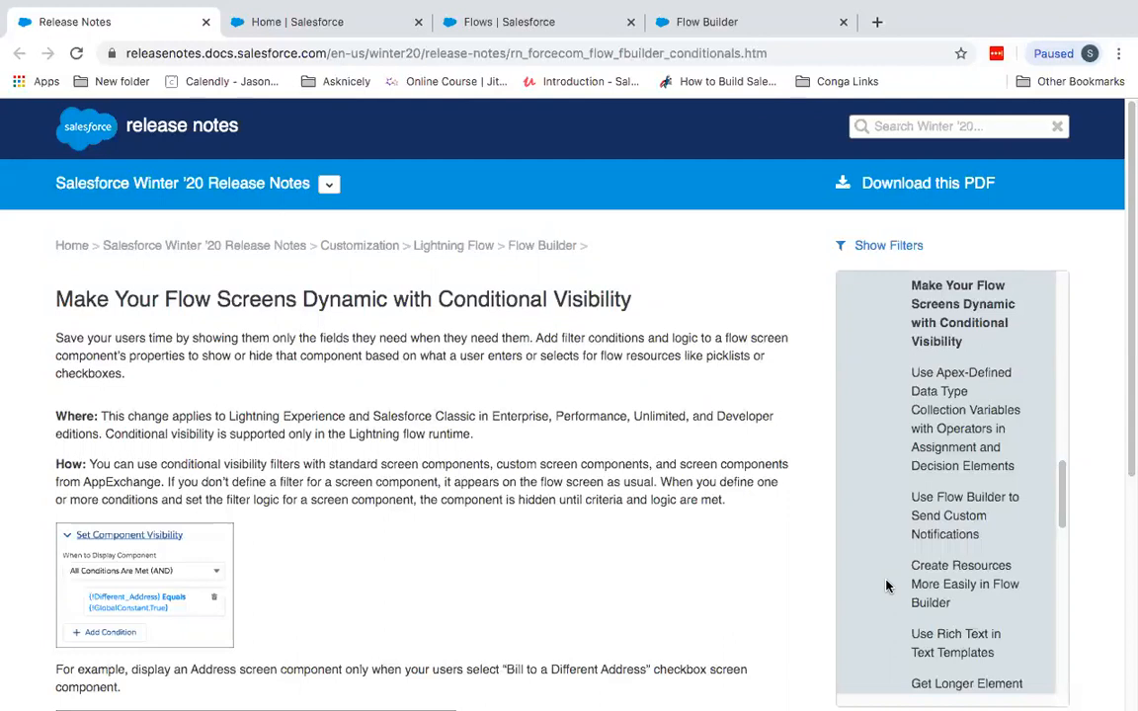
mouse_move(828, 495)
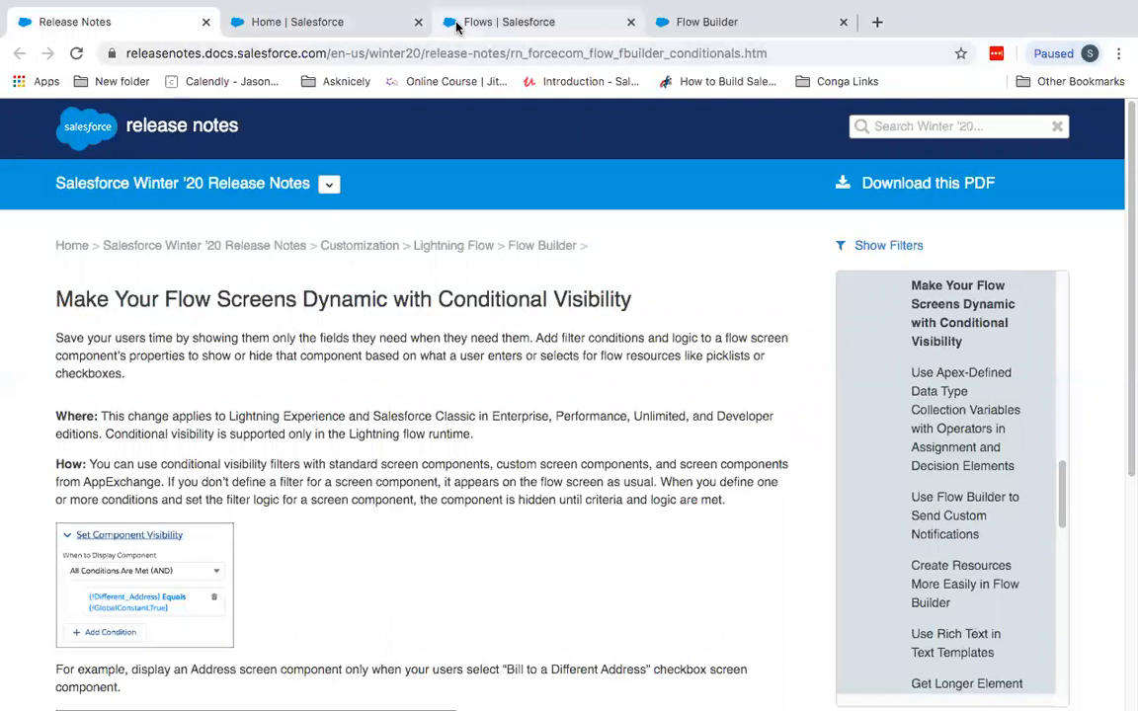
Show the Create a Contact On Case flow canvas with its New Contact screen and Create Contact step.
left_click(539, 22)
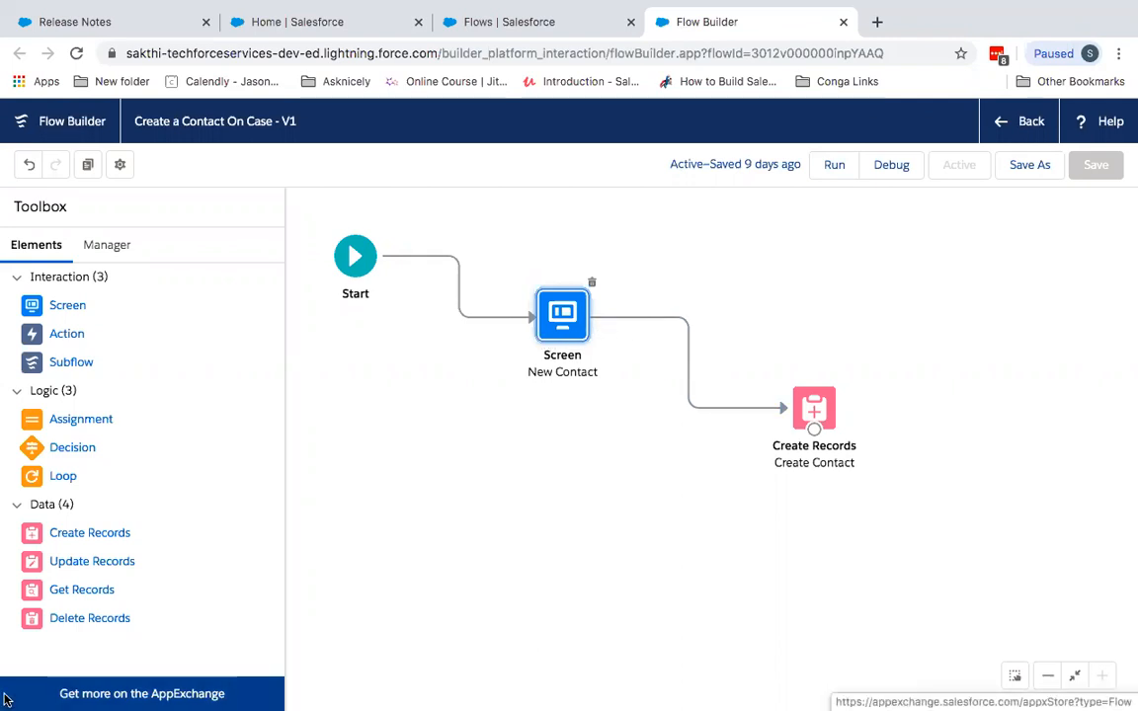
mouse_move(261, 493)
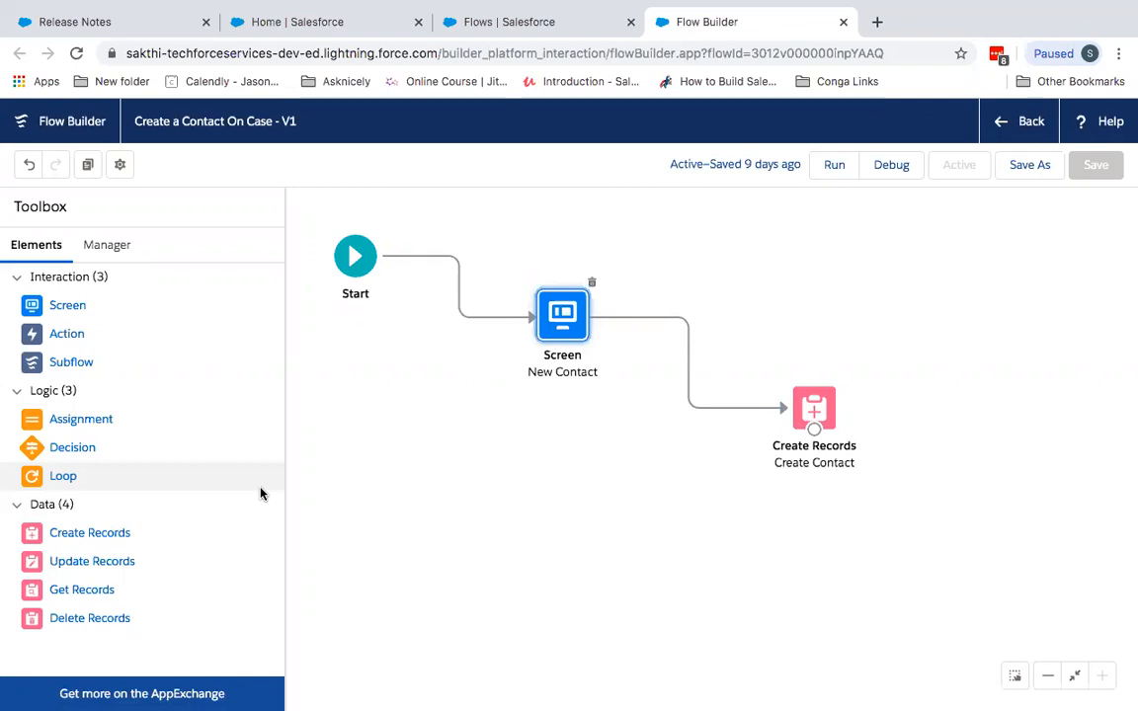
mouse_move(168, 693)
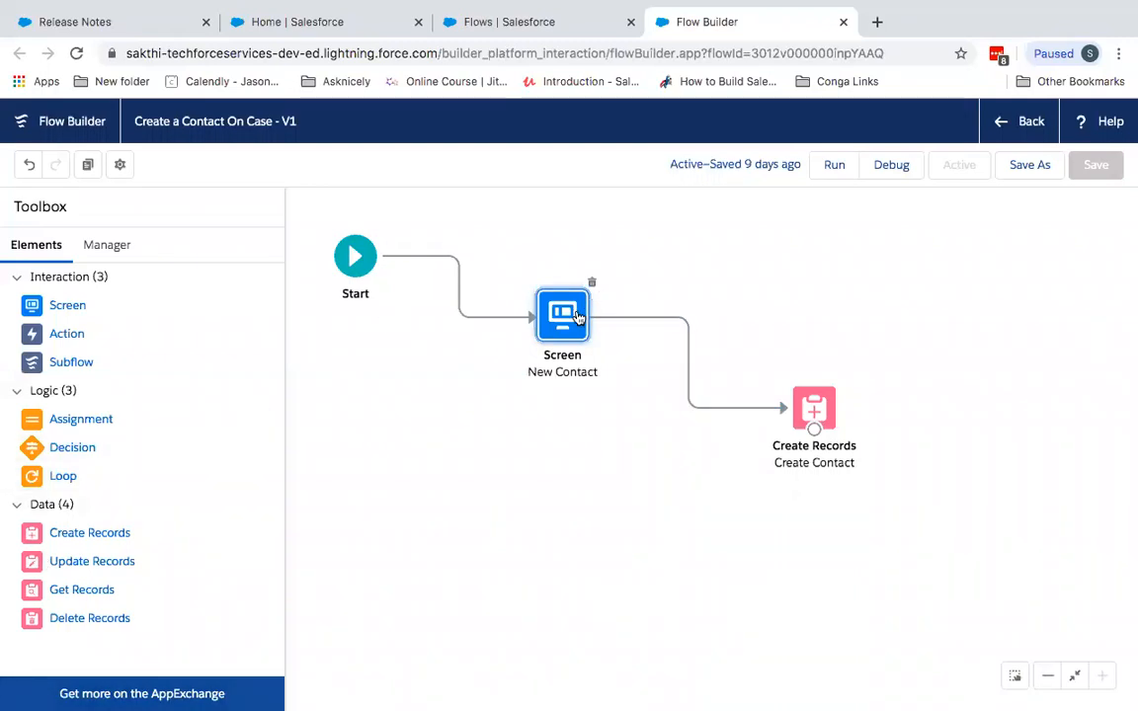
Add two Address components to the New Contact screen, named Billing_Address and Shipping_Address.
double_click(562, 314)
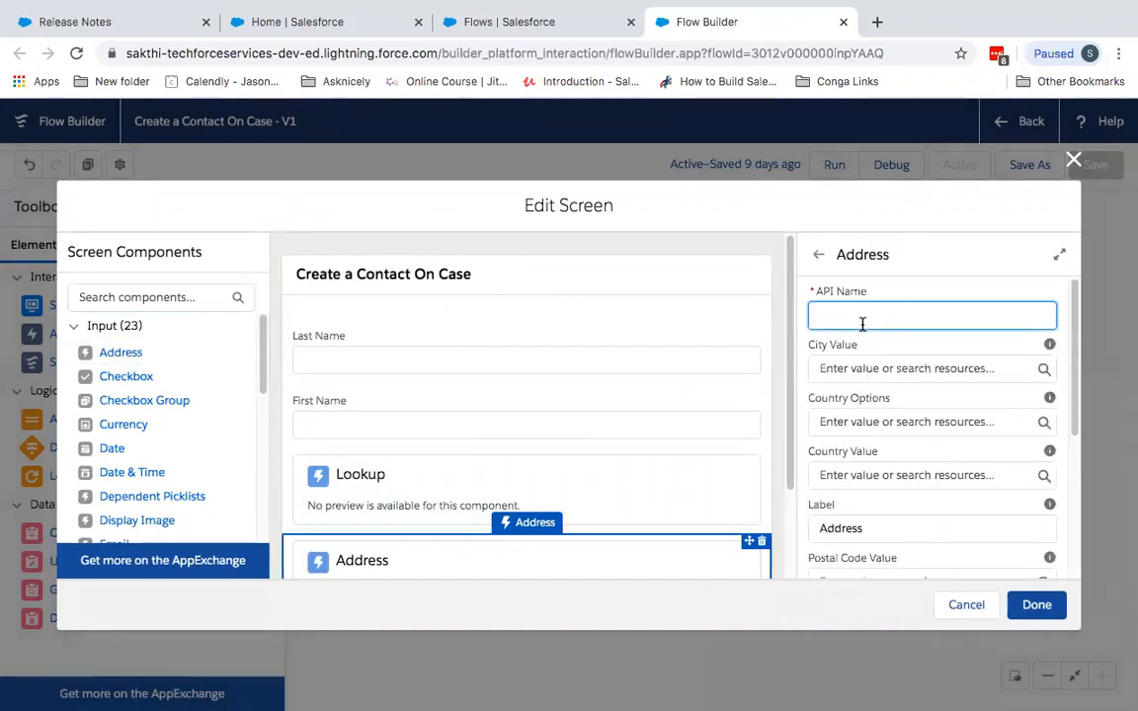
type("Billing_Address")
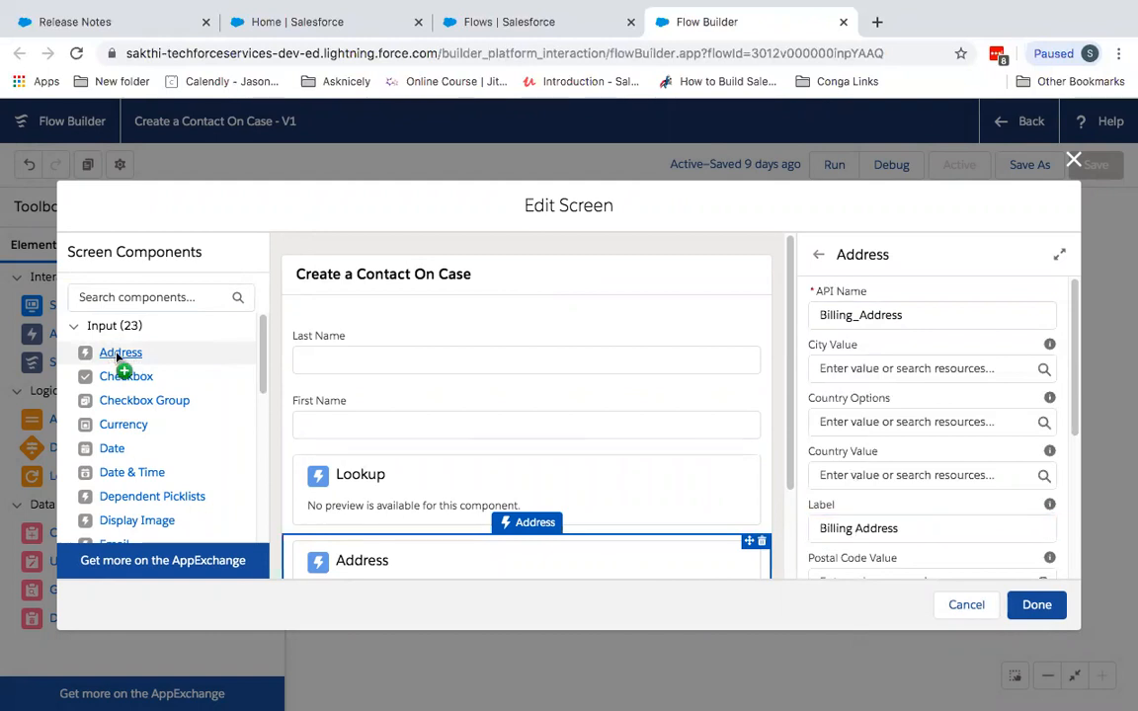
scroll("down", 3)
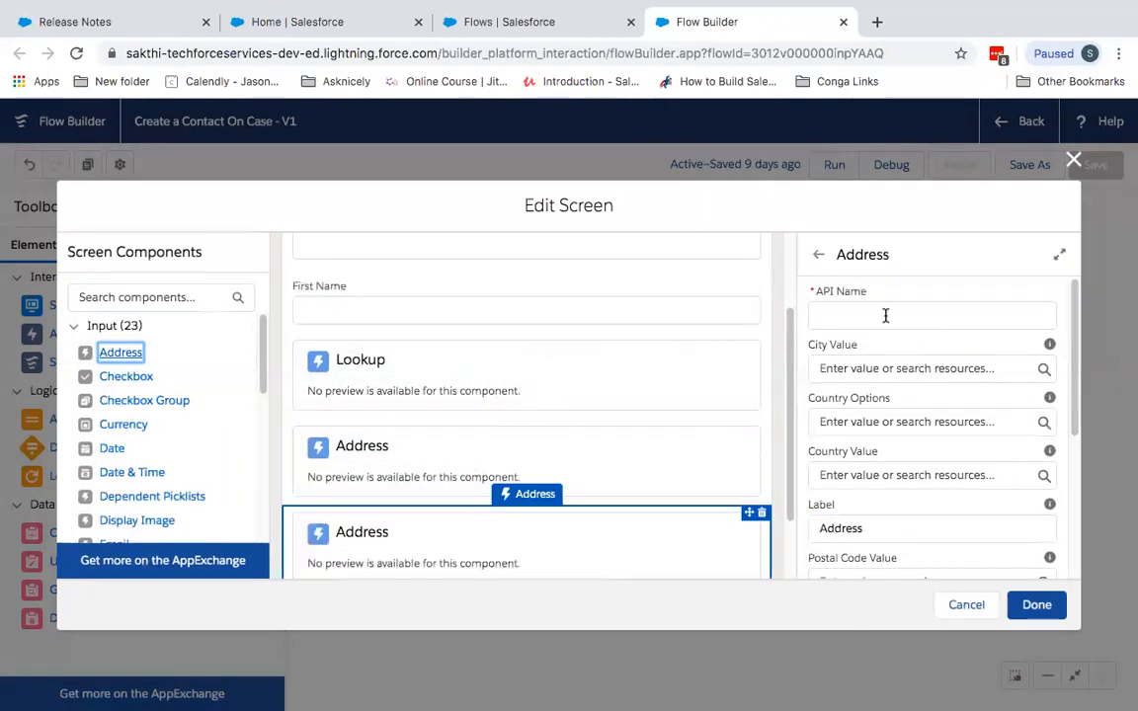
type("Shii")
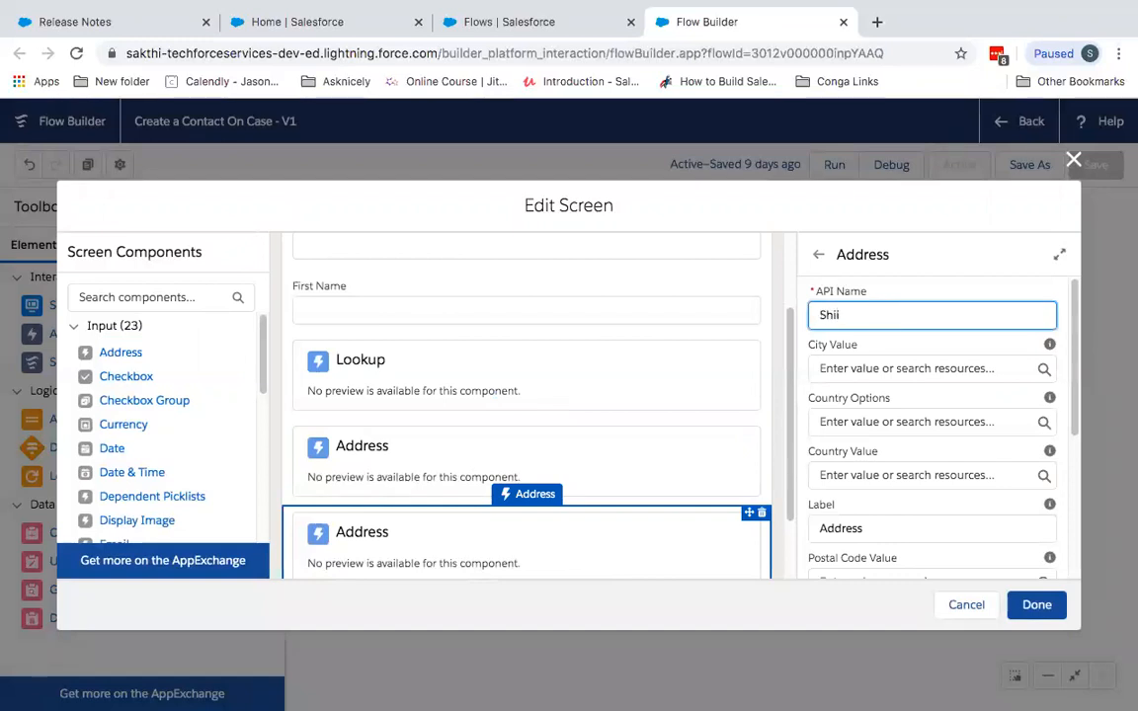
type("Shipping A")
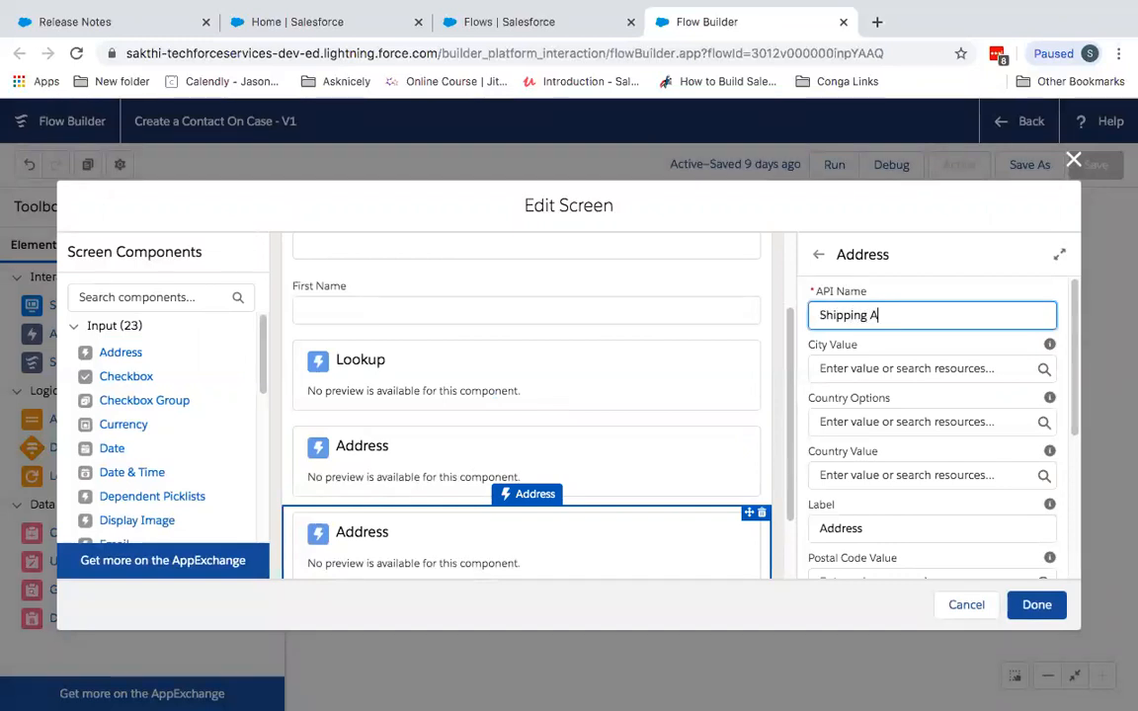
key("BackSpace")
type("_Addre")
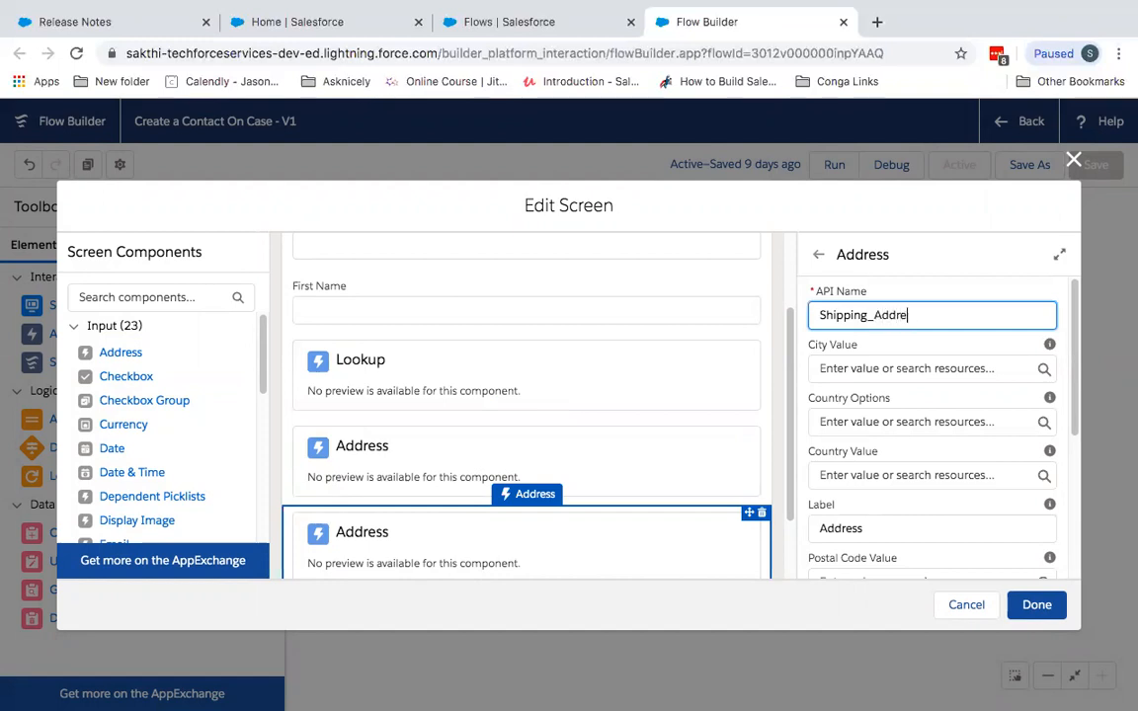
type("ss")
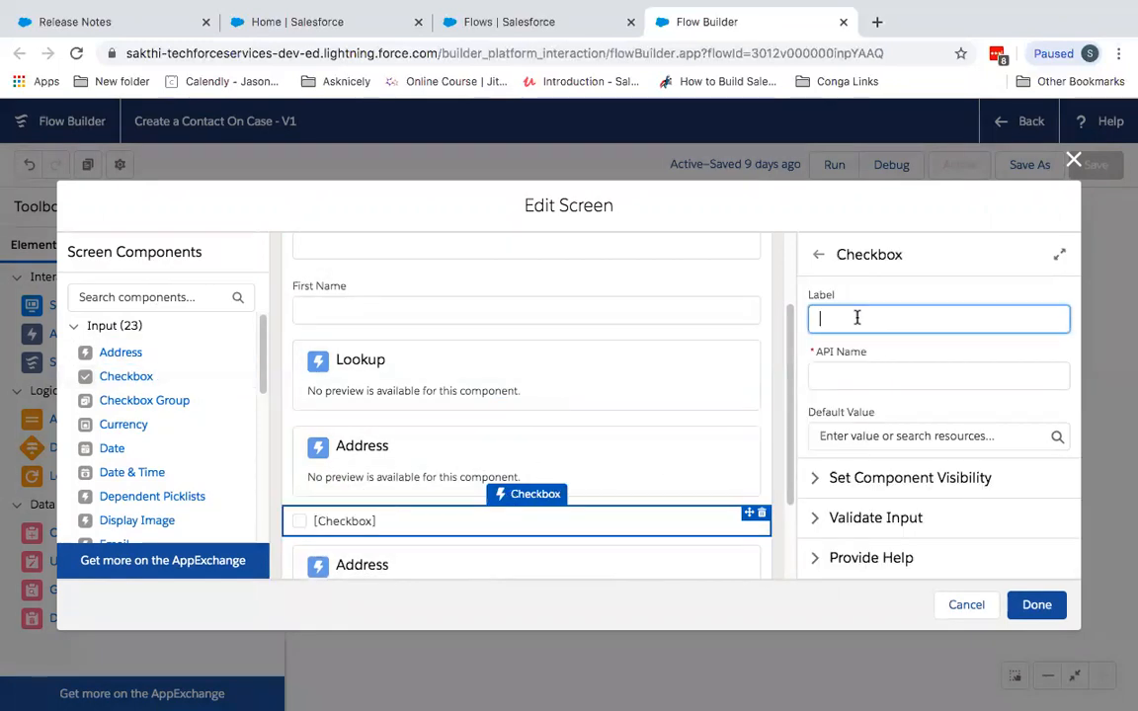
Label the new checkbox about using these fields when the billing address is different.
type("Use th")
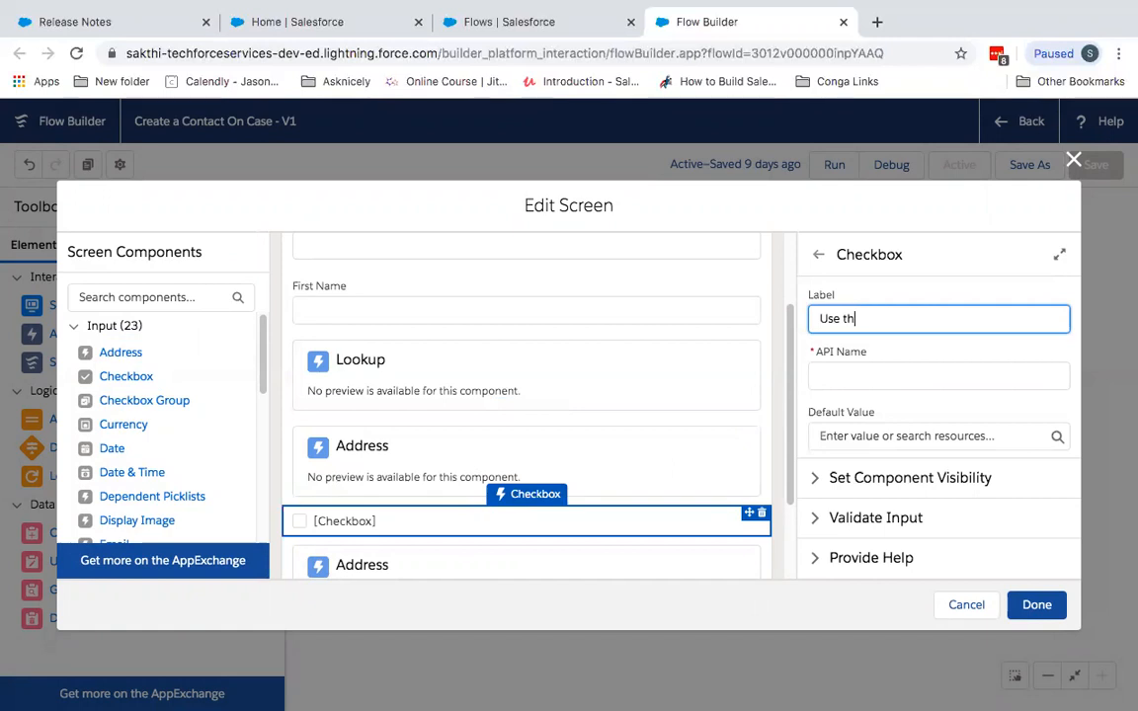
type("is fl")
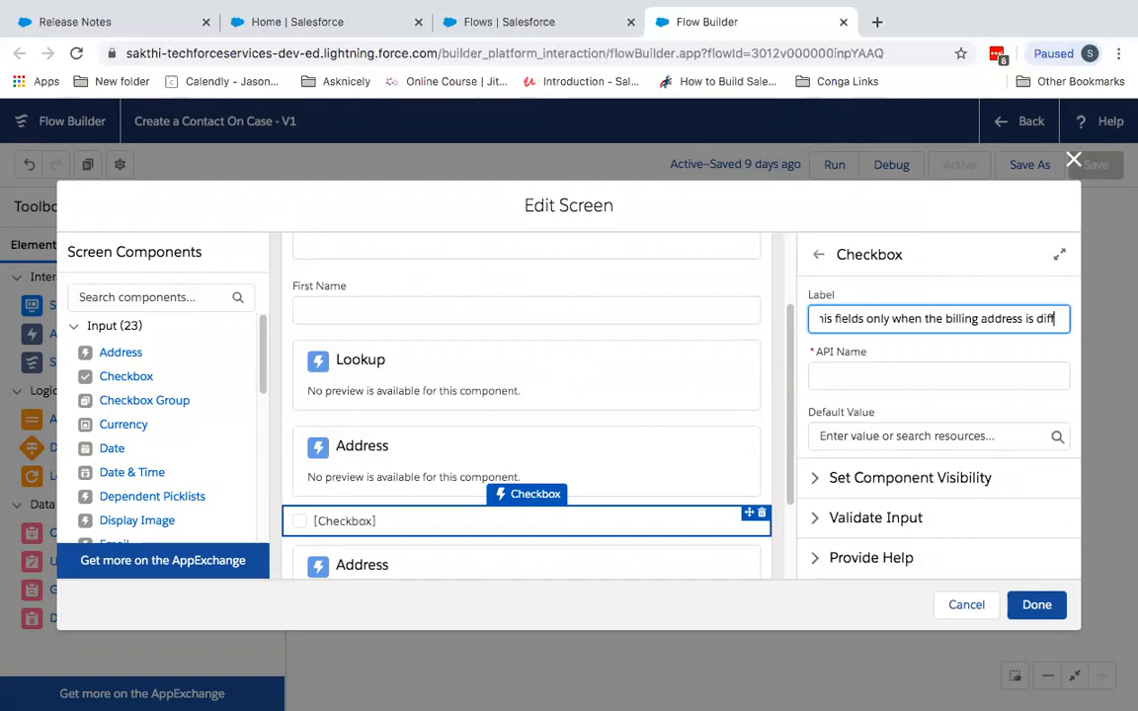
type("different")
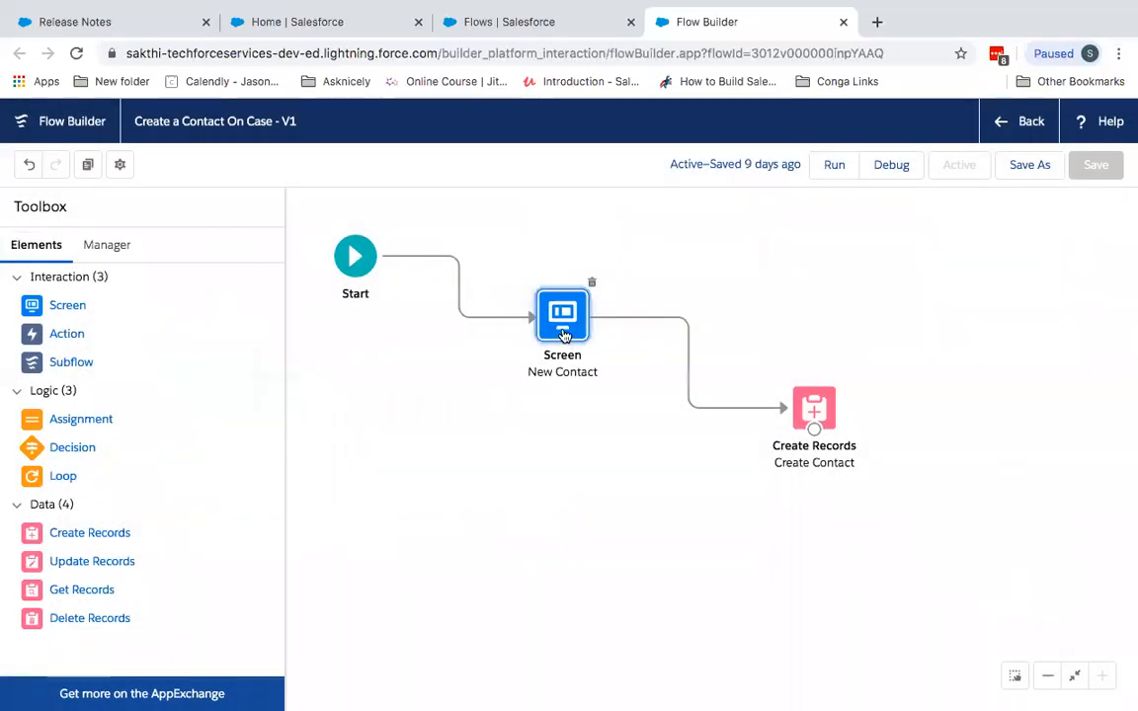
Show the Shipping Address component only when the billing-differs checkbox equals {!$GlobalConstant.True}.
double_click(562, 316)
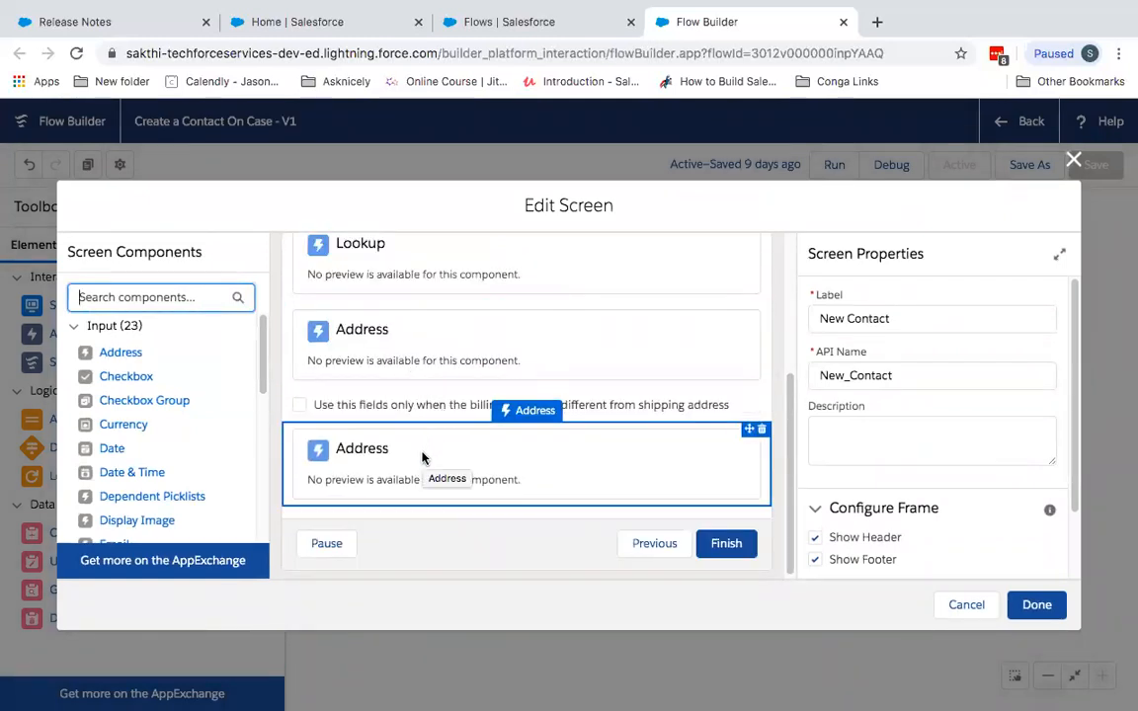
left_click(362, 449)
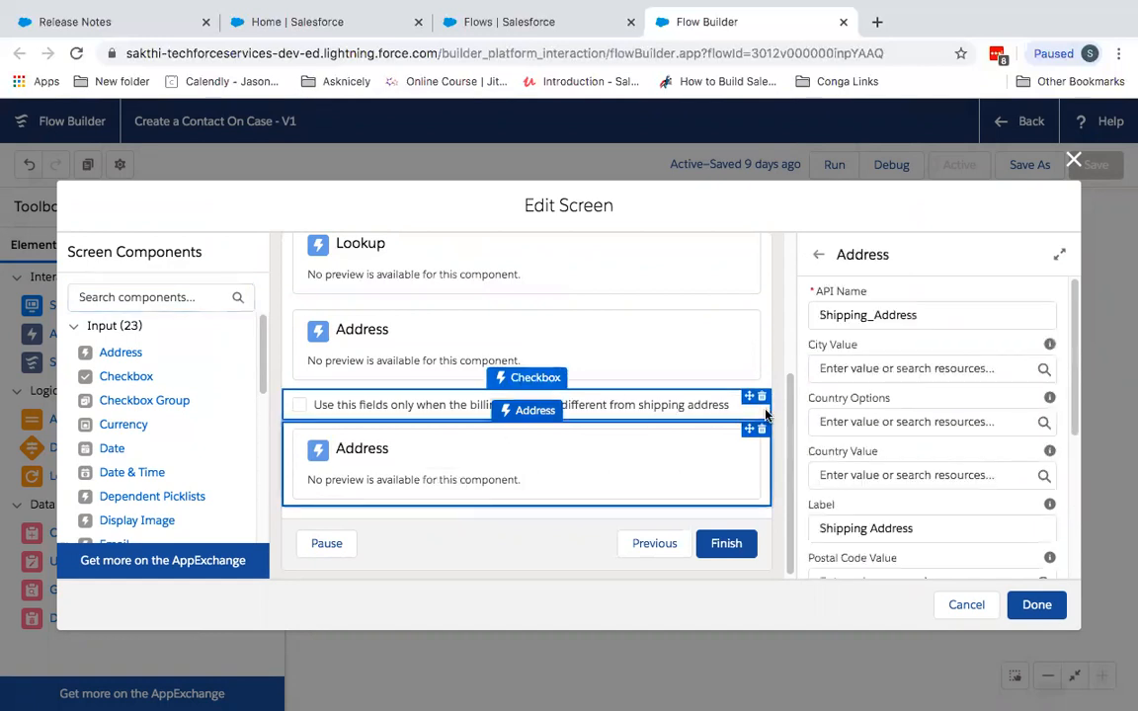
mouse_move(666, 488)
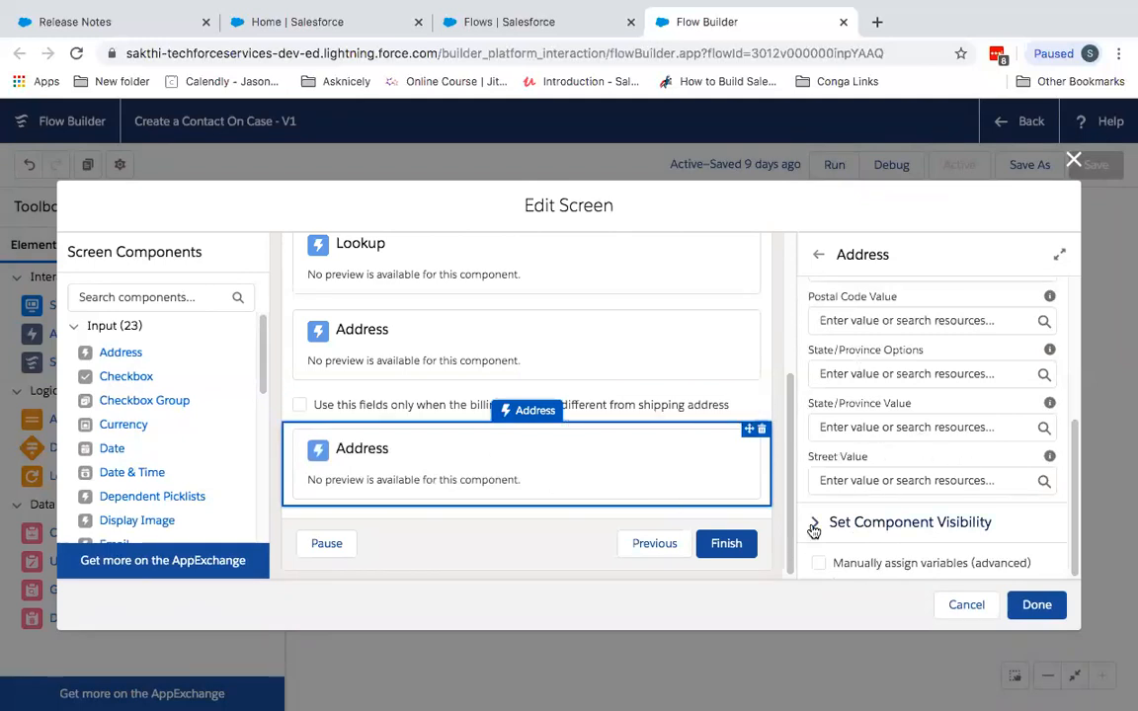
left_click(929, 506)
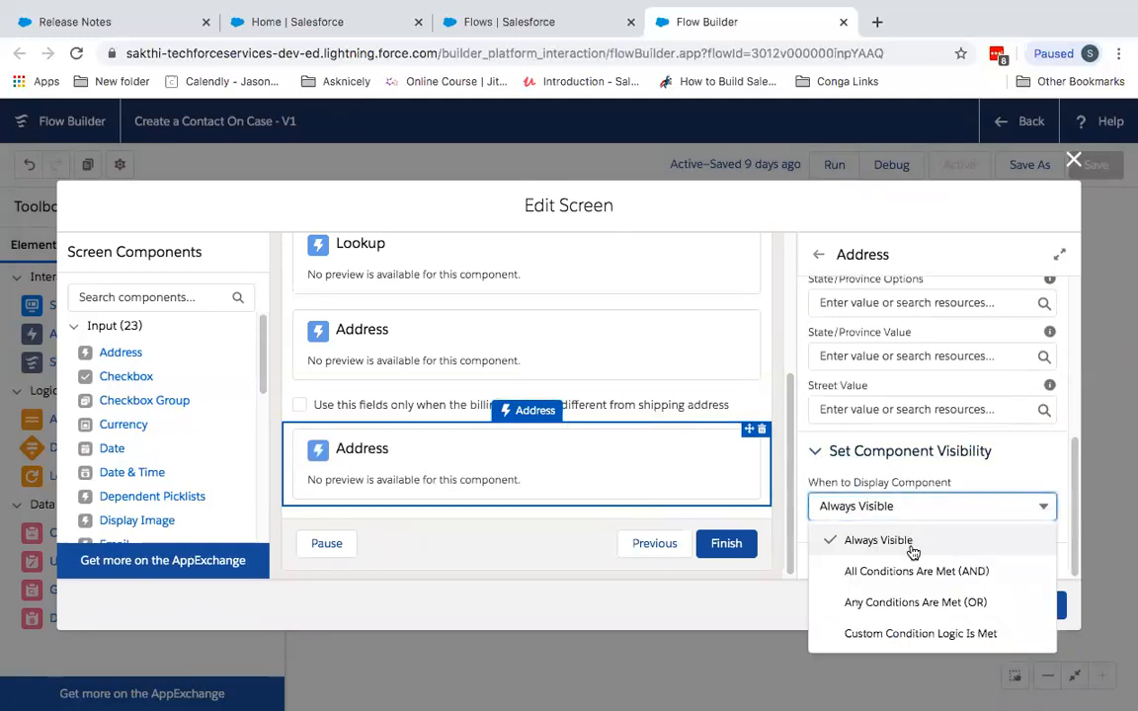
left_click(917, 571)
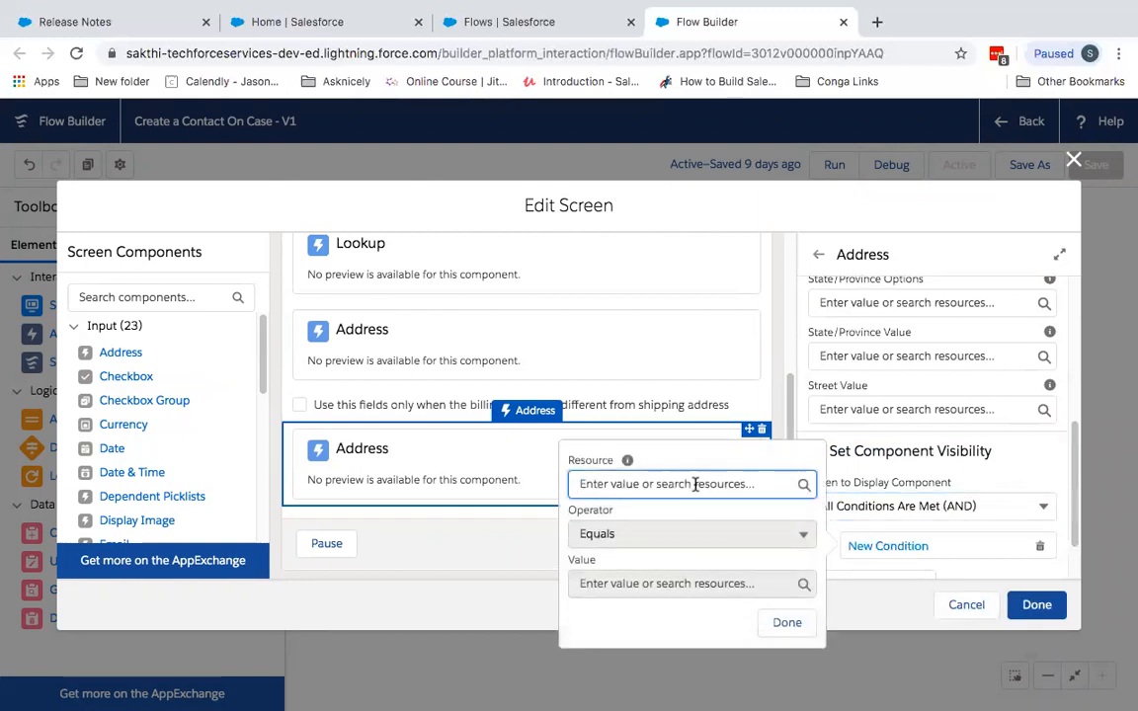
type("u")
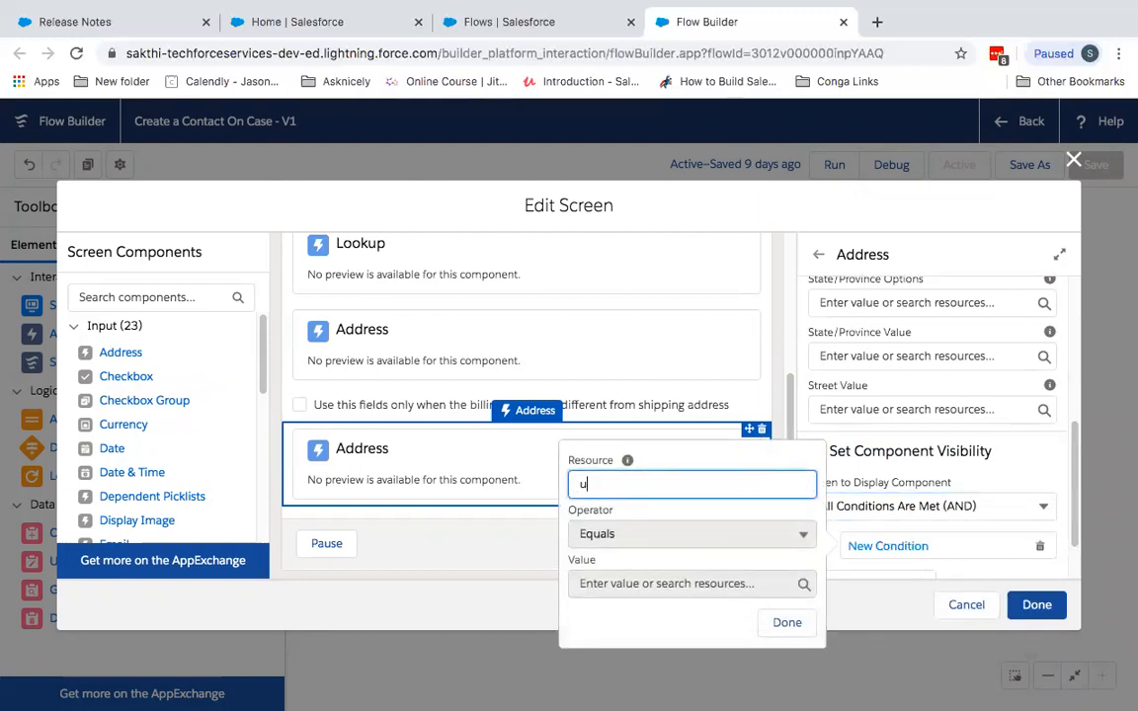
left_click(692, 484)
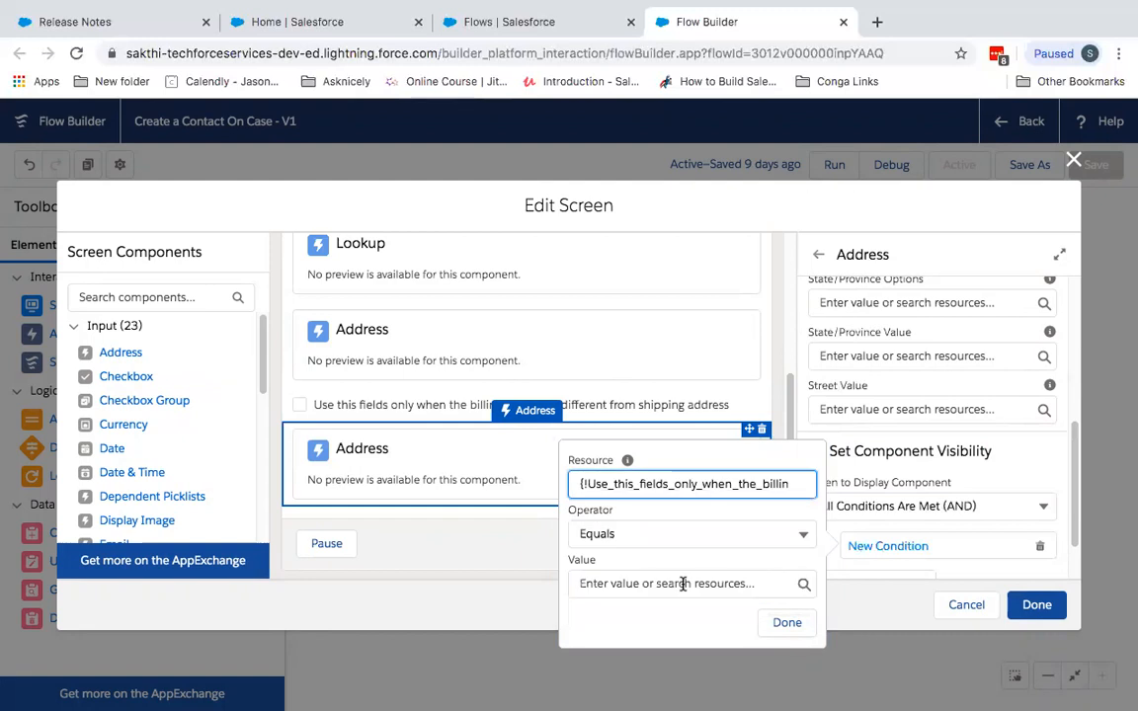
left_click(682, 583)
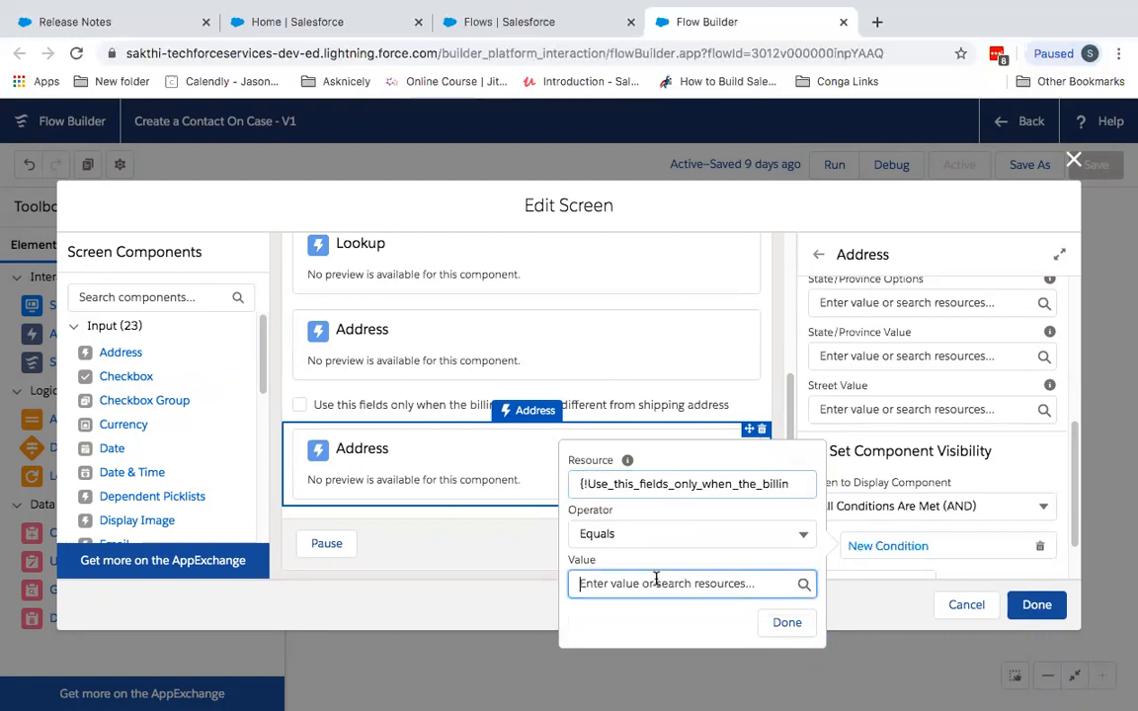
left_click(679, 583)
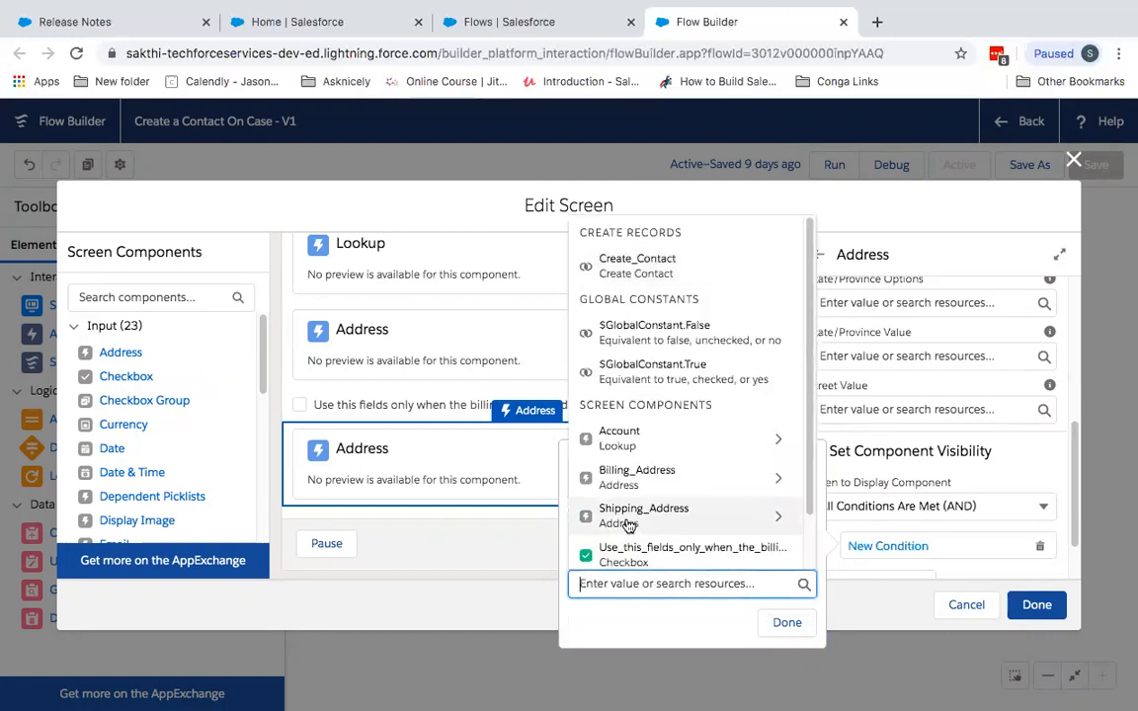
left_click(652, 364)
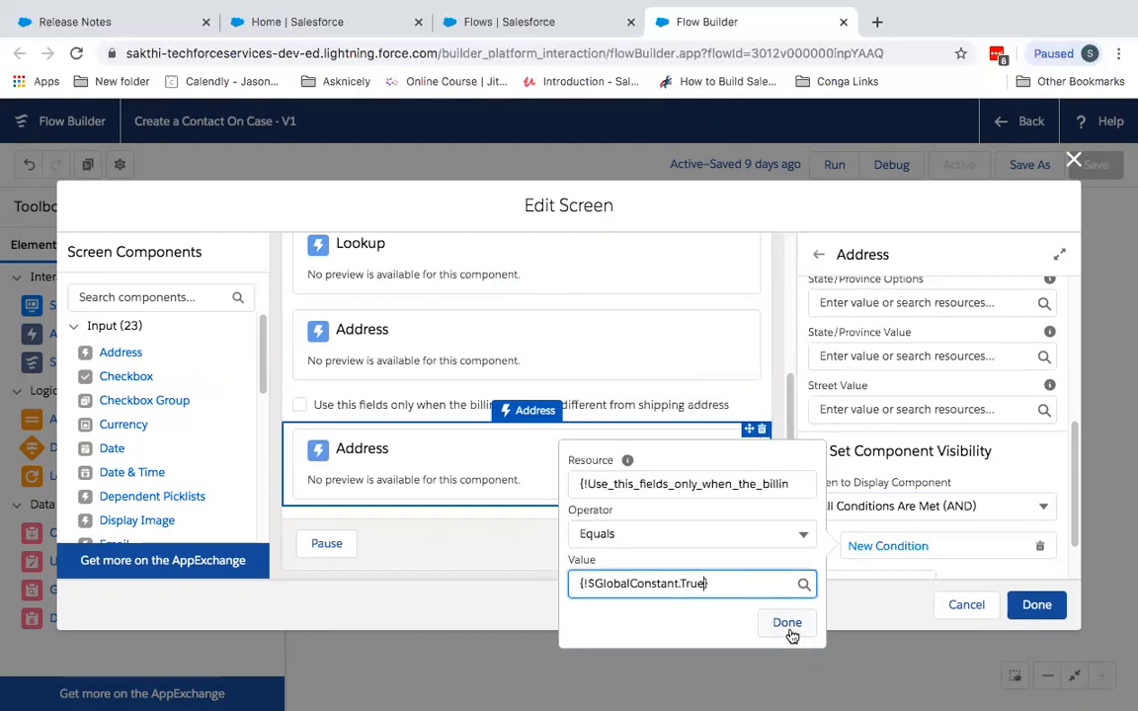
mouse_move(461, 481)
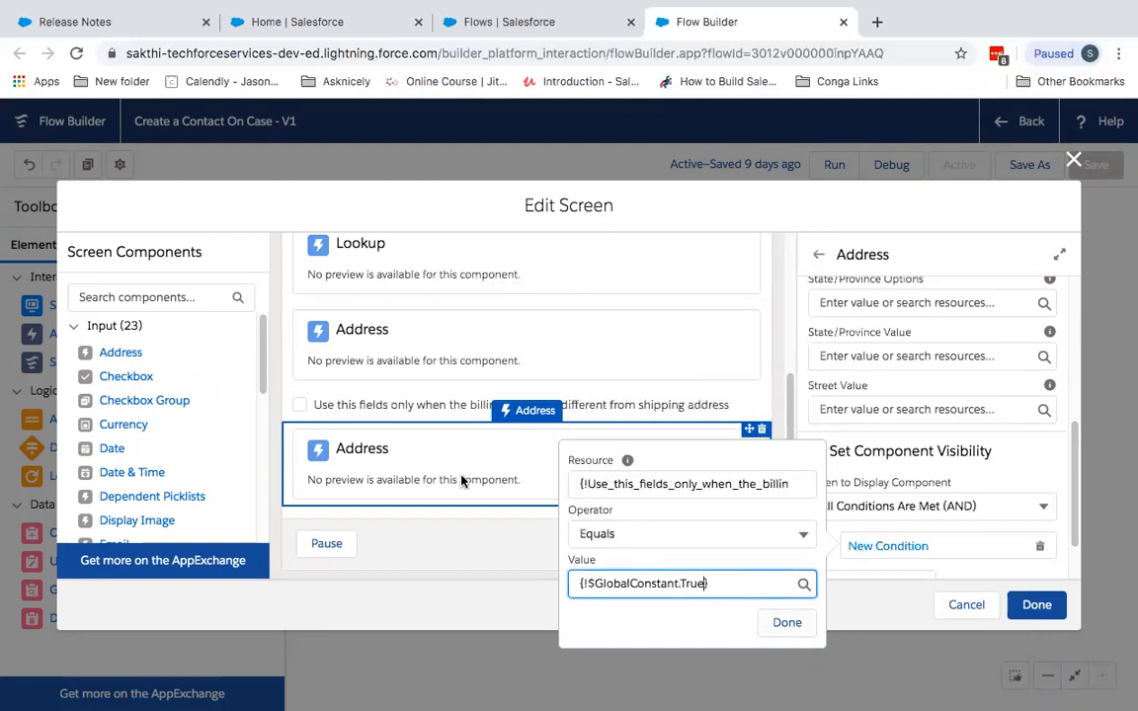
mouse_move(427, 479)
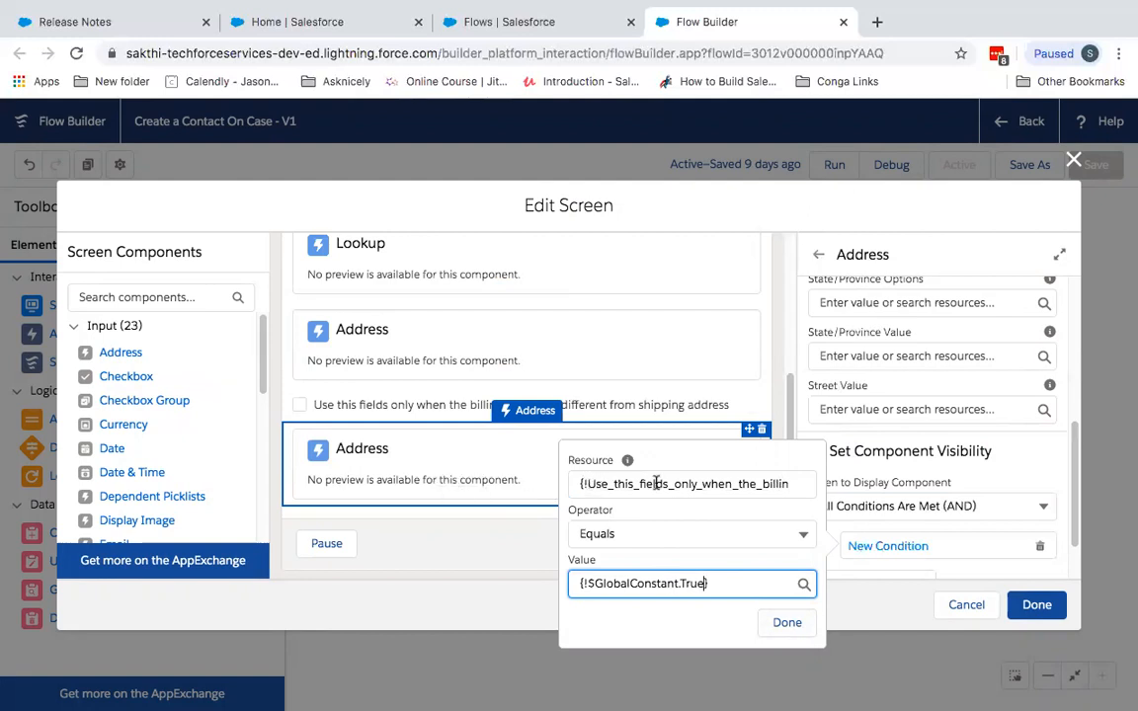
mouse_move(355, 425)
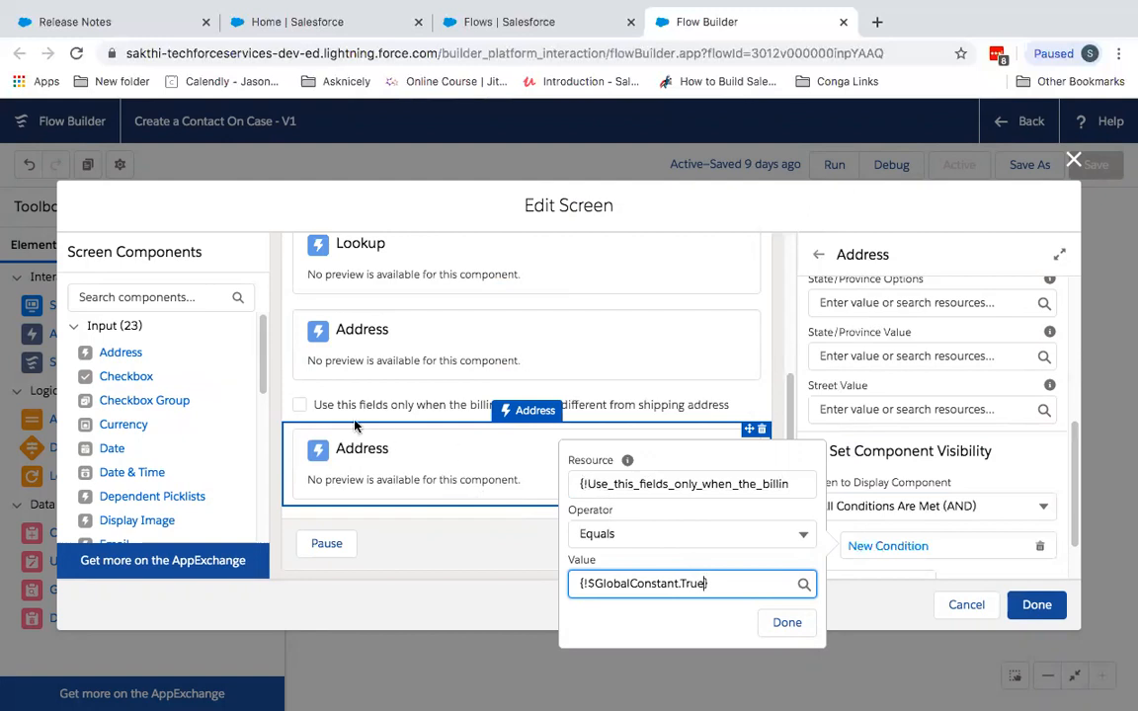
mouse_move(316, 405)
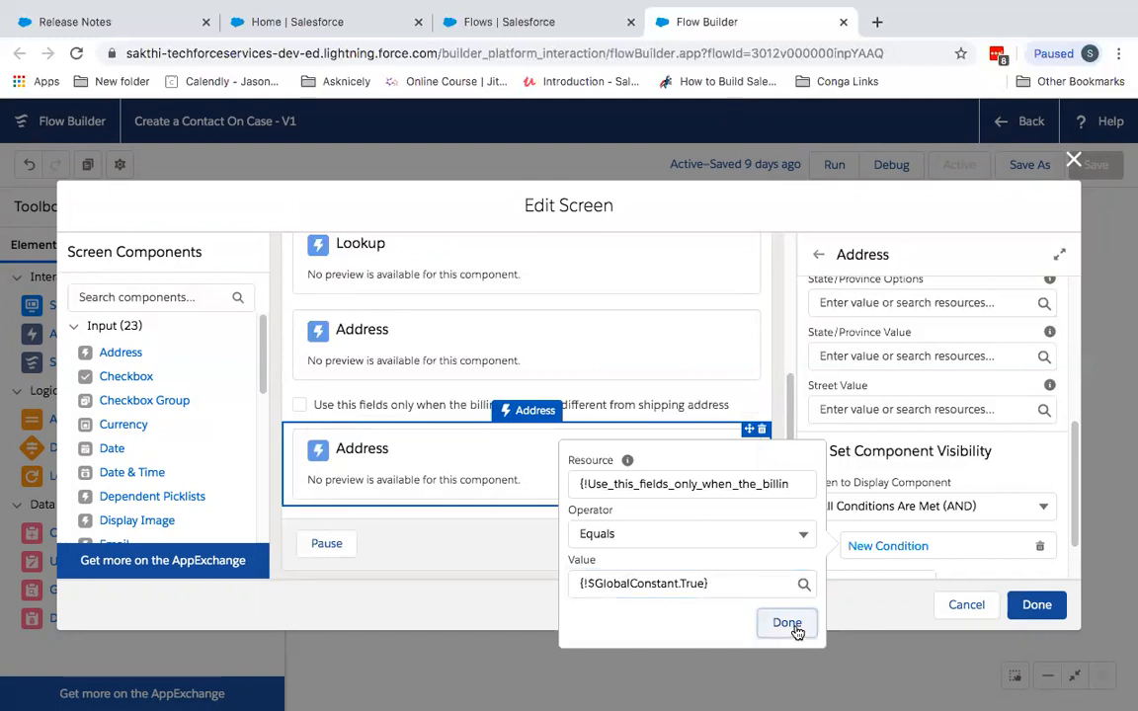
left_click(788, 623)
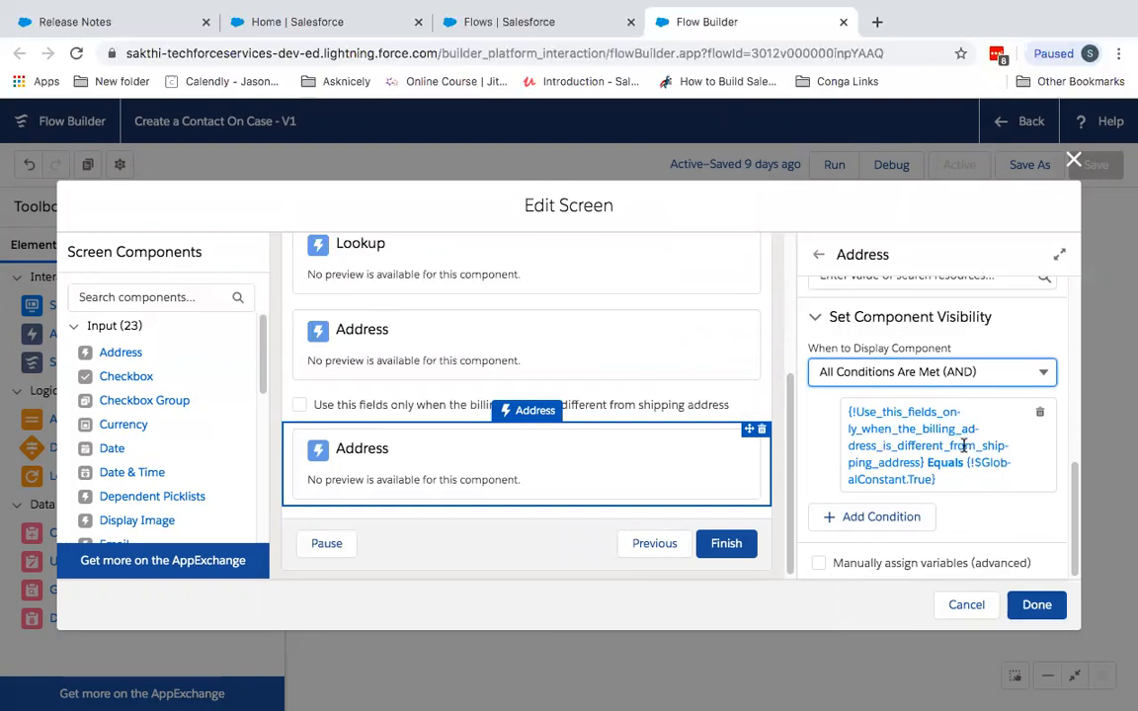
Close the screen editor and map Create Contact's MailingCity to {!Billing_Address.city}.
left_click(966, 605)
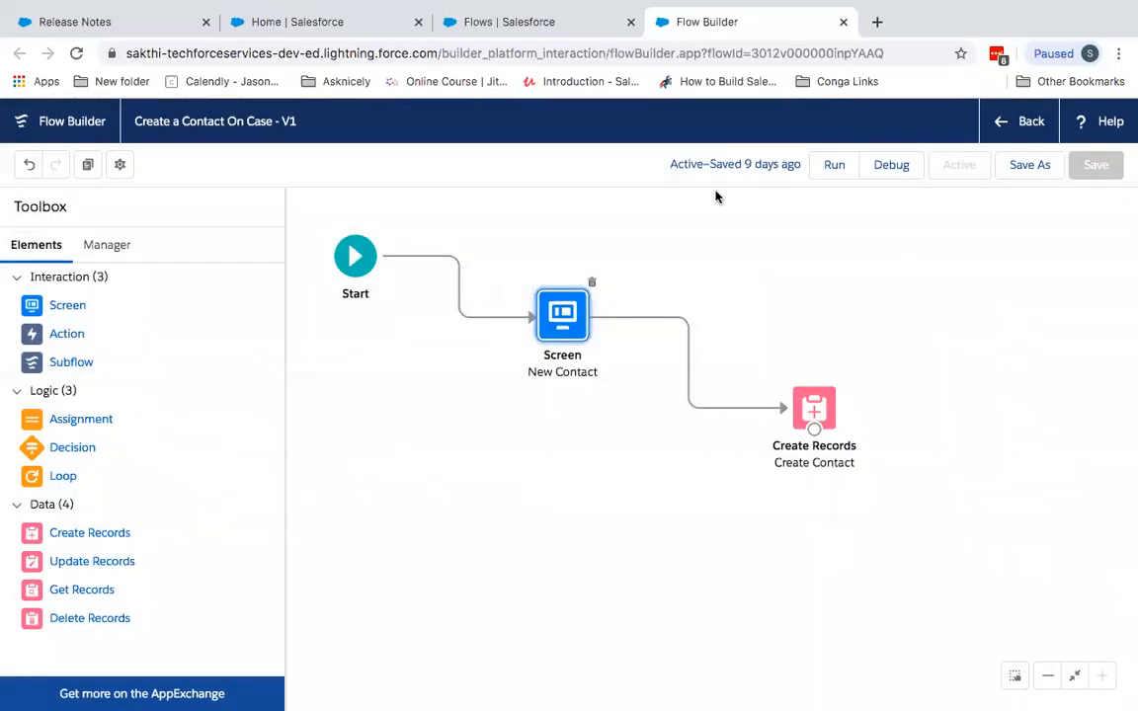
double_click(814, 408)
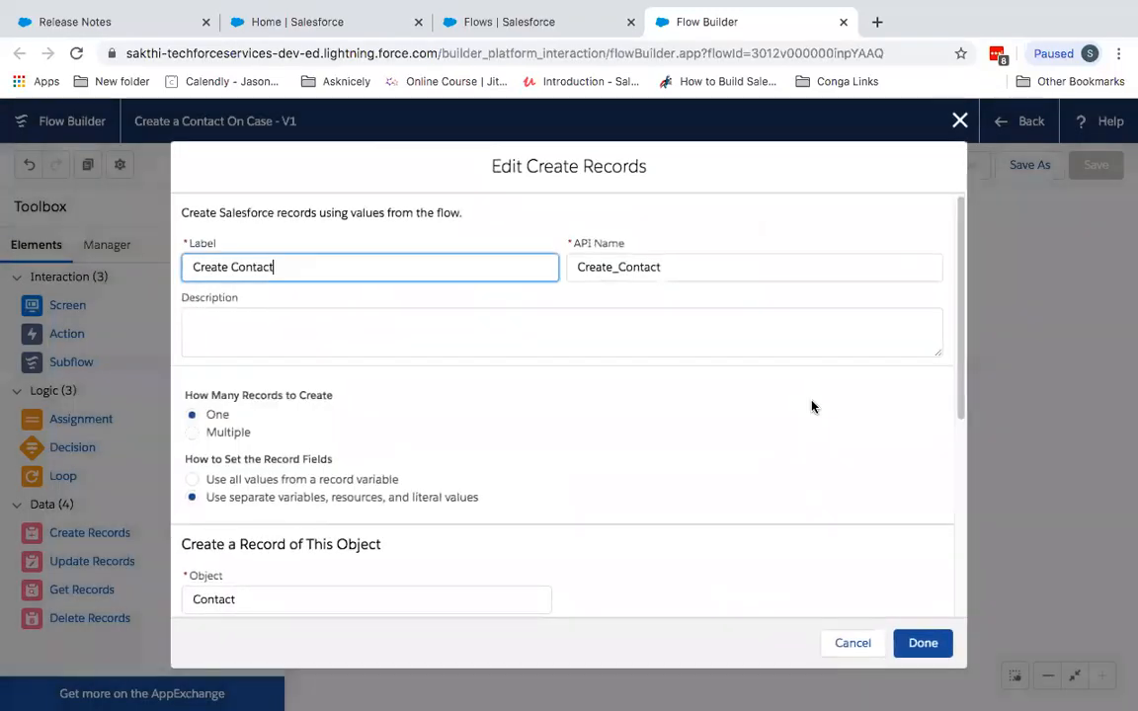
scroll("down", 3)
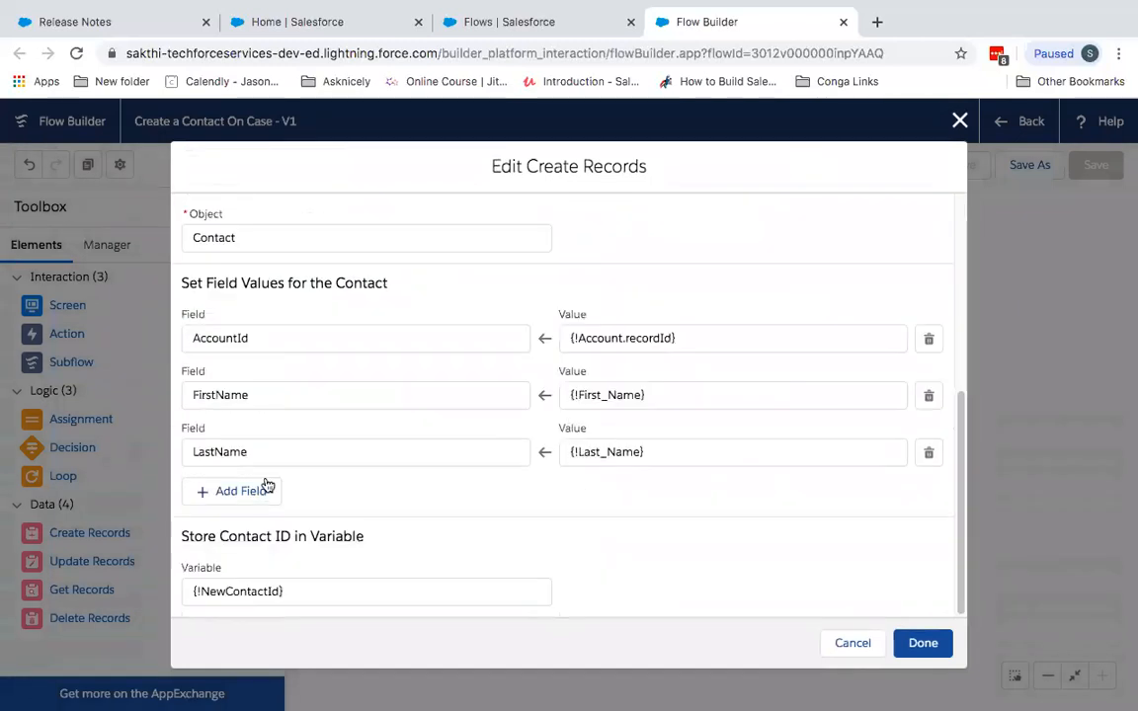
left_click(231, 491)
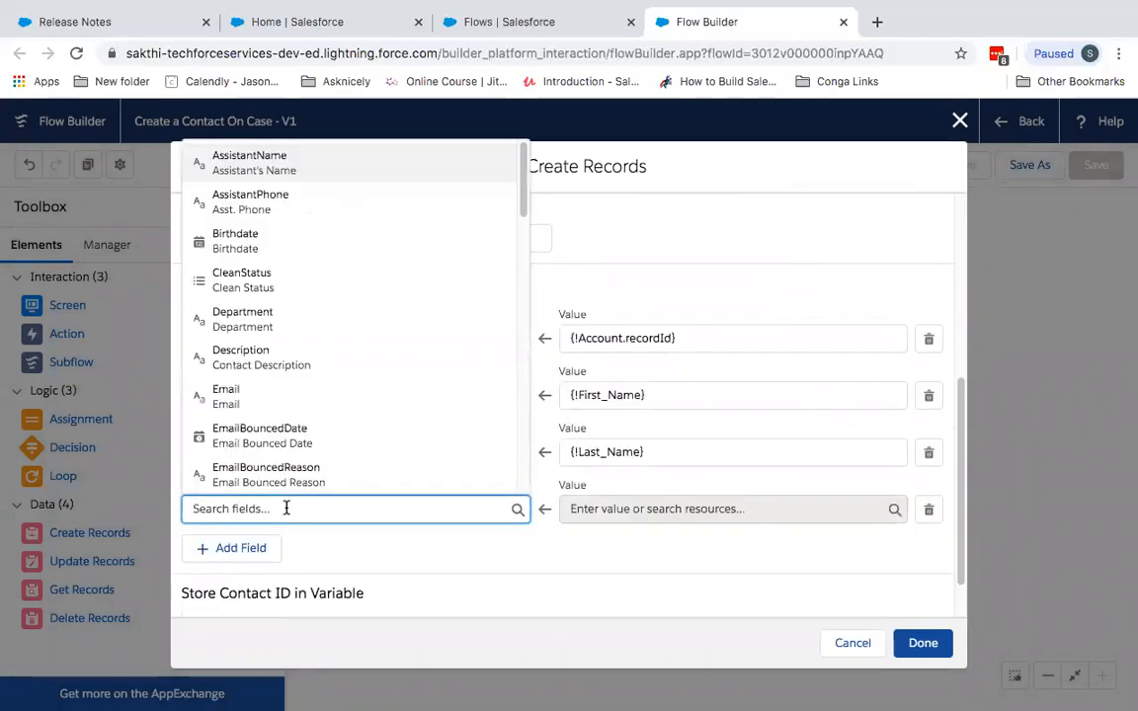
type("maili")
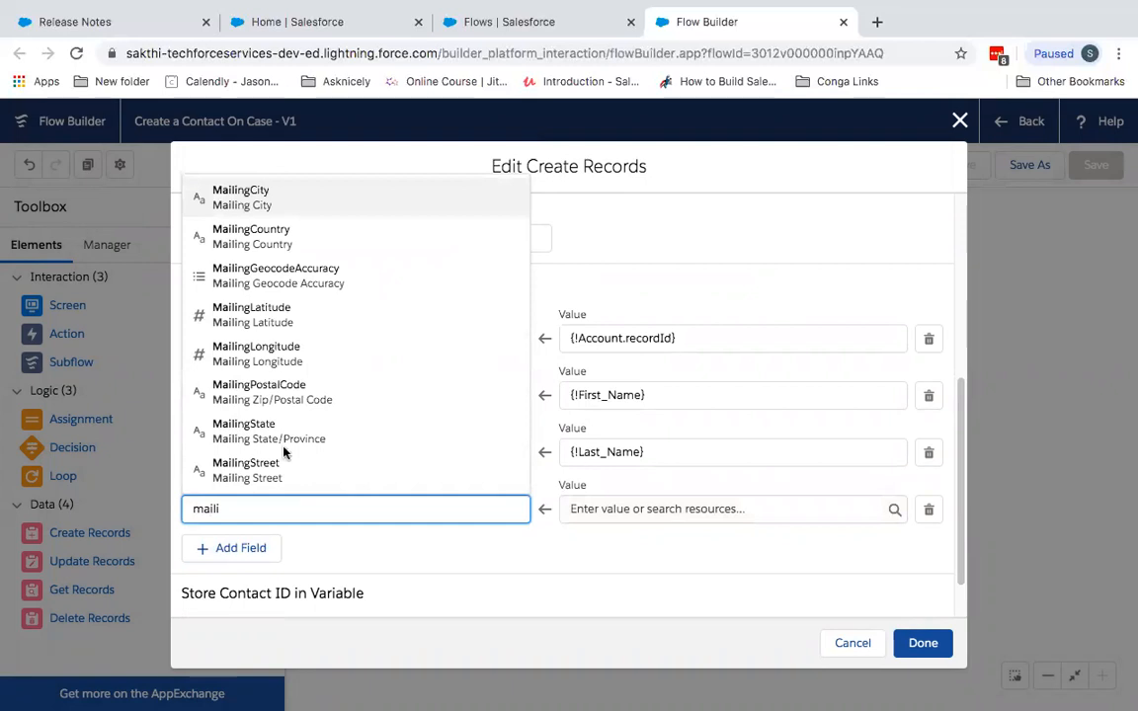
left_click(241, 197)
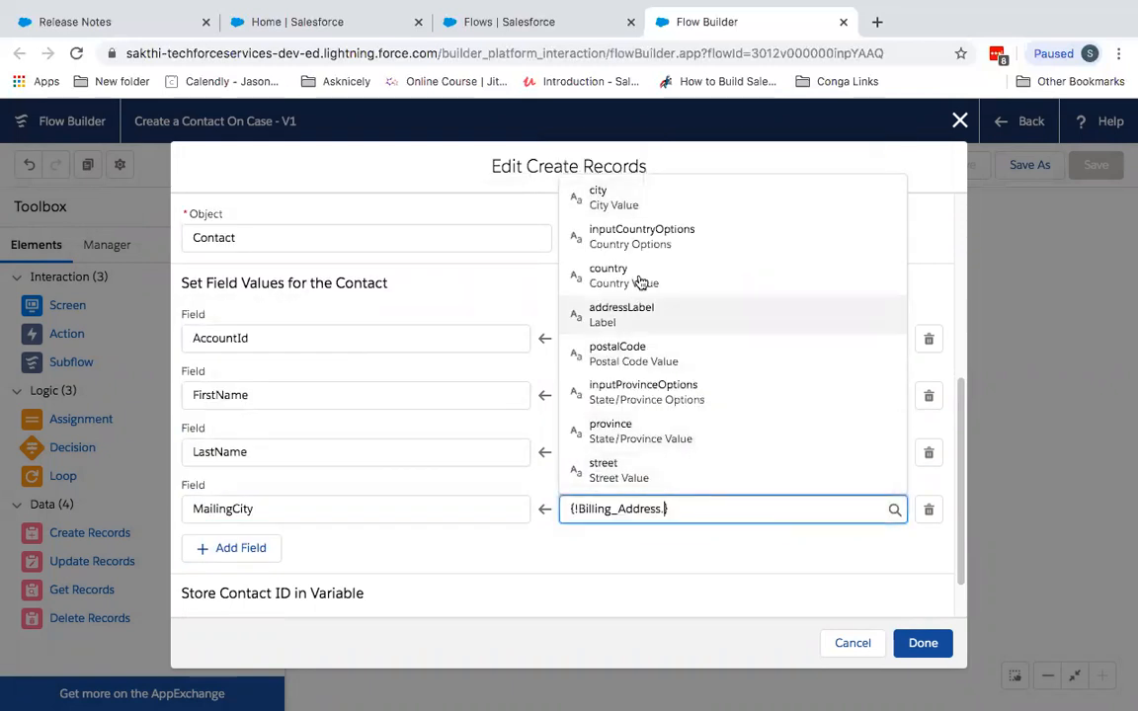
left_click(598, 197)
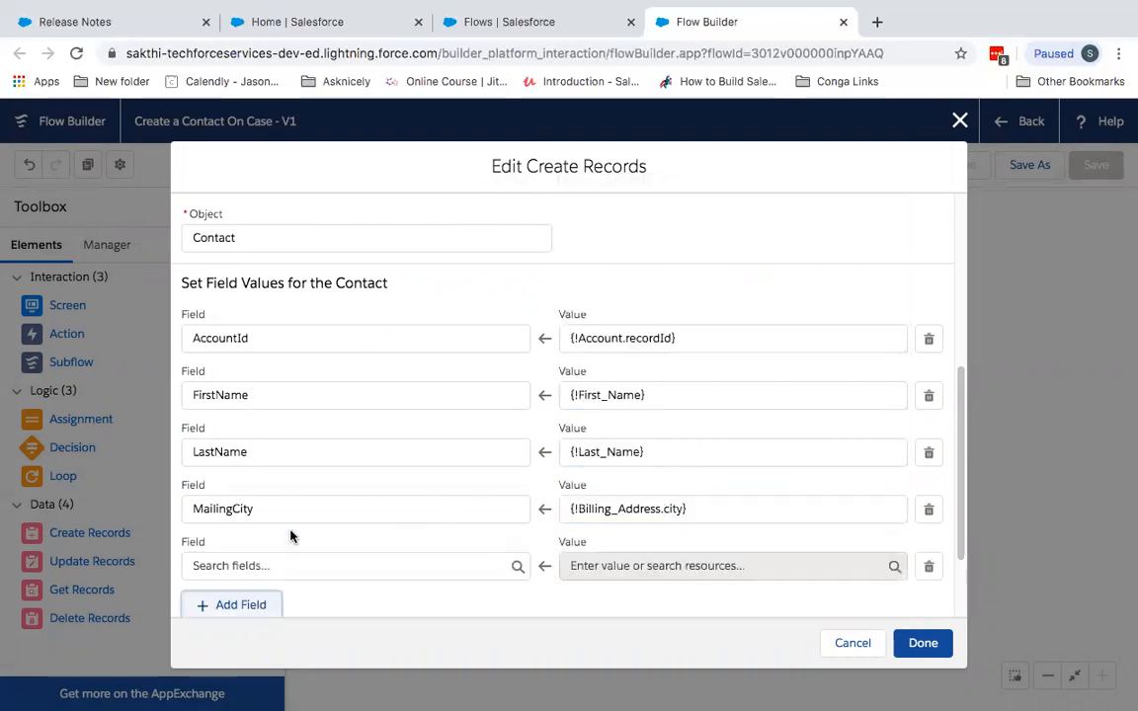
Map MailingState to {!Billing_Address.province}.
type("mail")
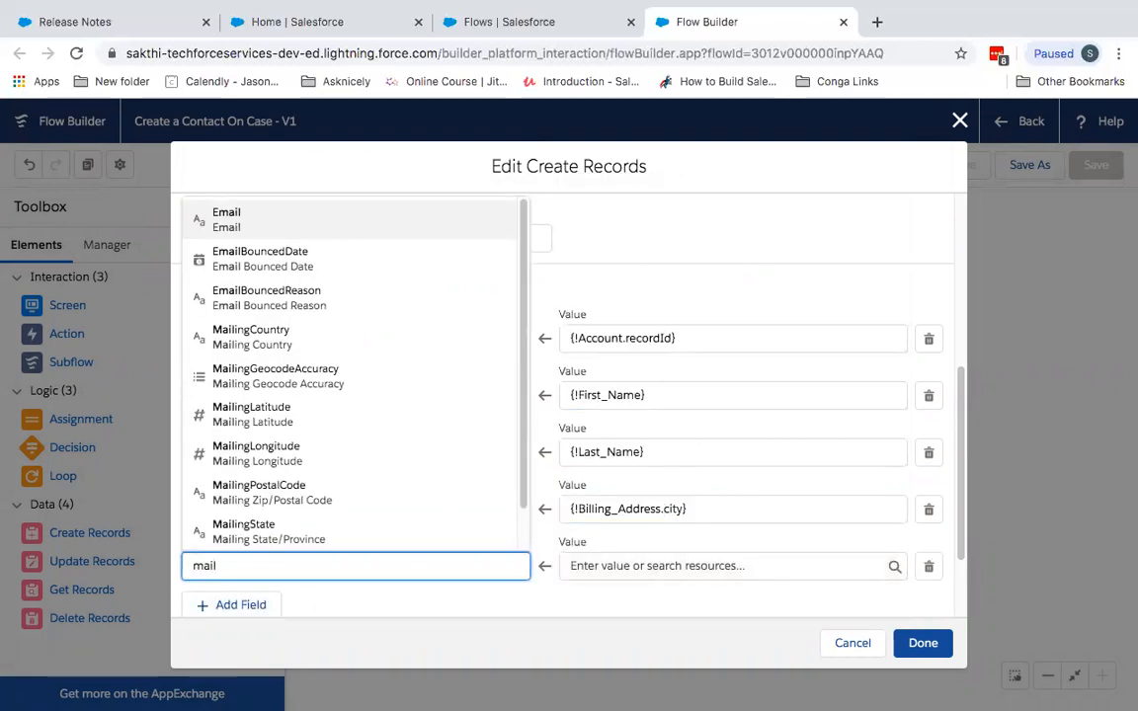
left_click(244, 524)
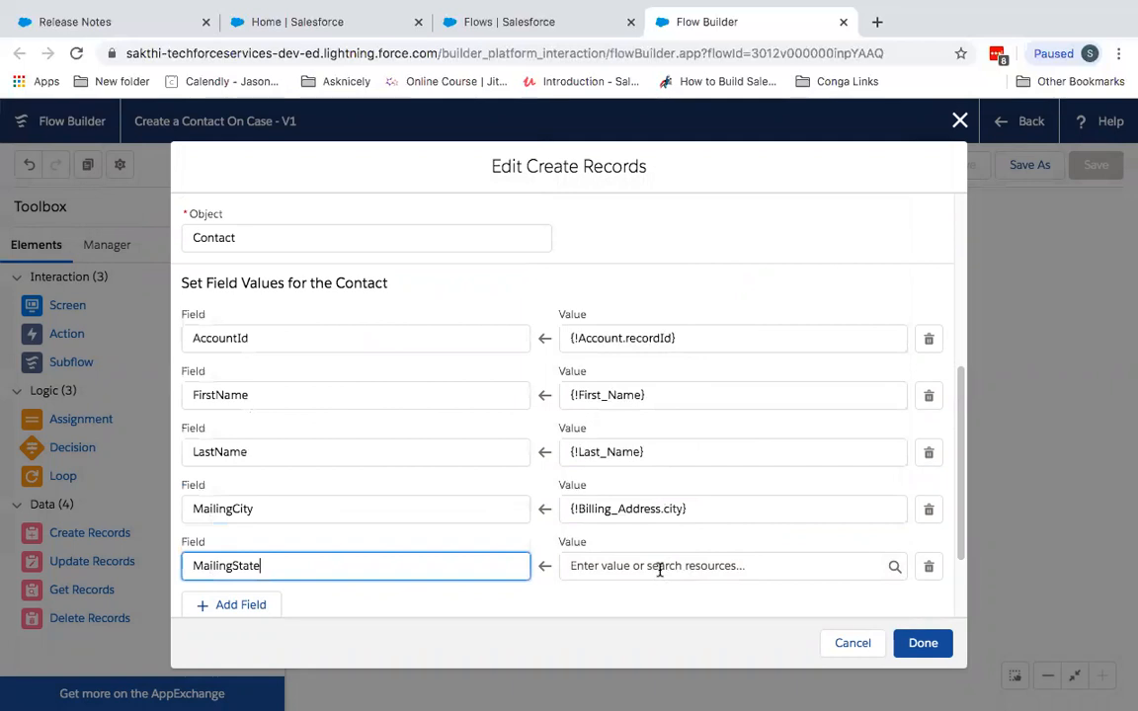
type("bil")
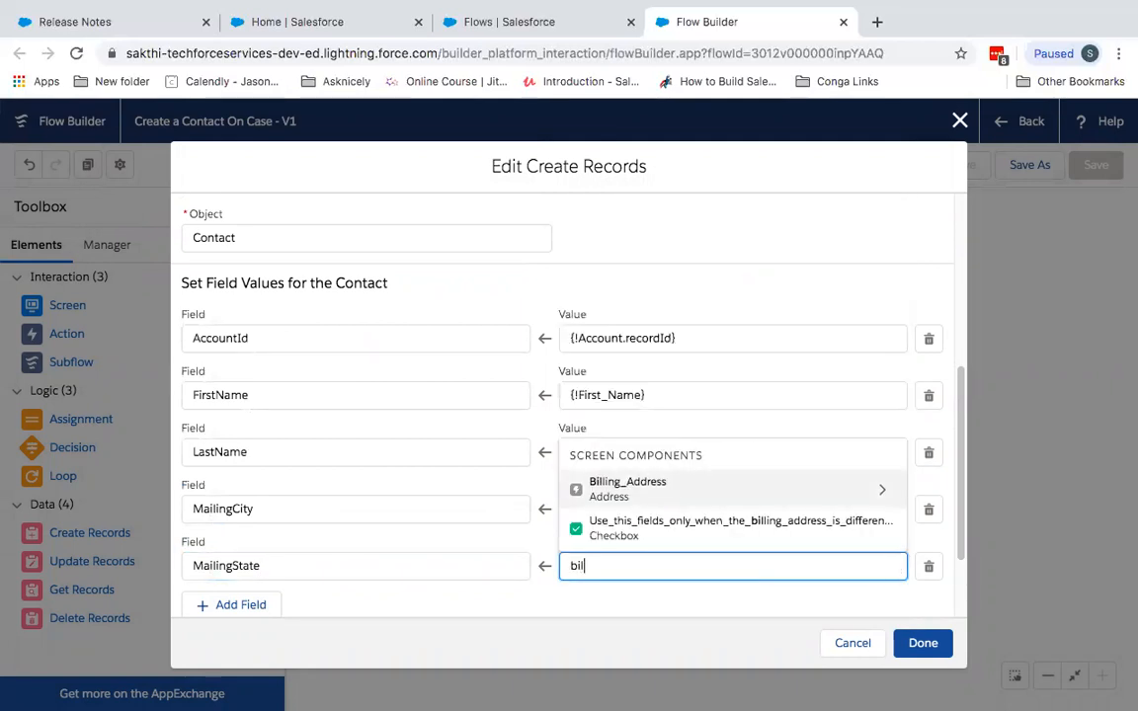
left_click(627, 489)
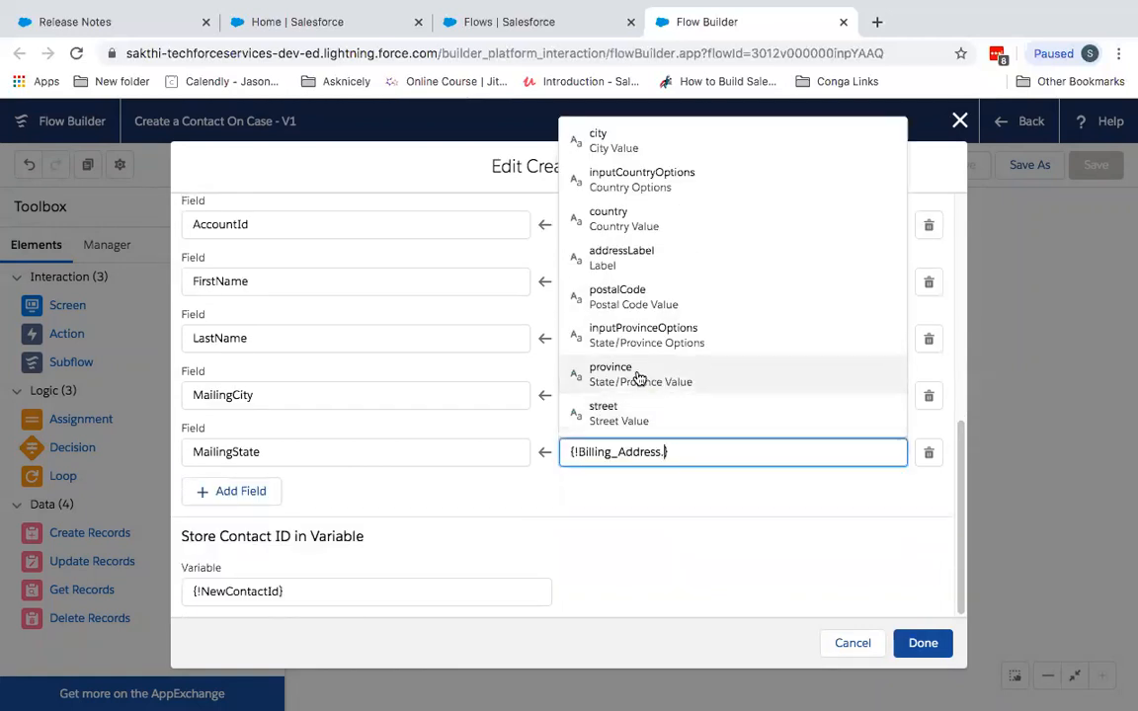
left_click(610, 374)
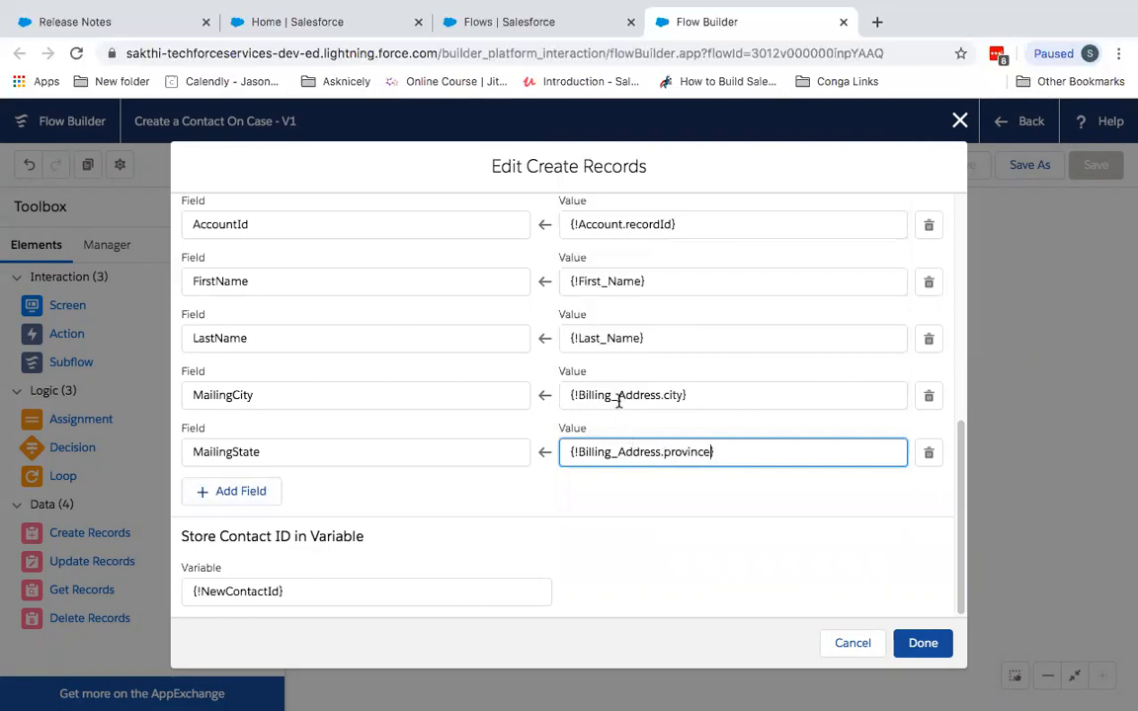
mouse_move(227, 499)
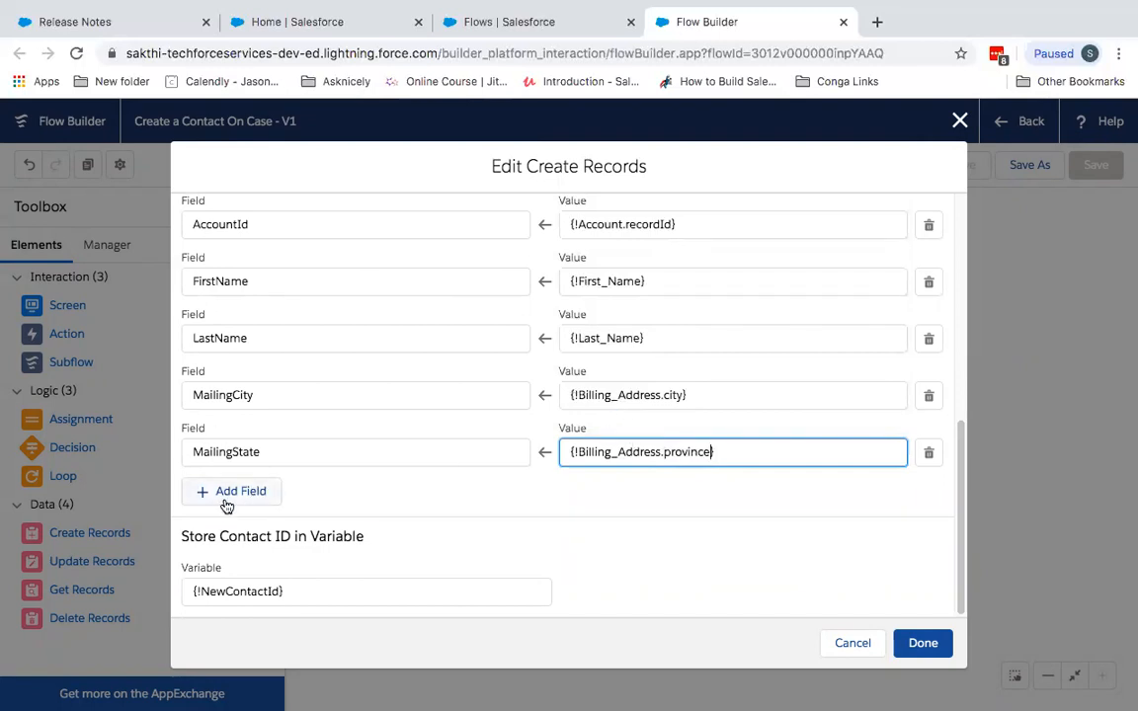
Map OtherCity to {!Shipping_Address.city} and OtherState to {!Shipping_Address.province}.
type("sh")
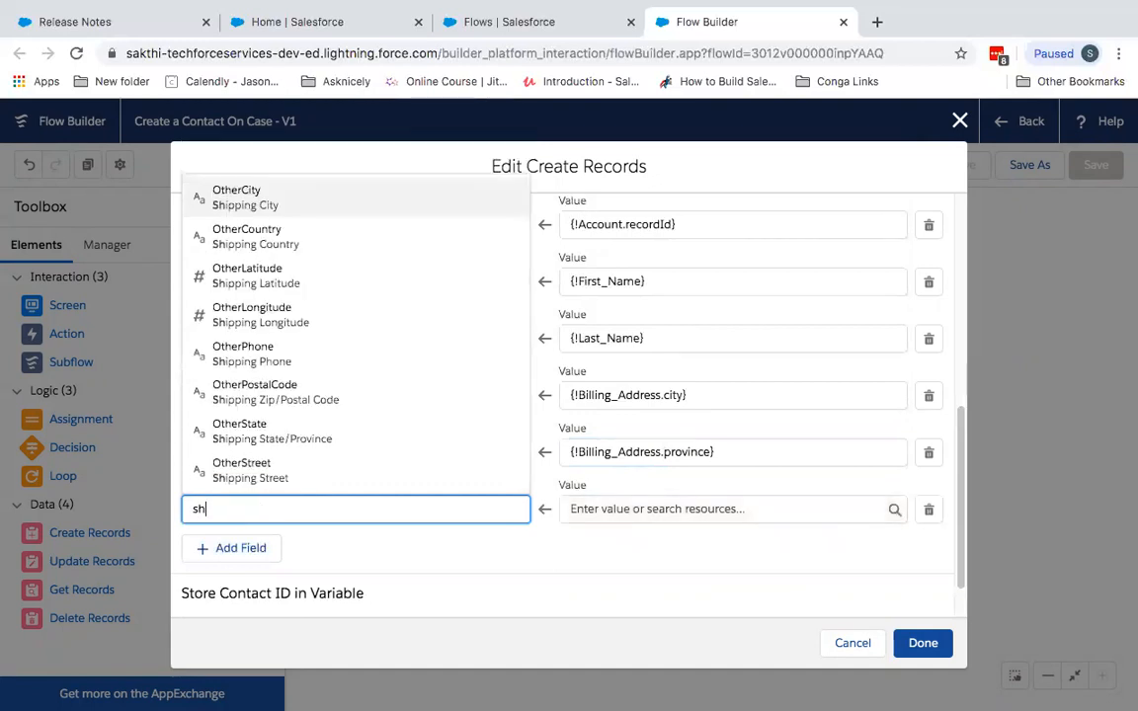
mouse_move(405, 268)
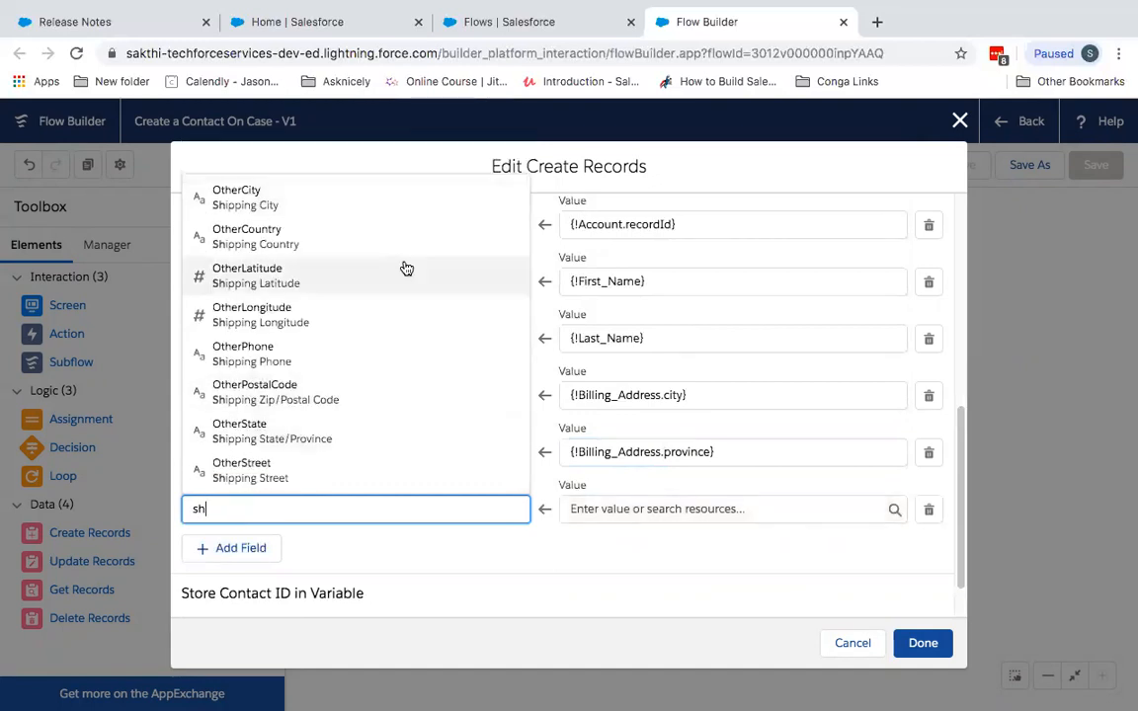
left_click(236, 197)
type("s")
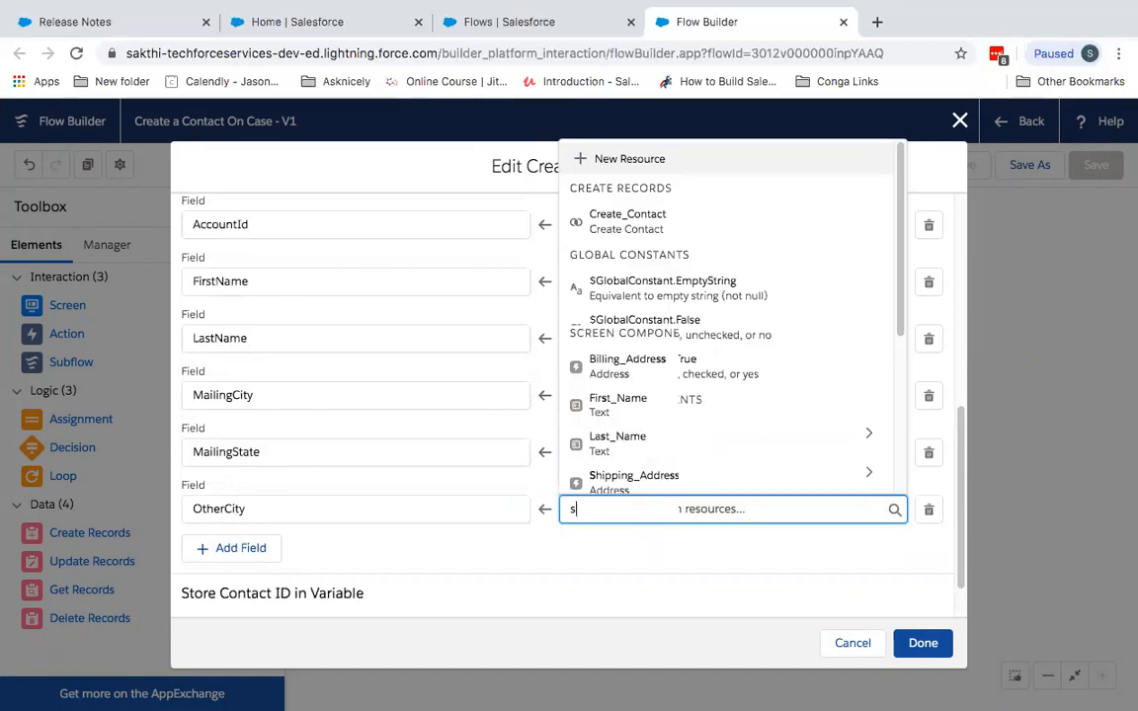
left_click(634, 475)
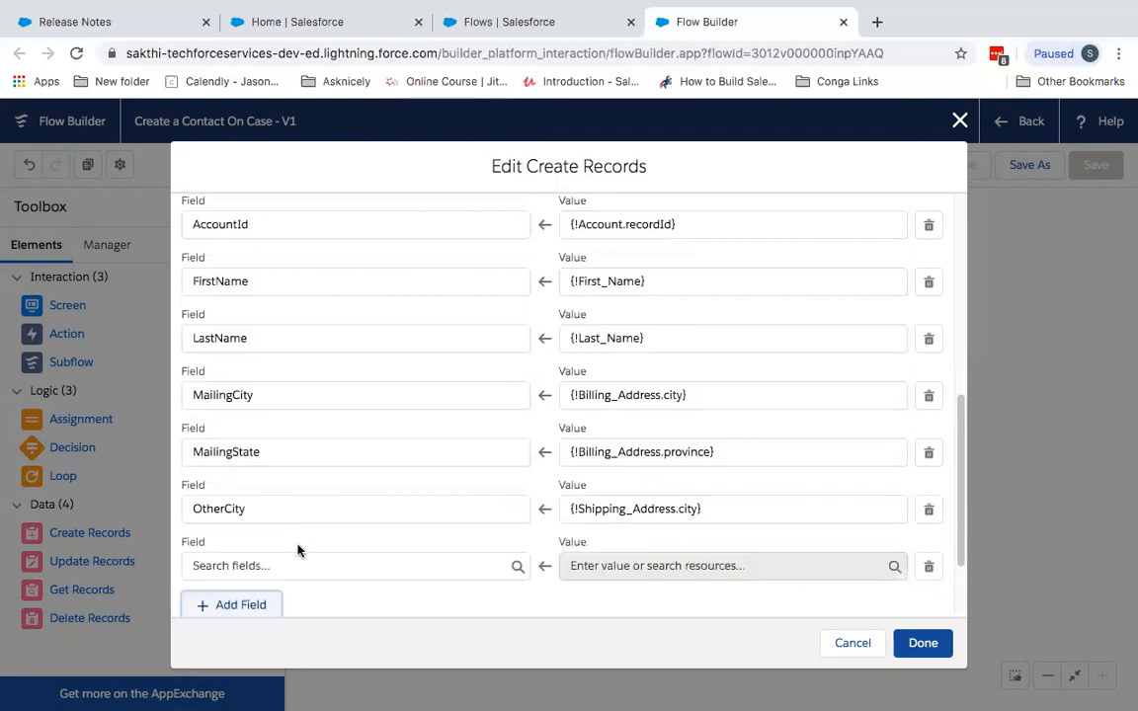
left_click(346, 565)
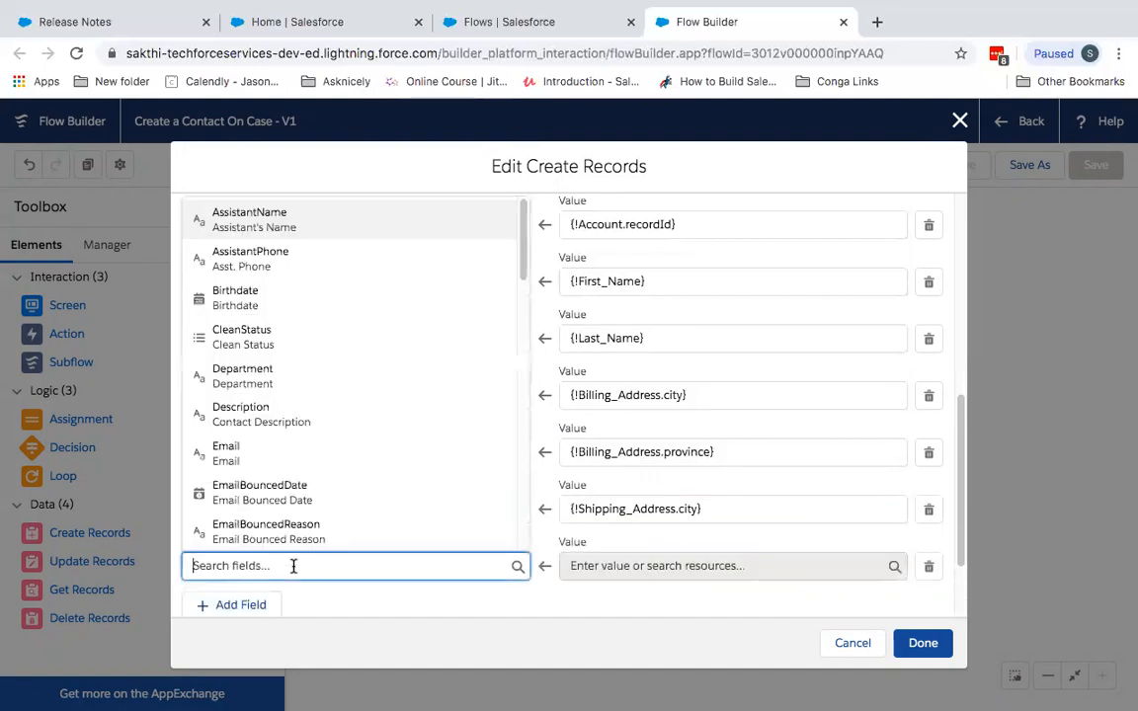
type("othe")
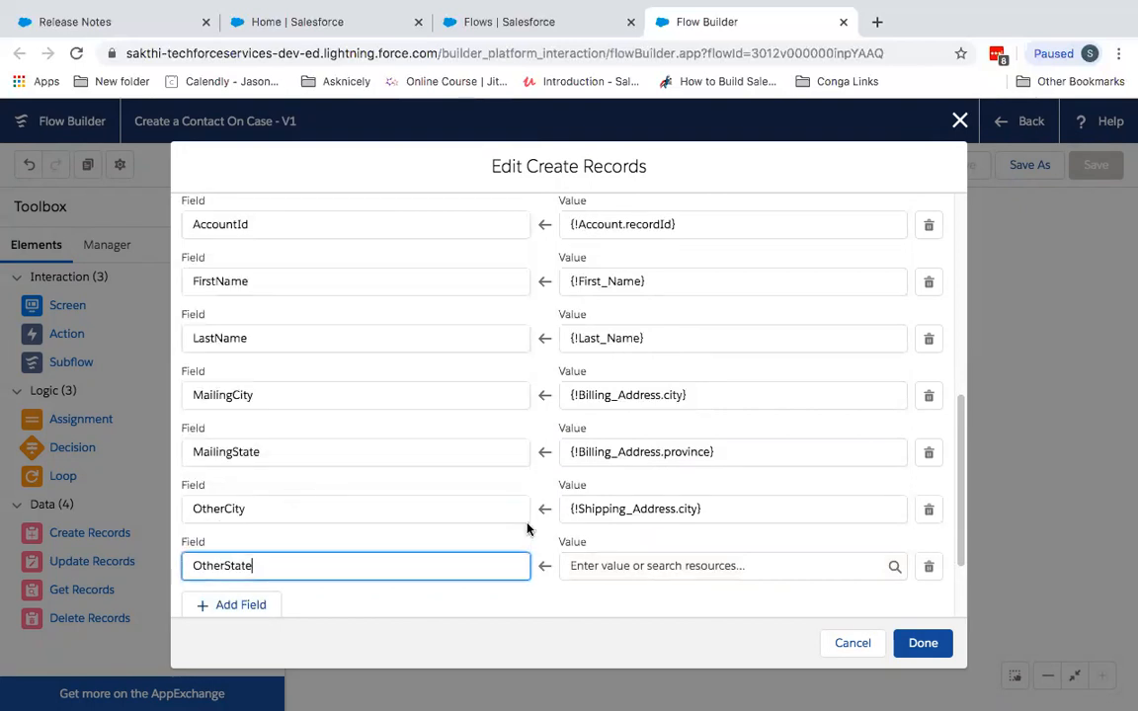
type("shi")
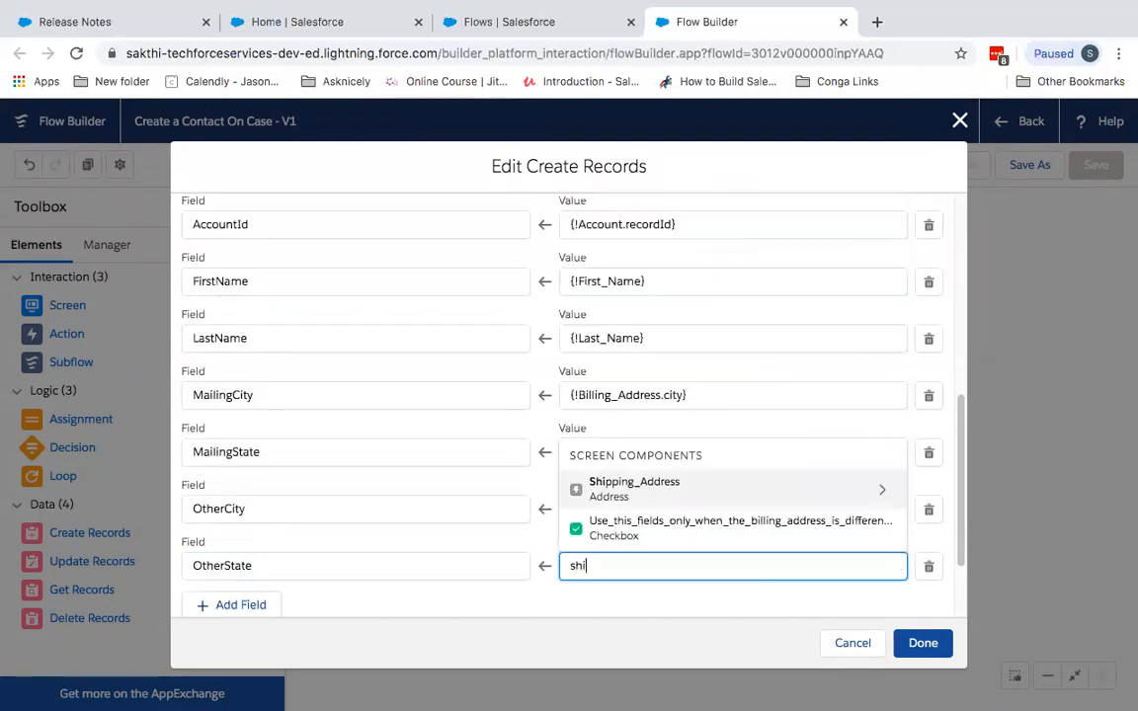
left_click(634, 488)
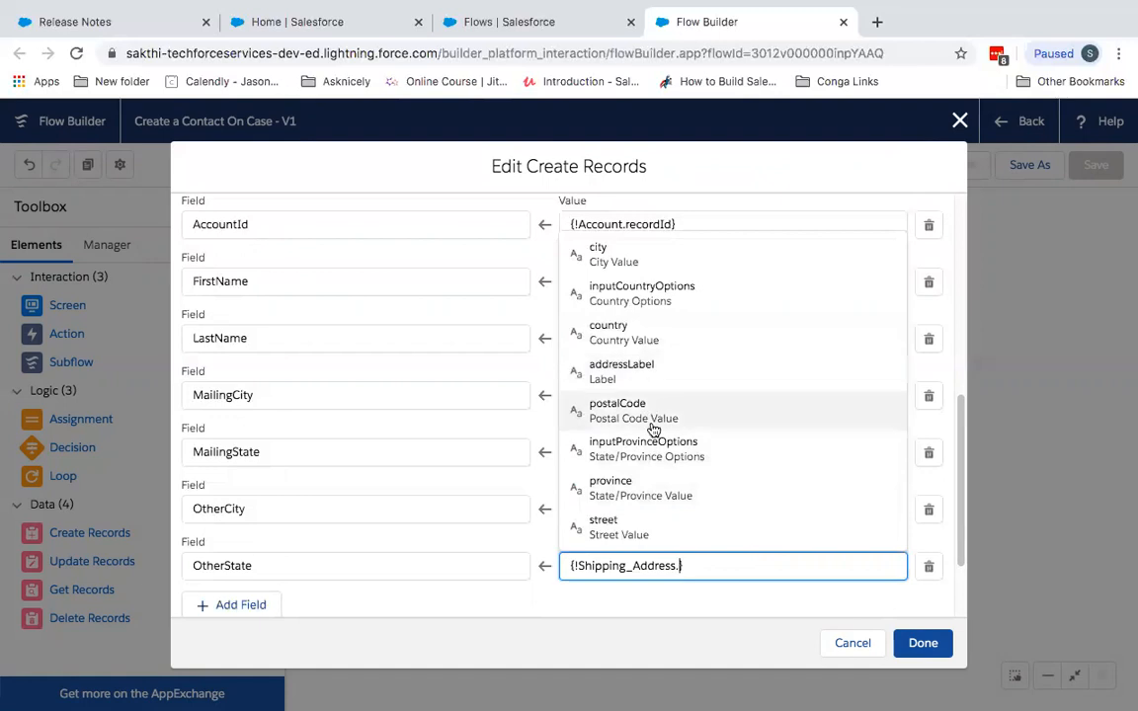
left_click(611, 487)
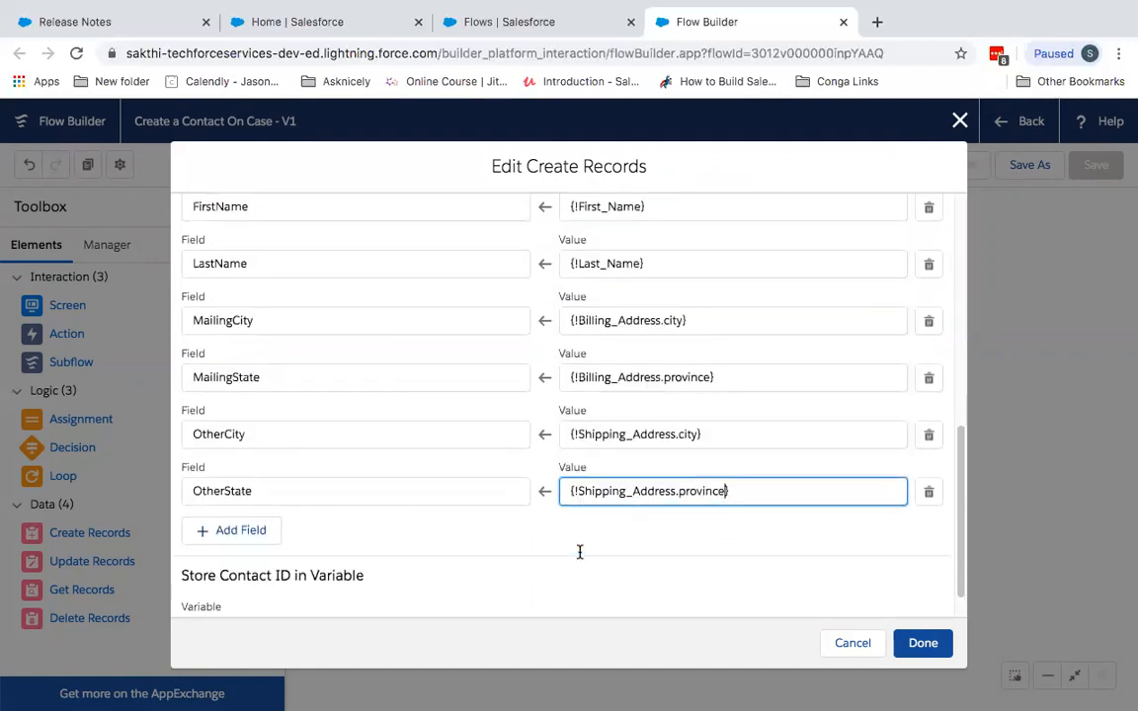
scroll("down", 3)
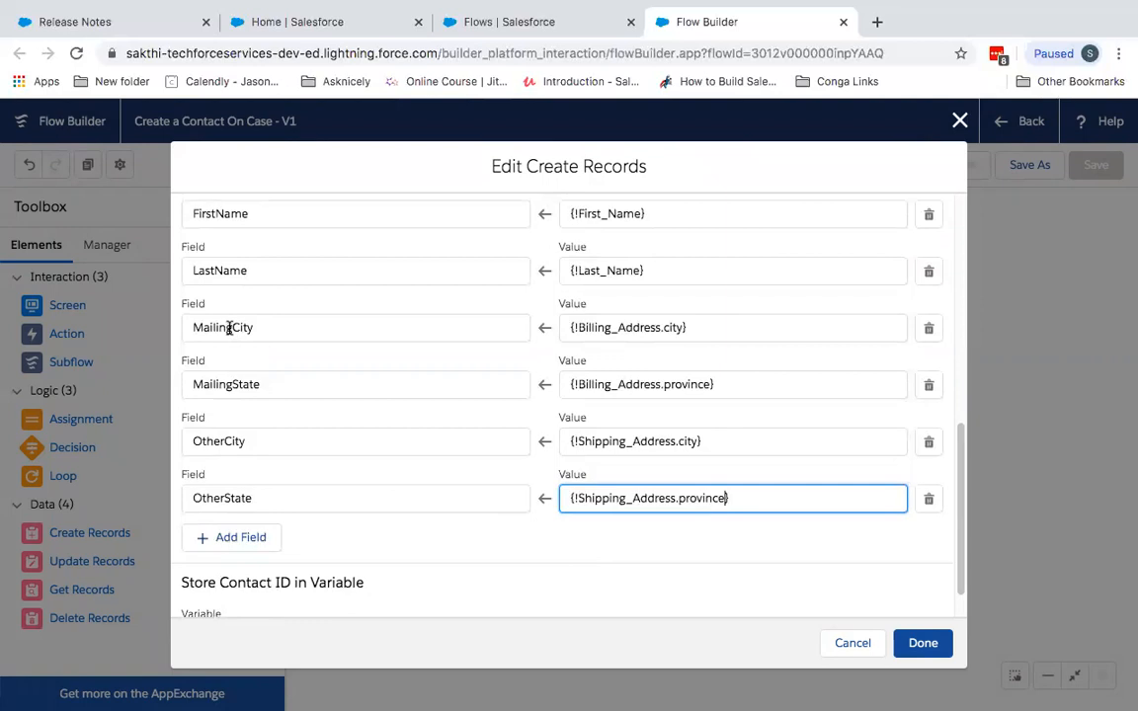
mouse_move(367, 327)
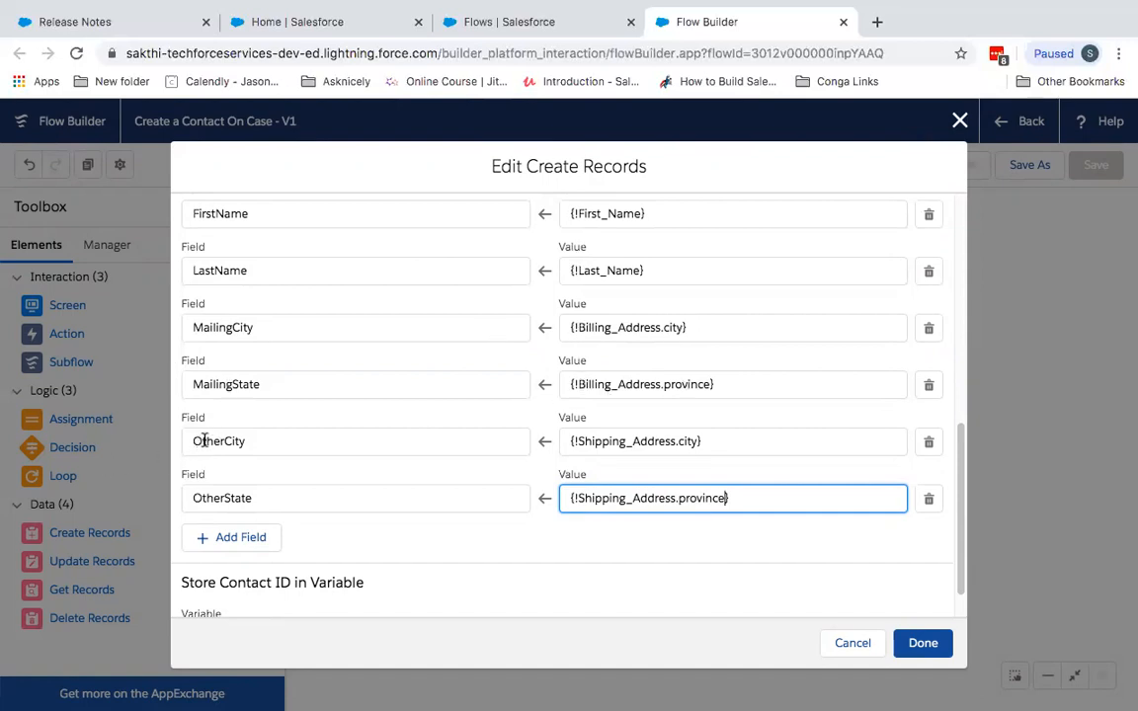
mouse_move(311, 492)
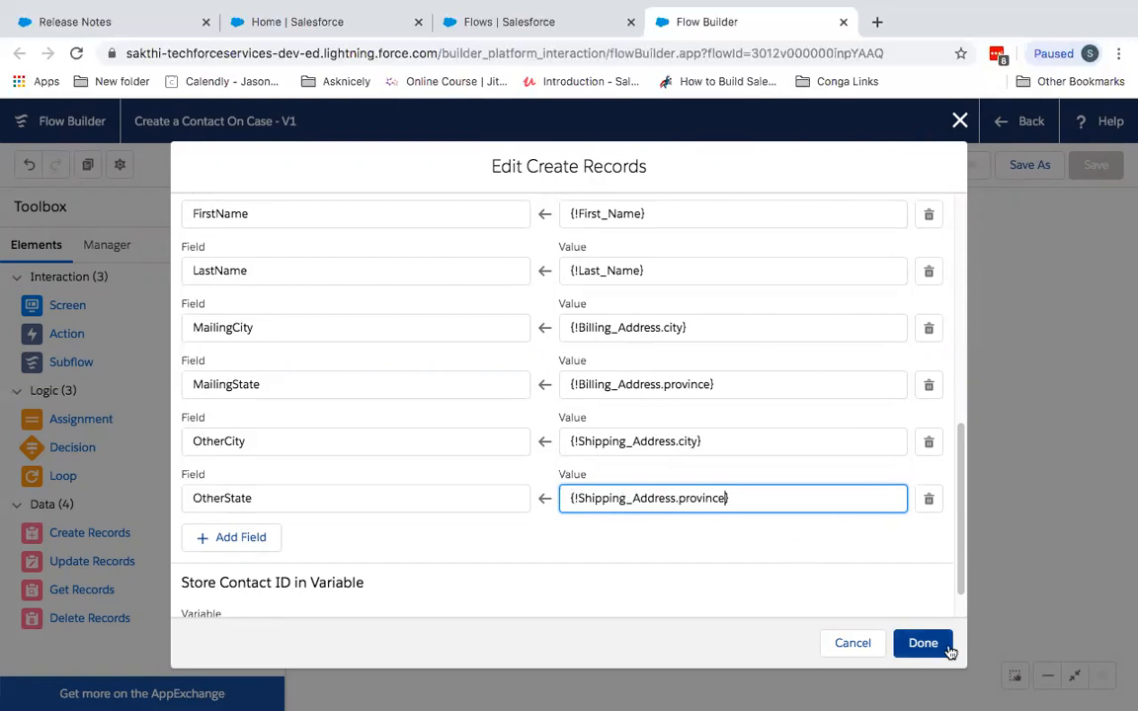
Close the Create Contact editor and save the flow as a new version, V3.
left_click(922, 643)
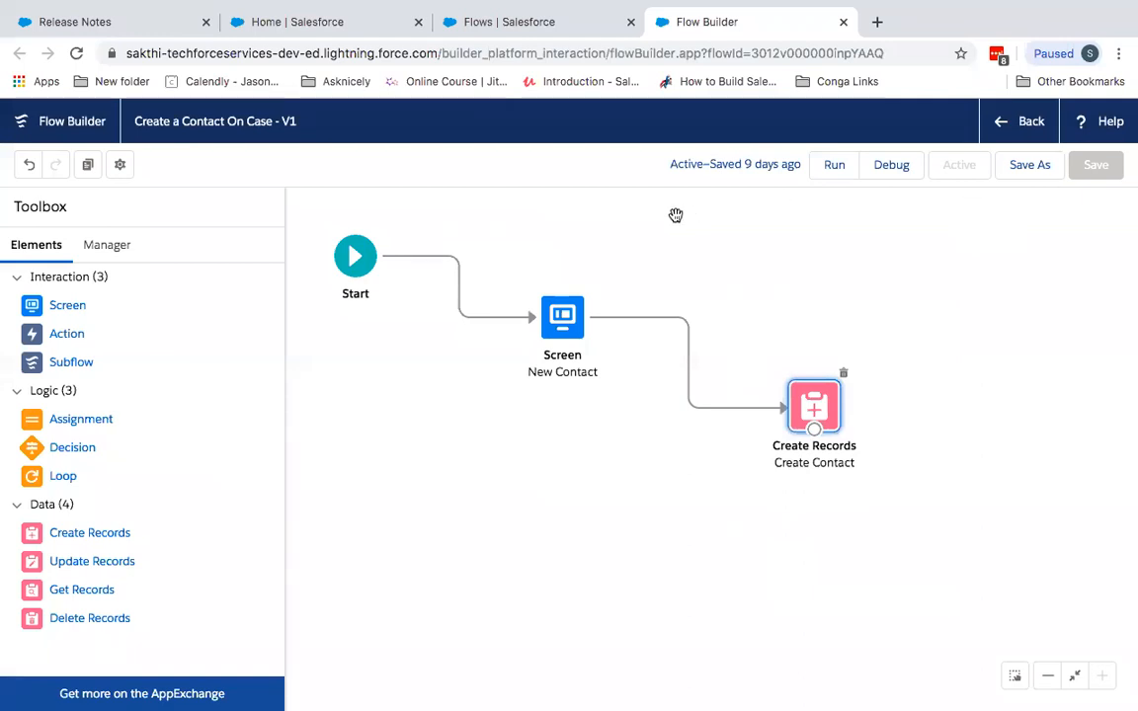
mouse_move(1003, 176)
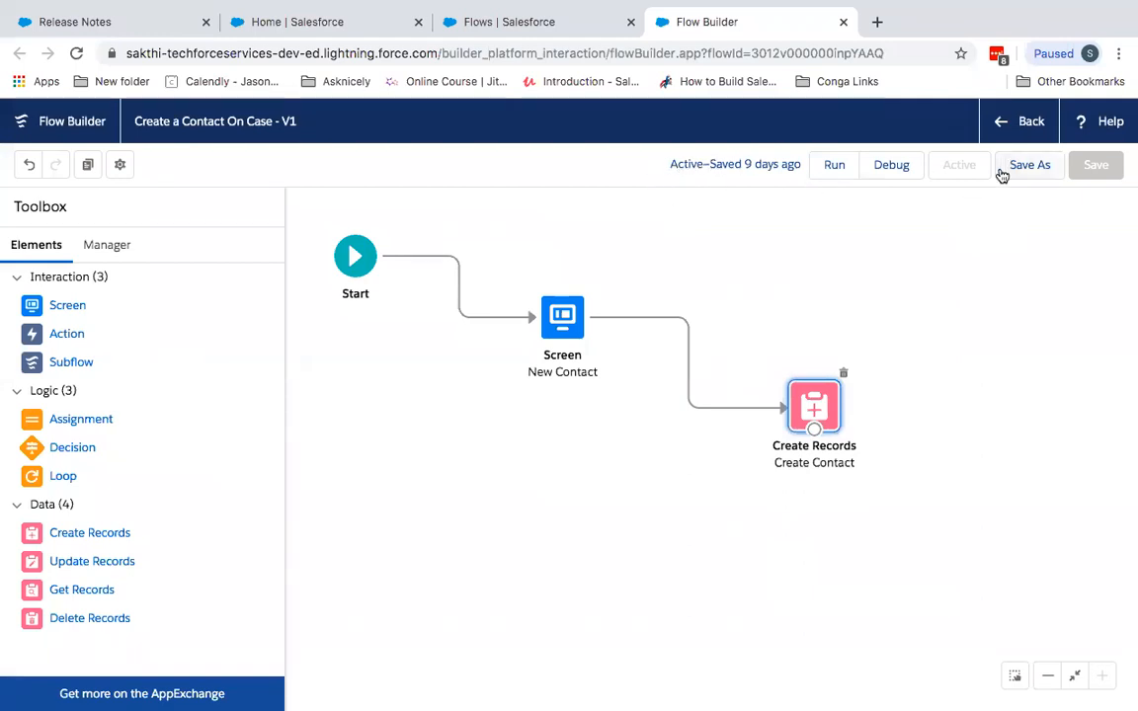
mouse_move(1029, 165)
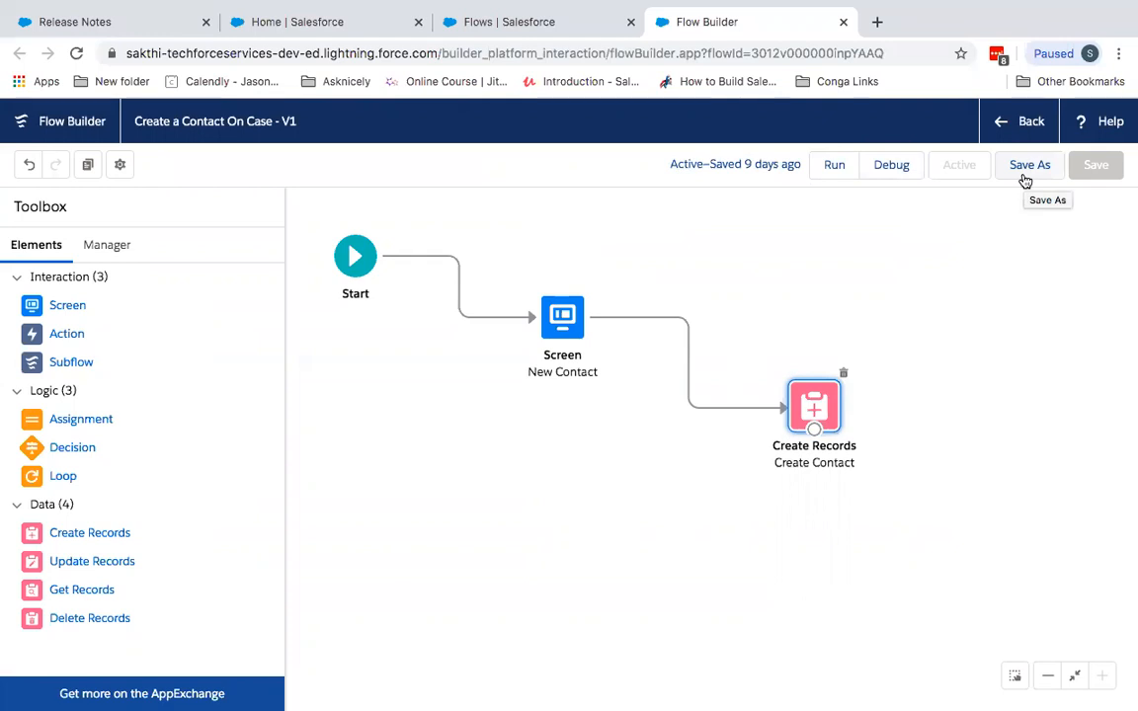
mouse_move(1097, 165)
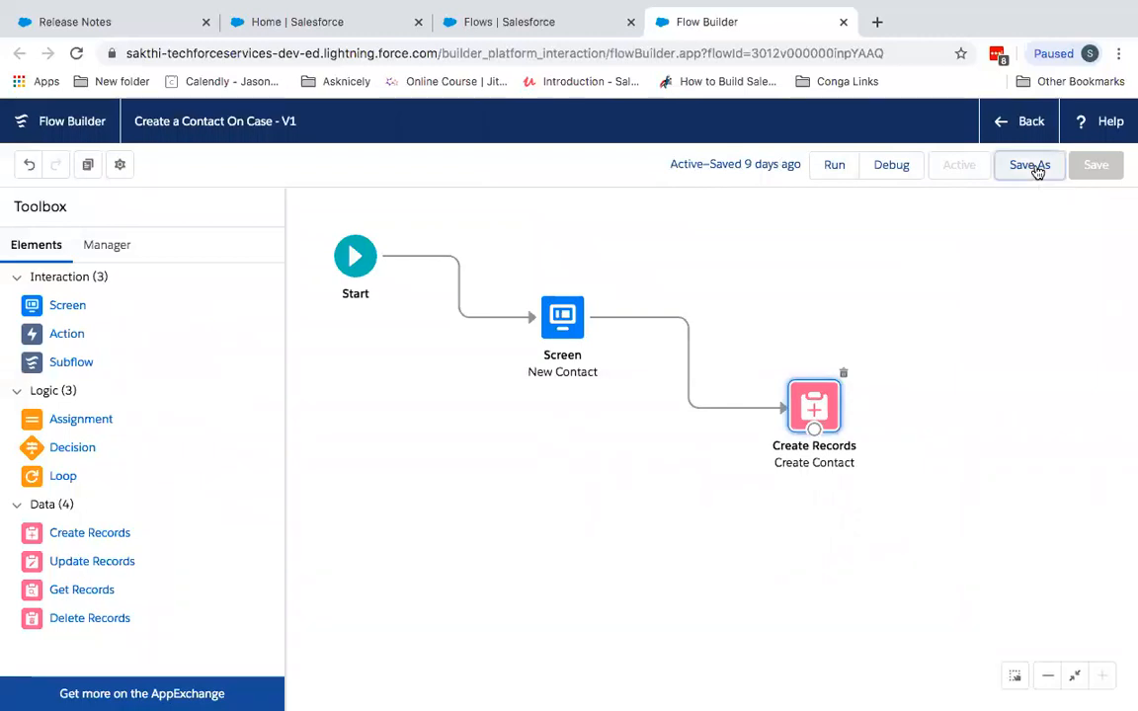
left_click(1030, 164)
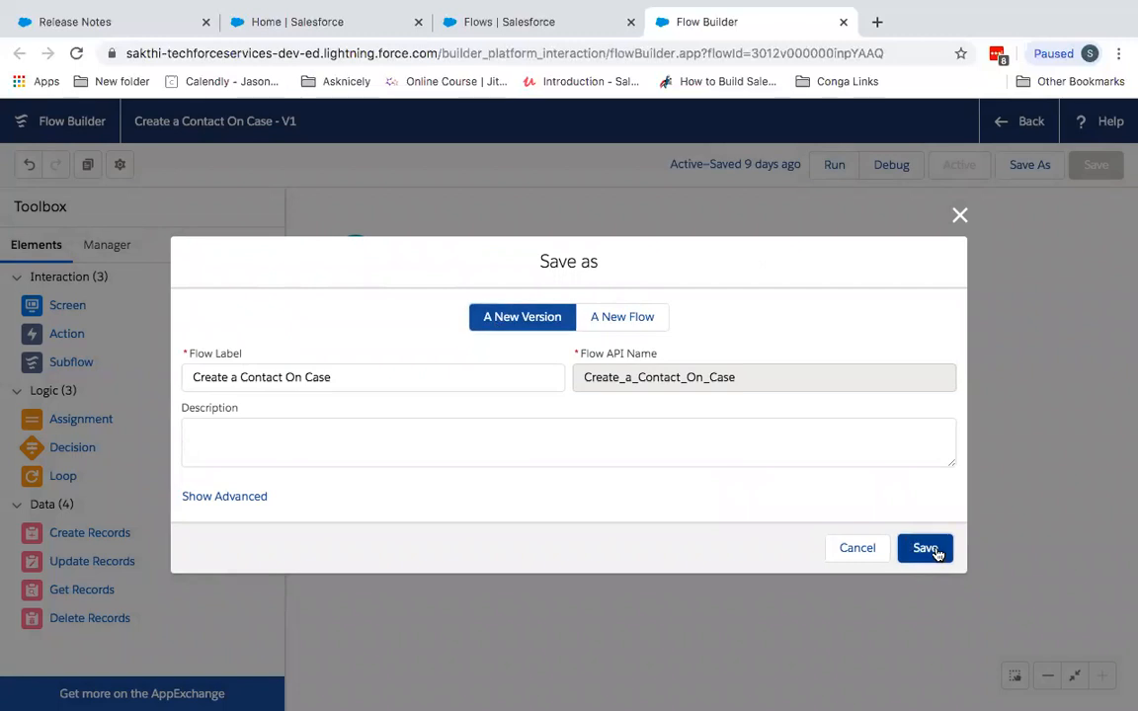
left_click(924, 549)
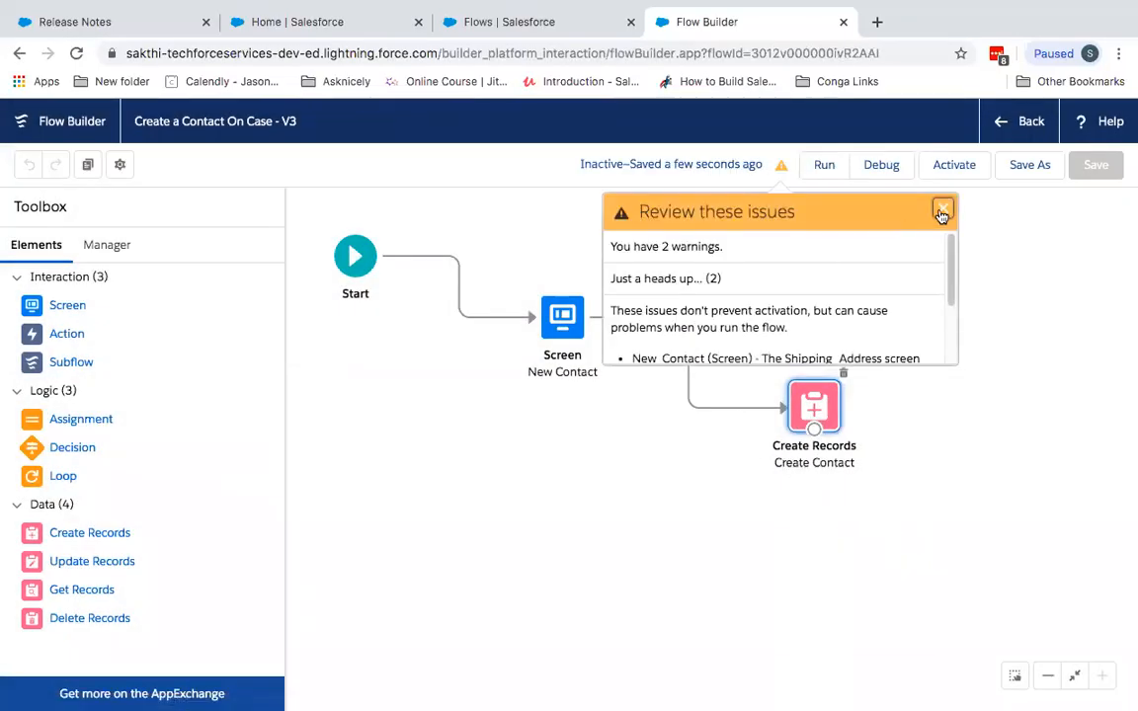
Close the 'Review these issues' warnings popover.
left_click(941, 212)
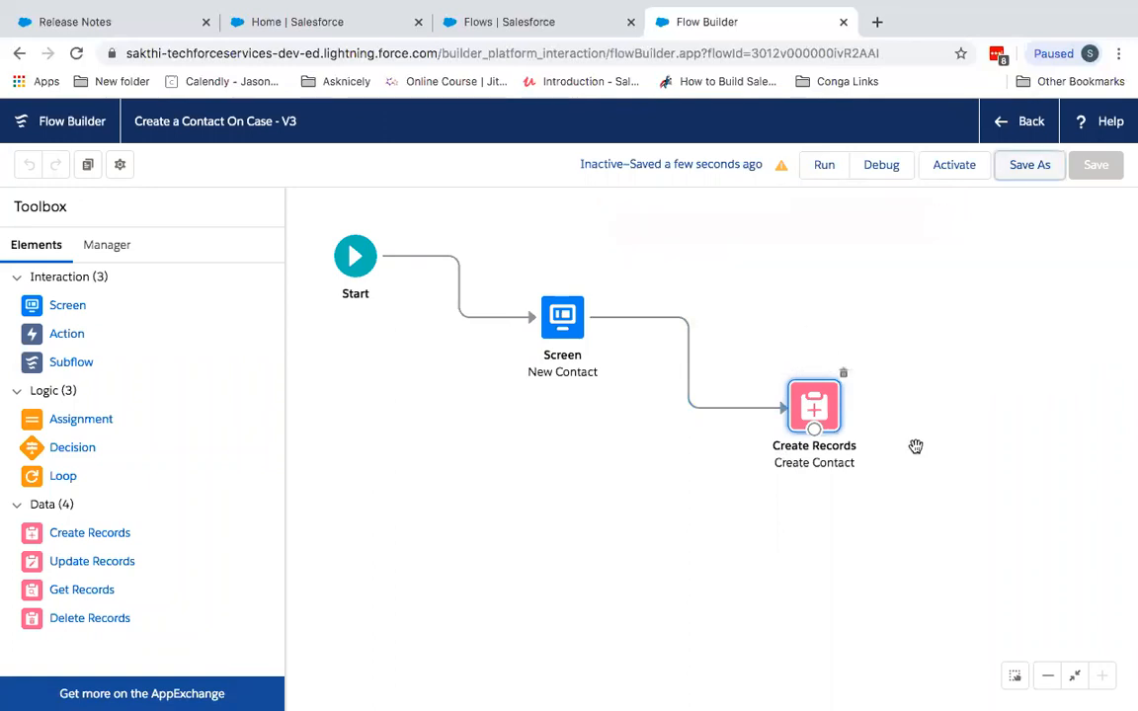
mouse_move(909, 184)
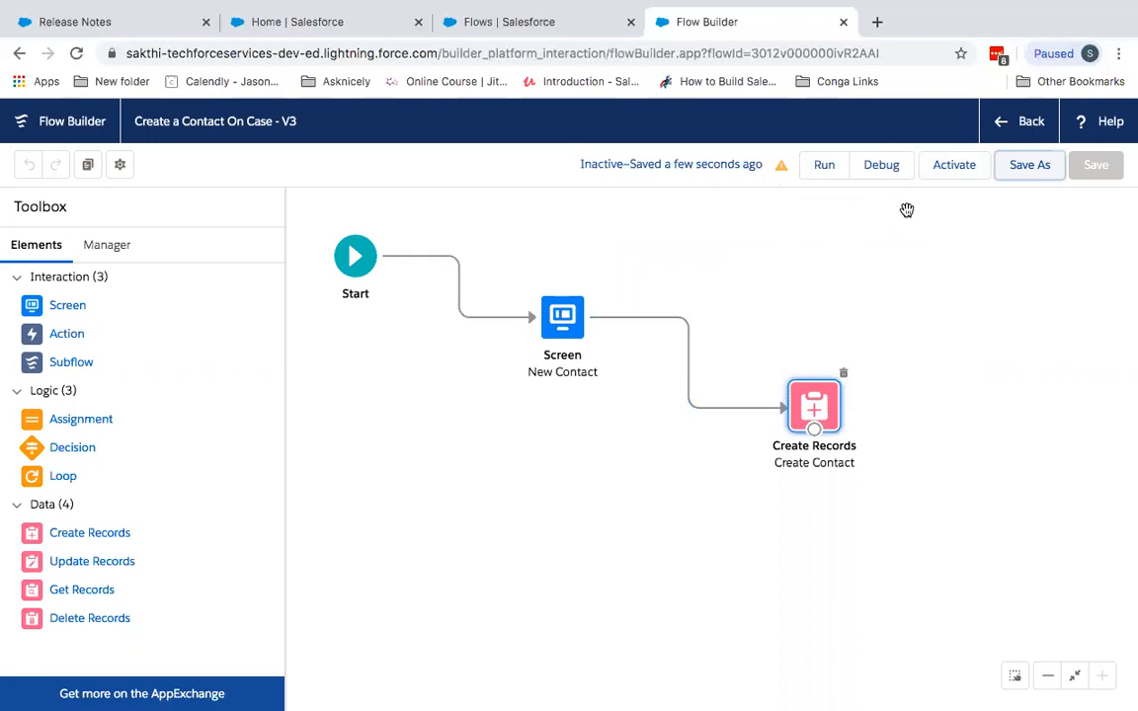
mouse_move(853, 222)
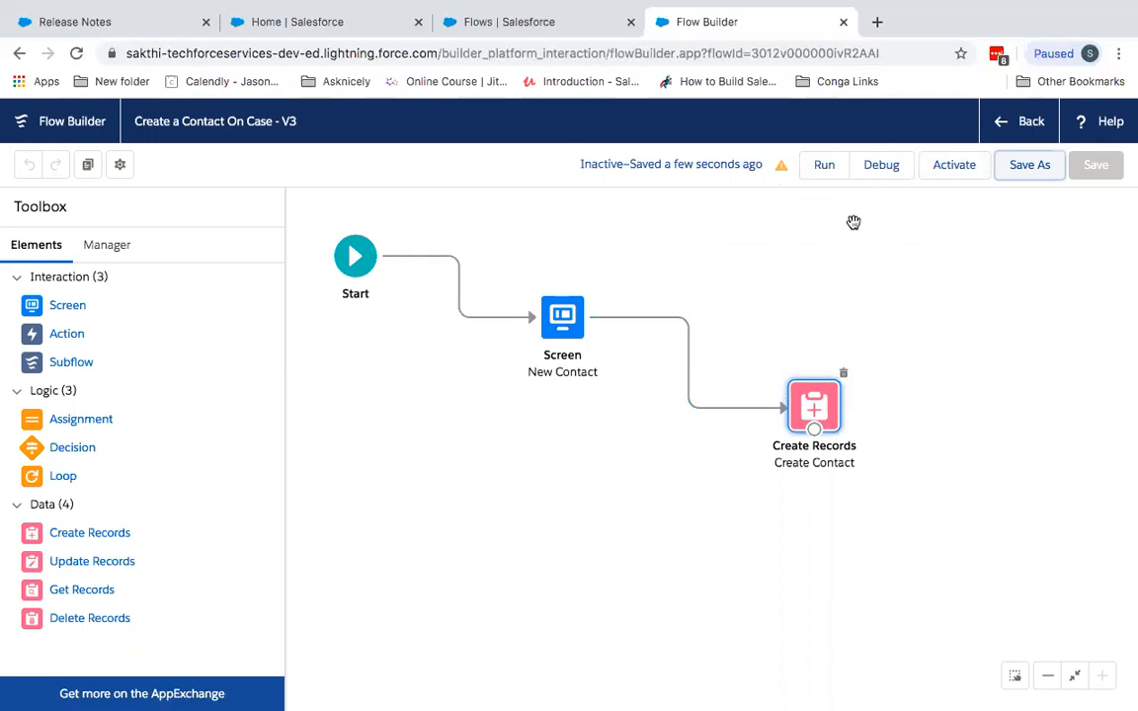
mouse_move(871, 203)
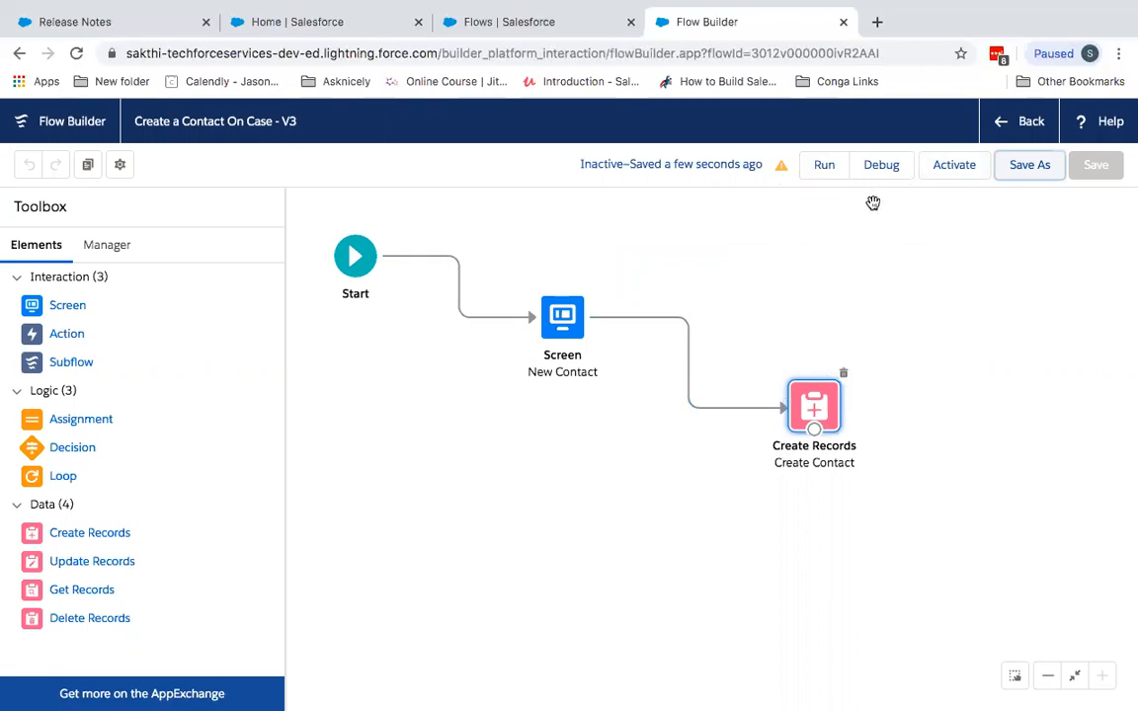
mouse_move(953, 165)
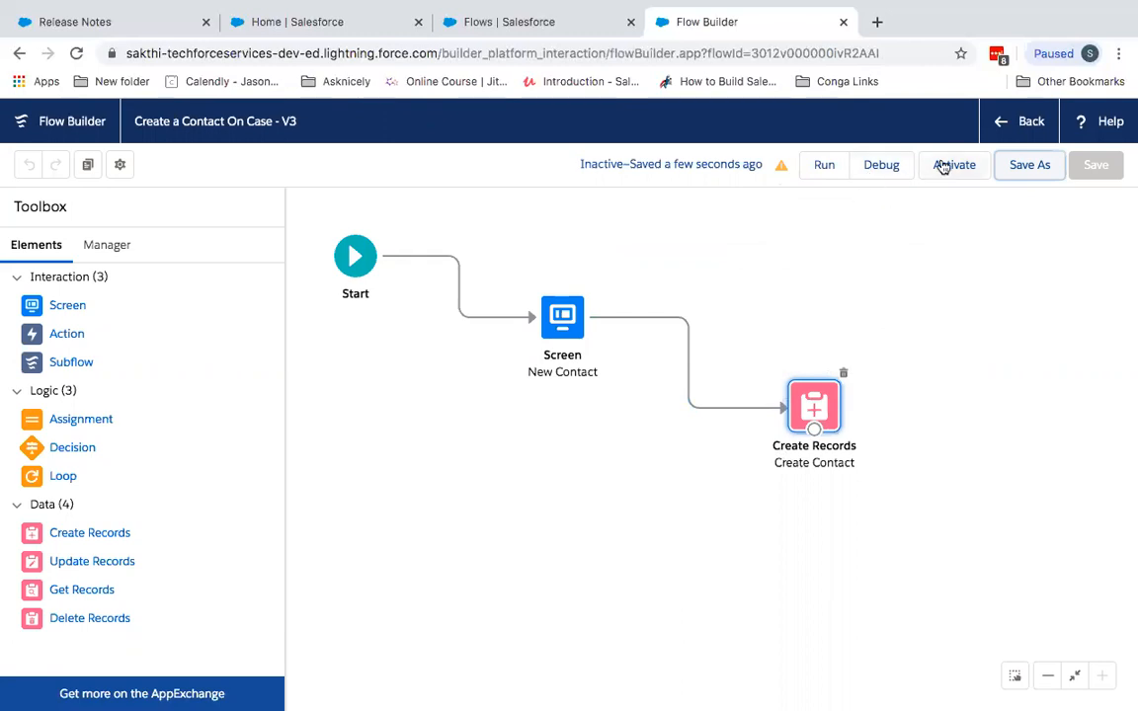
mouse_move(899, 186)
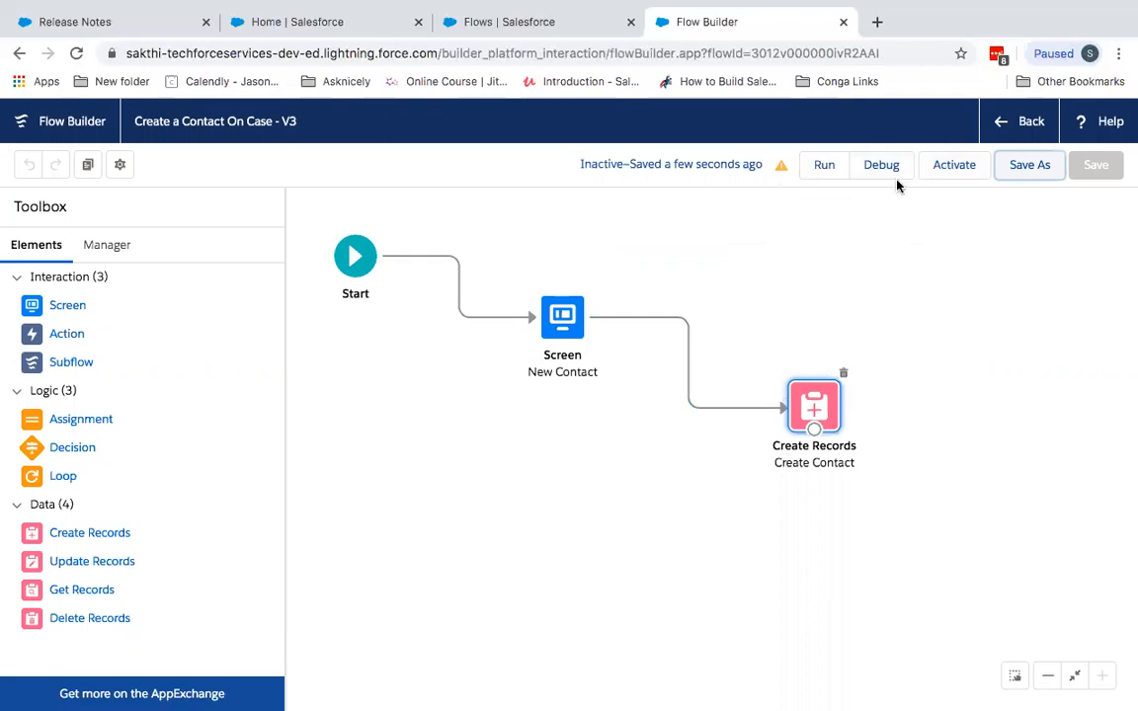
mouse_move(880, 165)
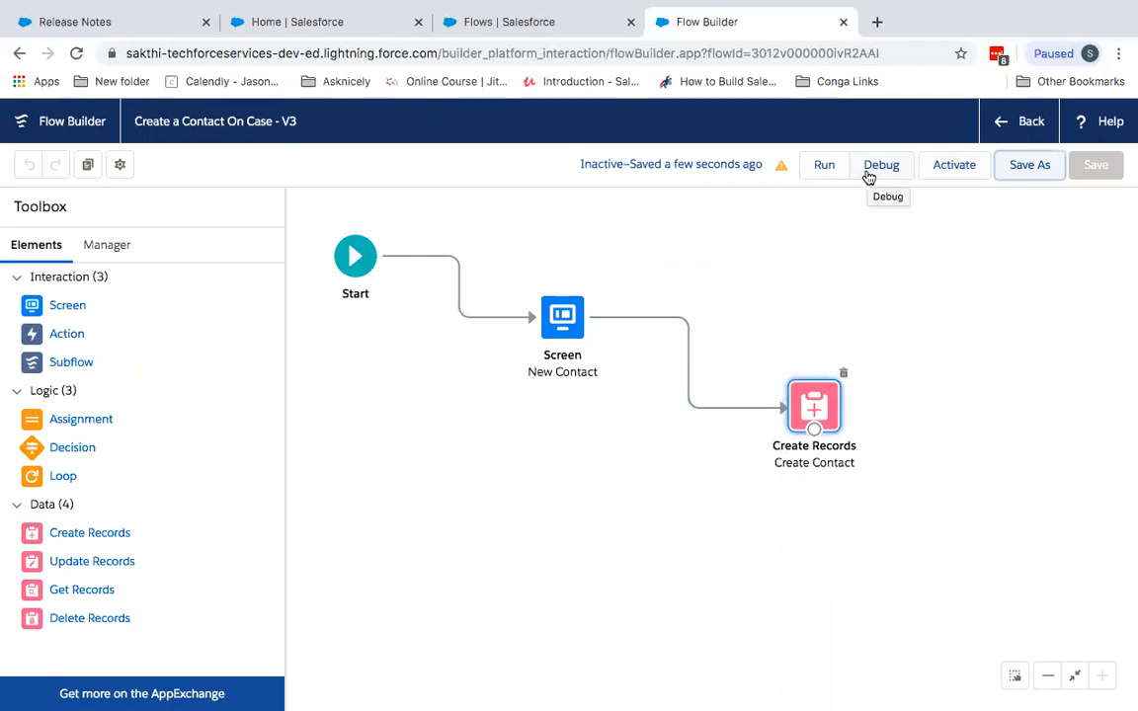
mouse_move(925, 182)
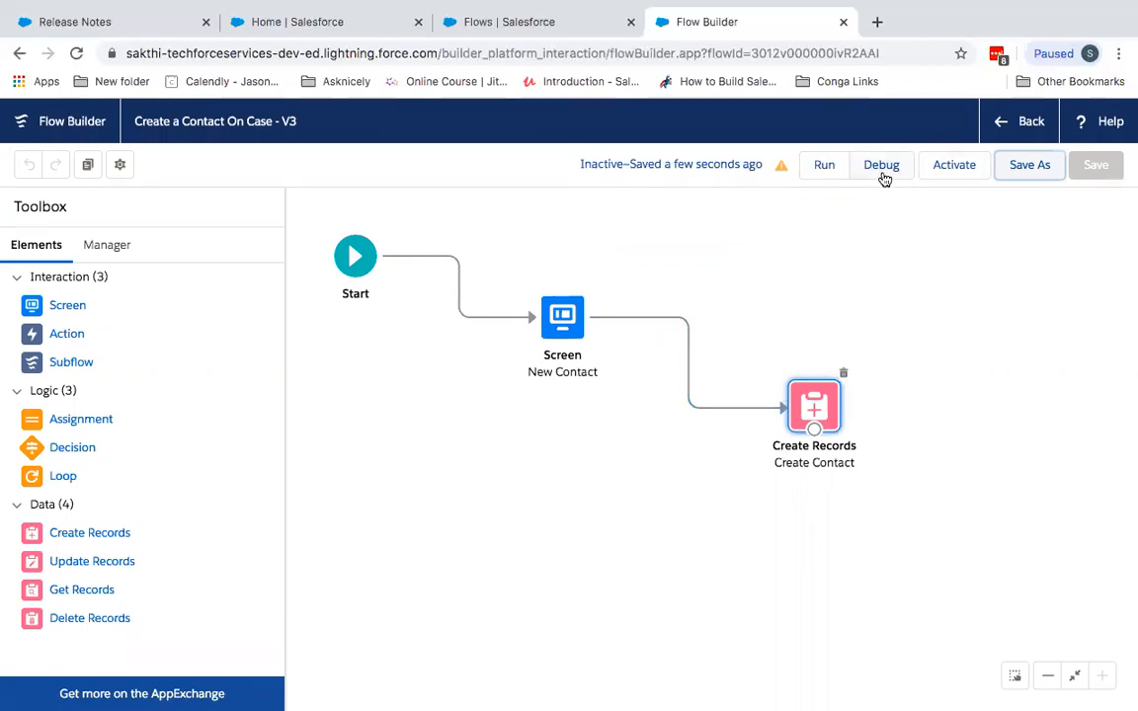
Start Debug on the V3 flow to show the Debug the flow dialog.
left_click(880, 165)
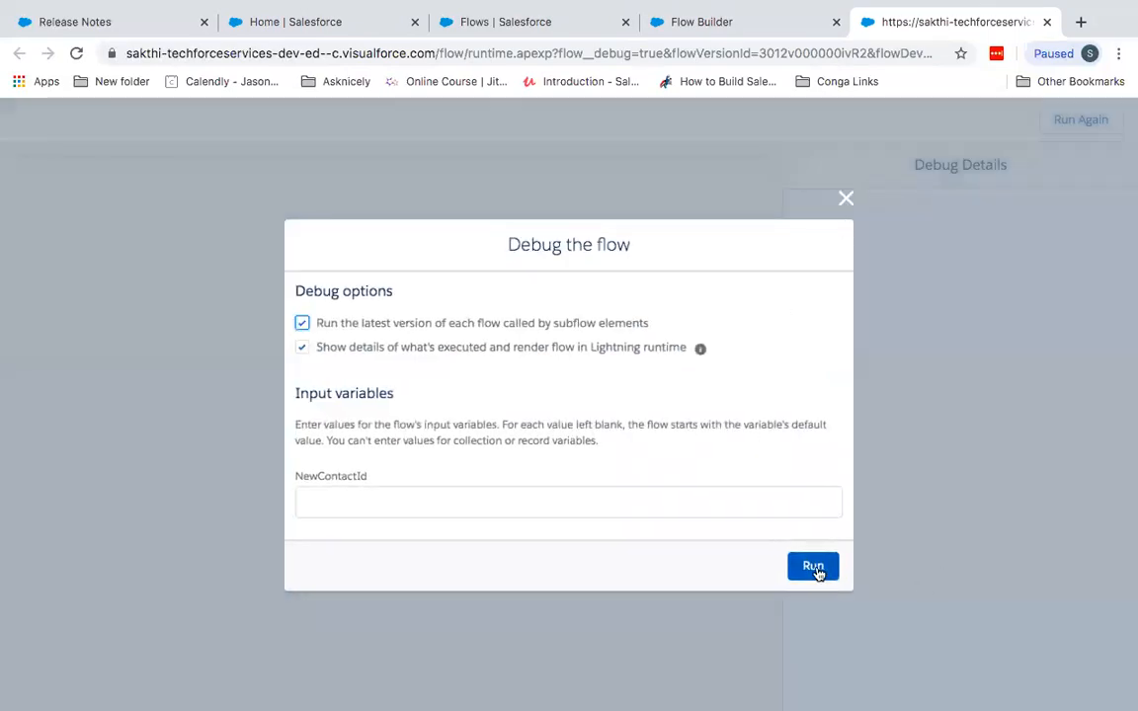
Run the debug and enter the contact's last name and account Techforce Services Pvt Ltd.
left_click(812, 566)
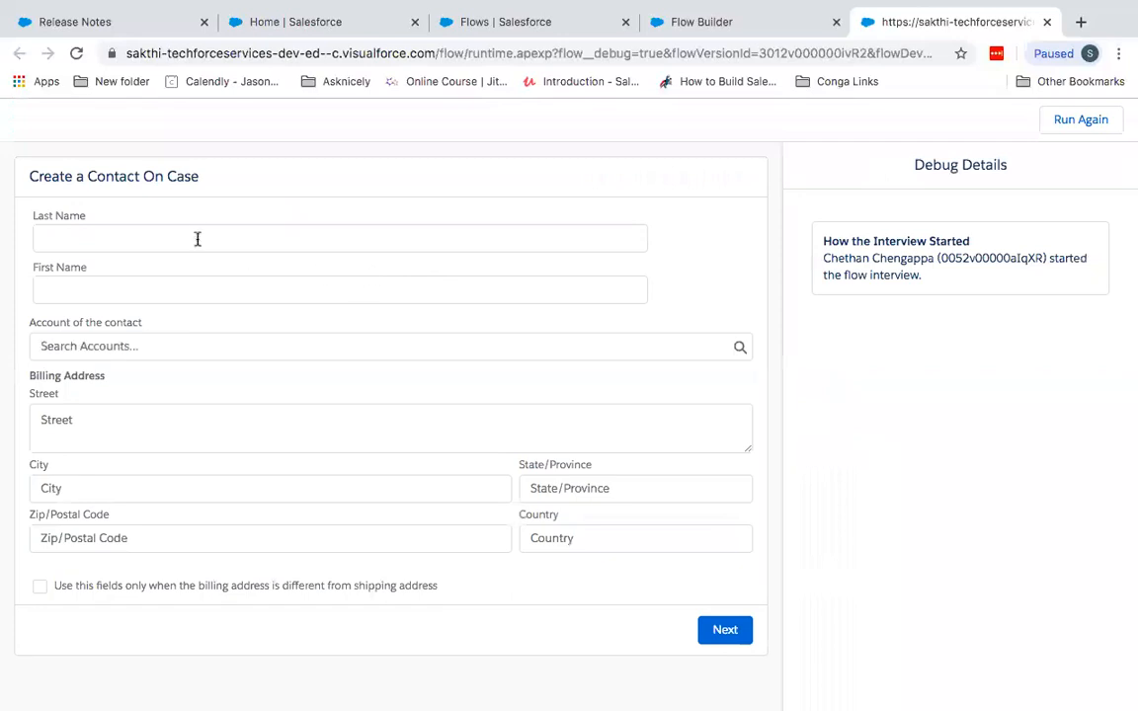
left_click(339, 238)
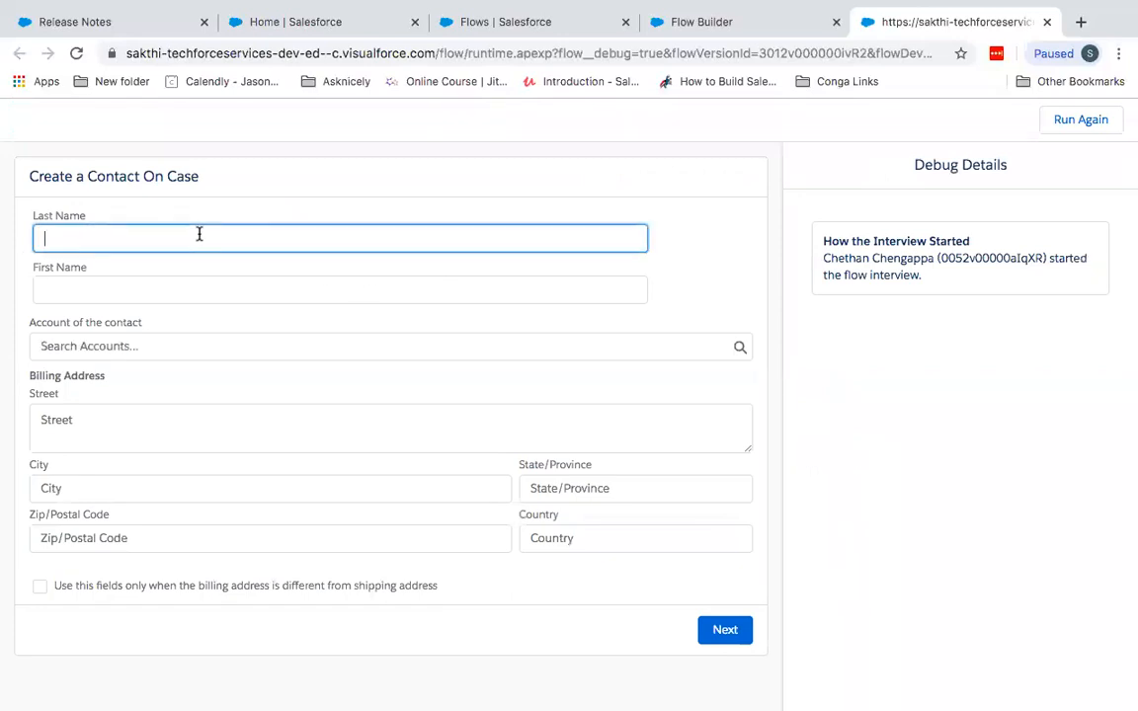
type("Techforce")
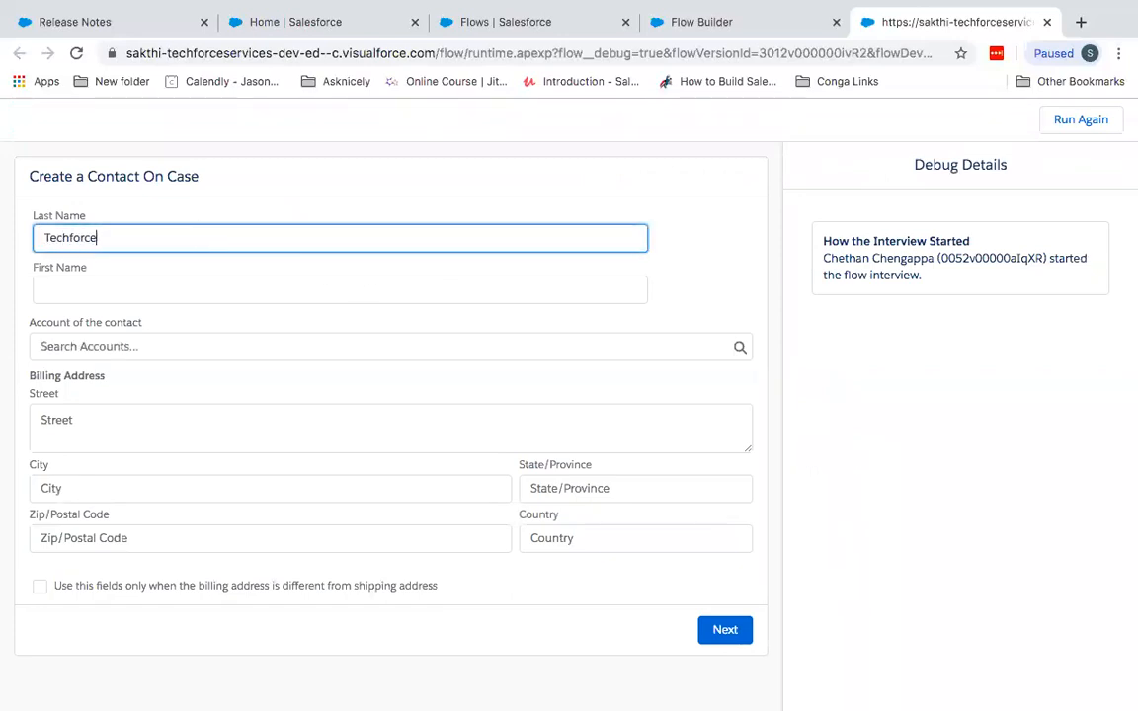
type("Services")
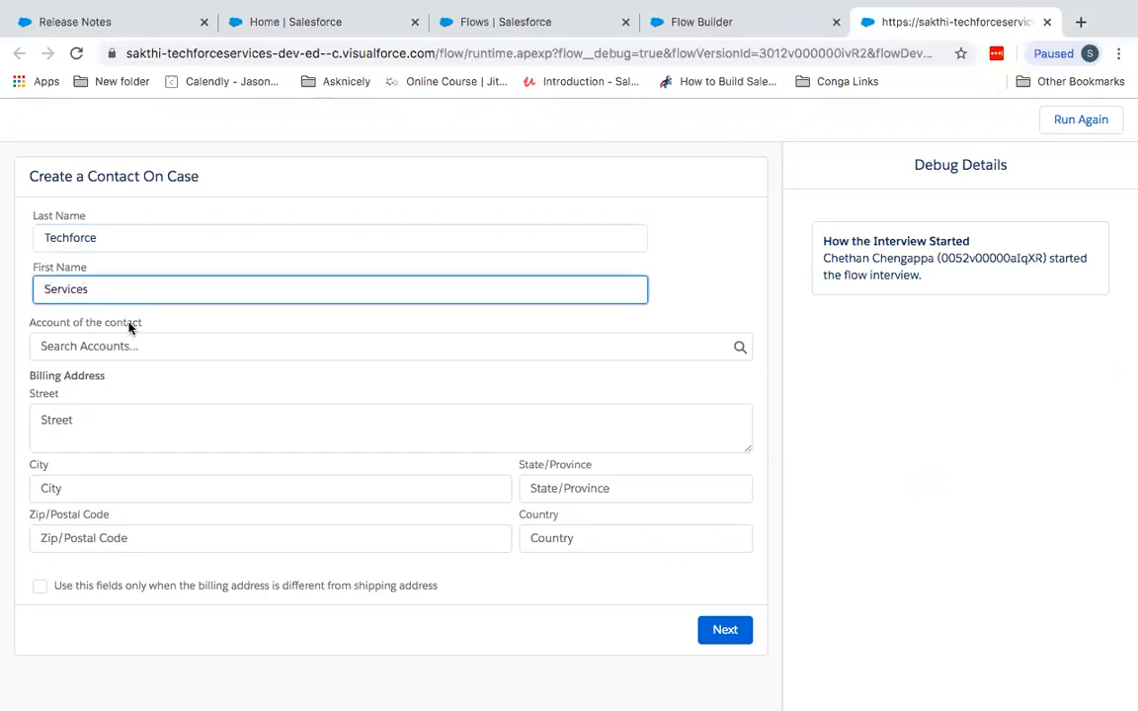
left_click(390, 346)
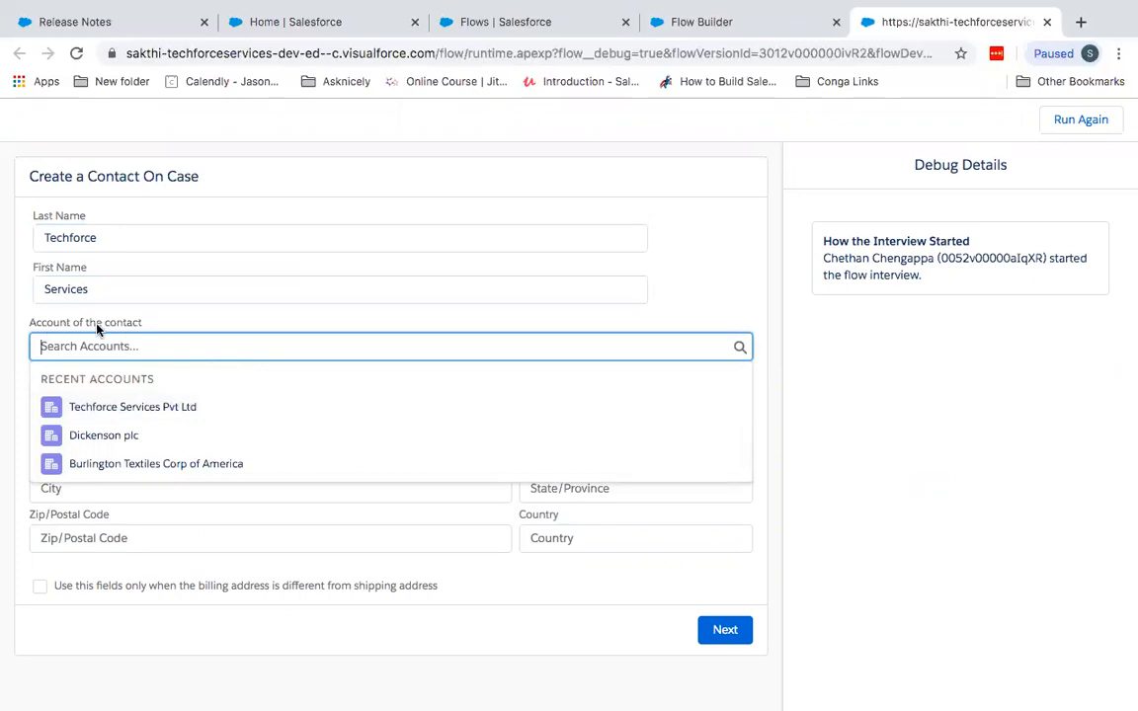
mouse_move(132, 408)
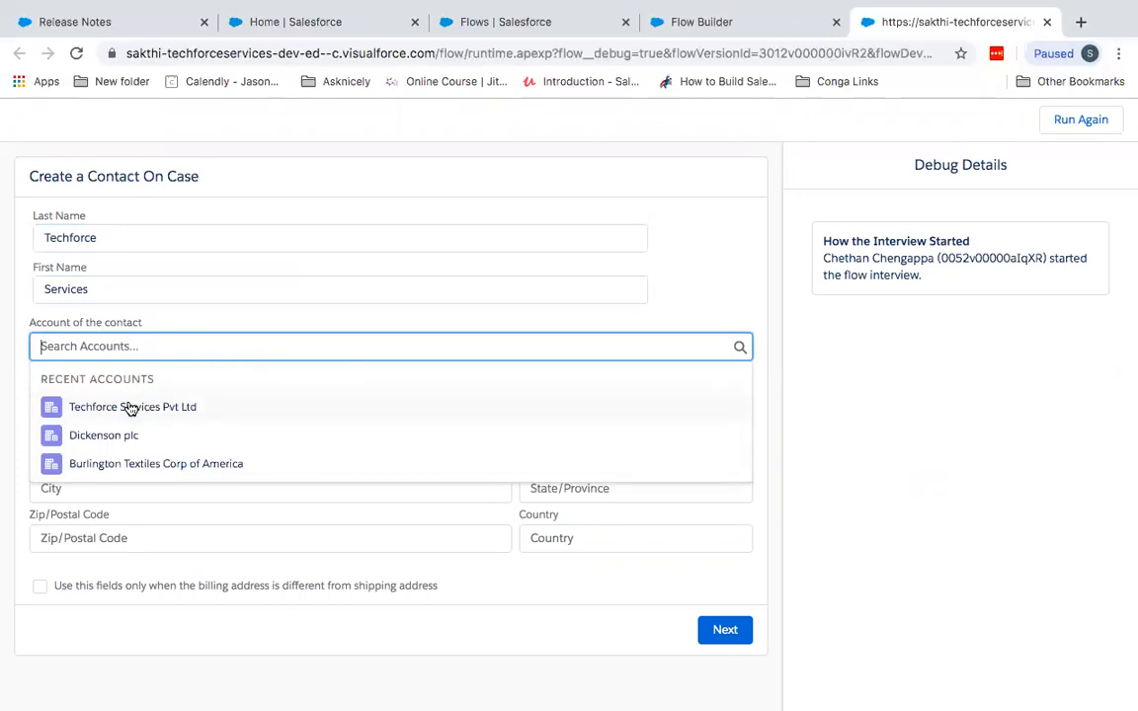
left_click(132, 406)
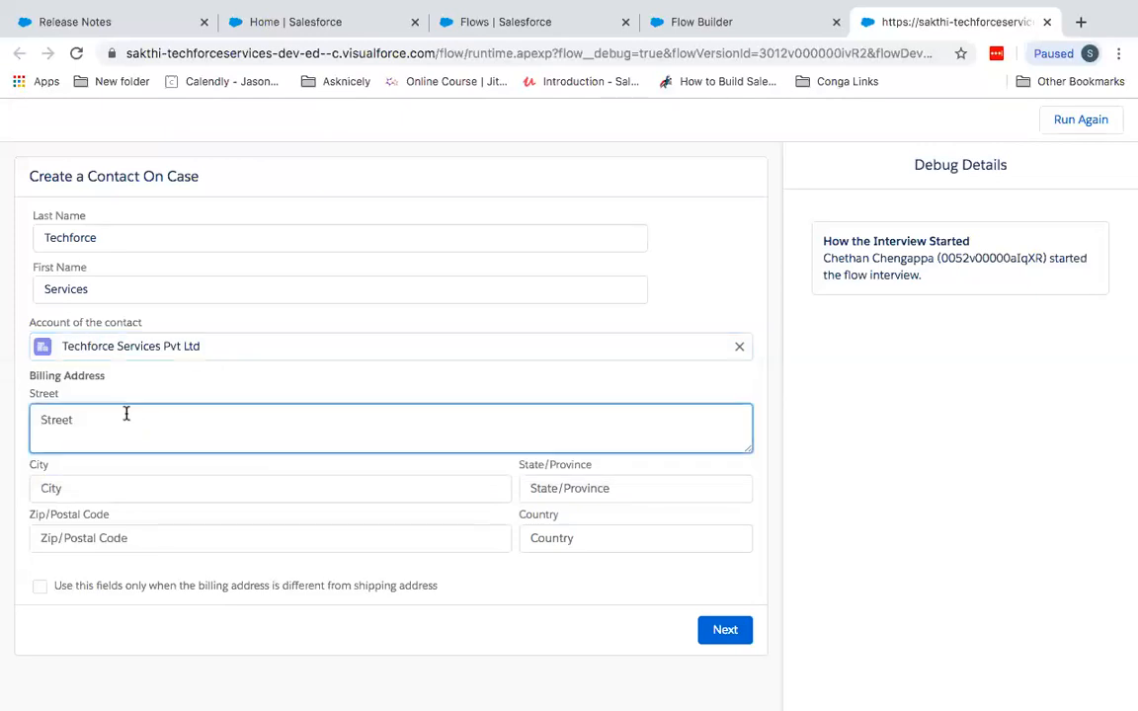
type("9")
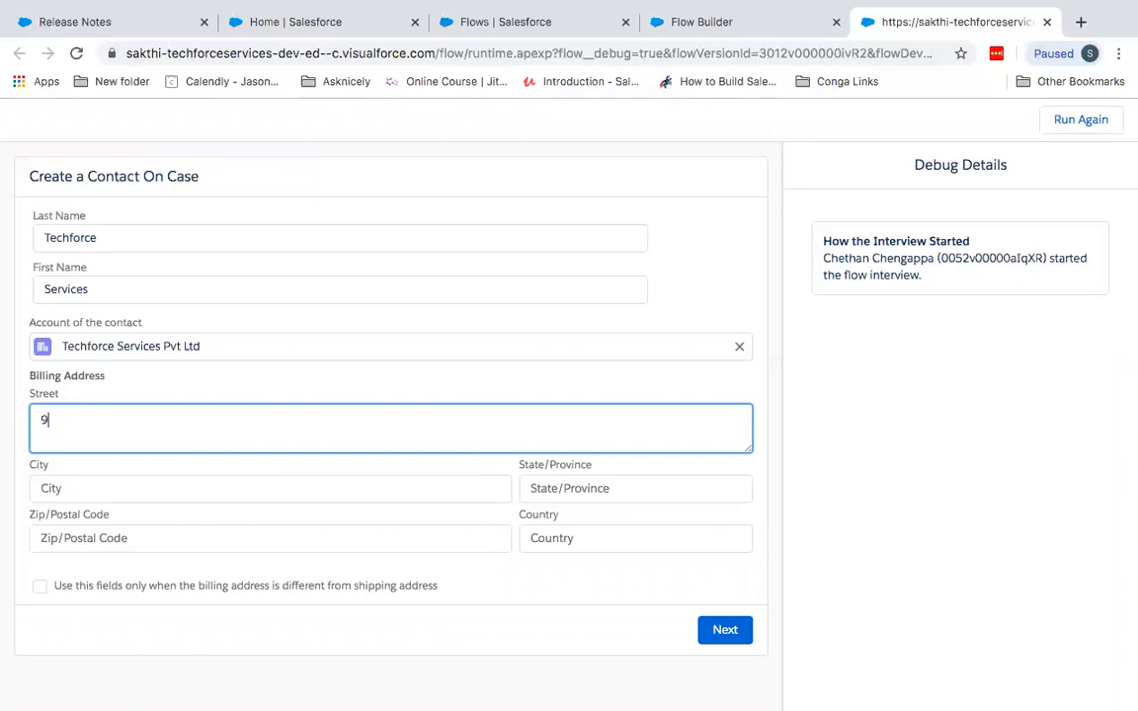
type("George")
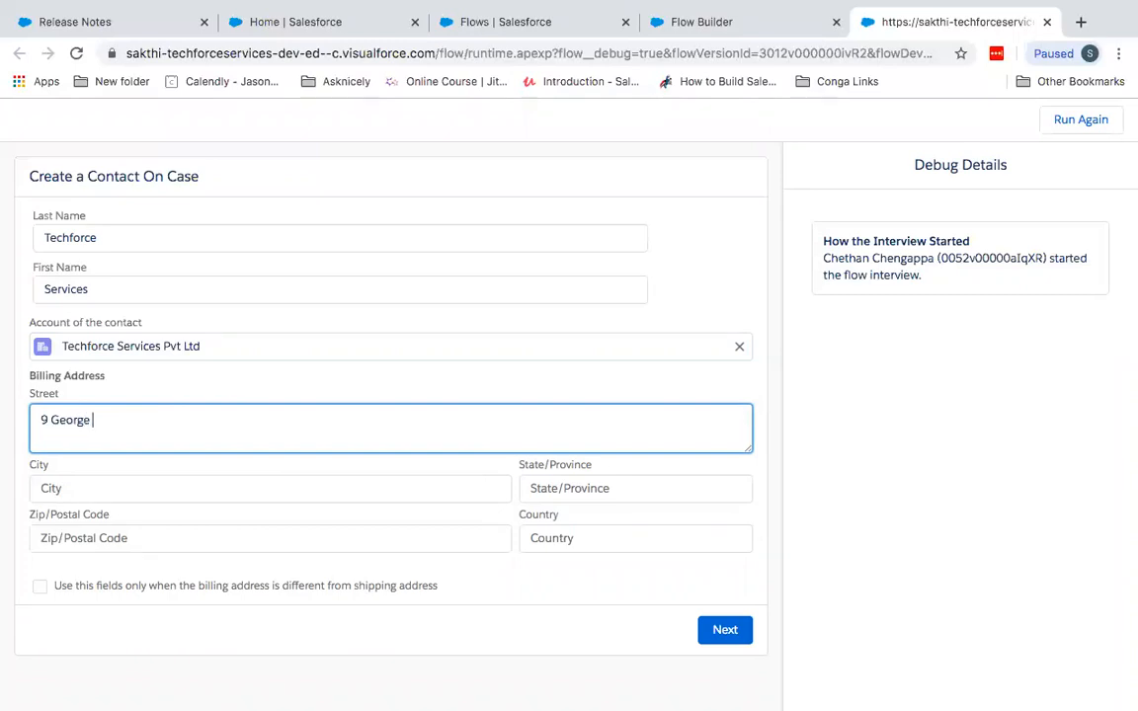
type("Street")
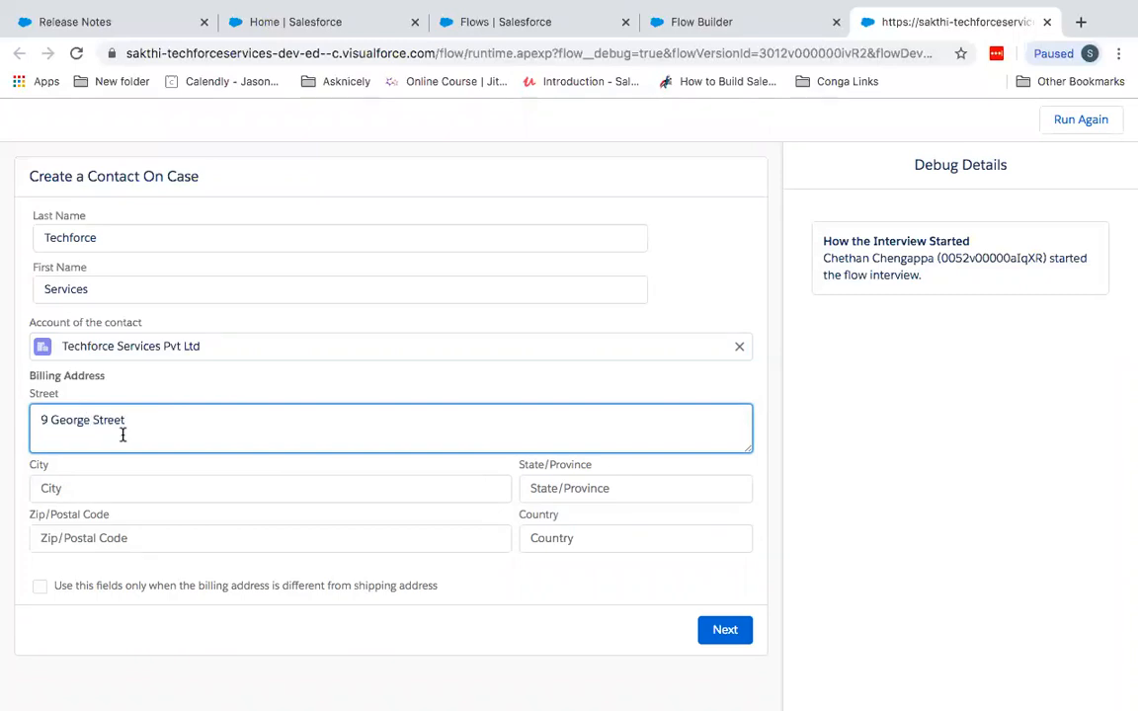
type("Sy")
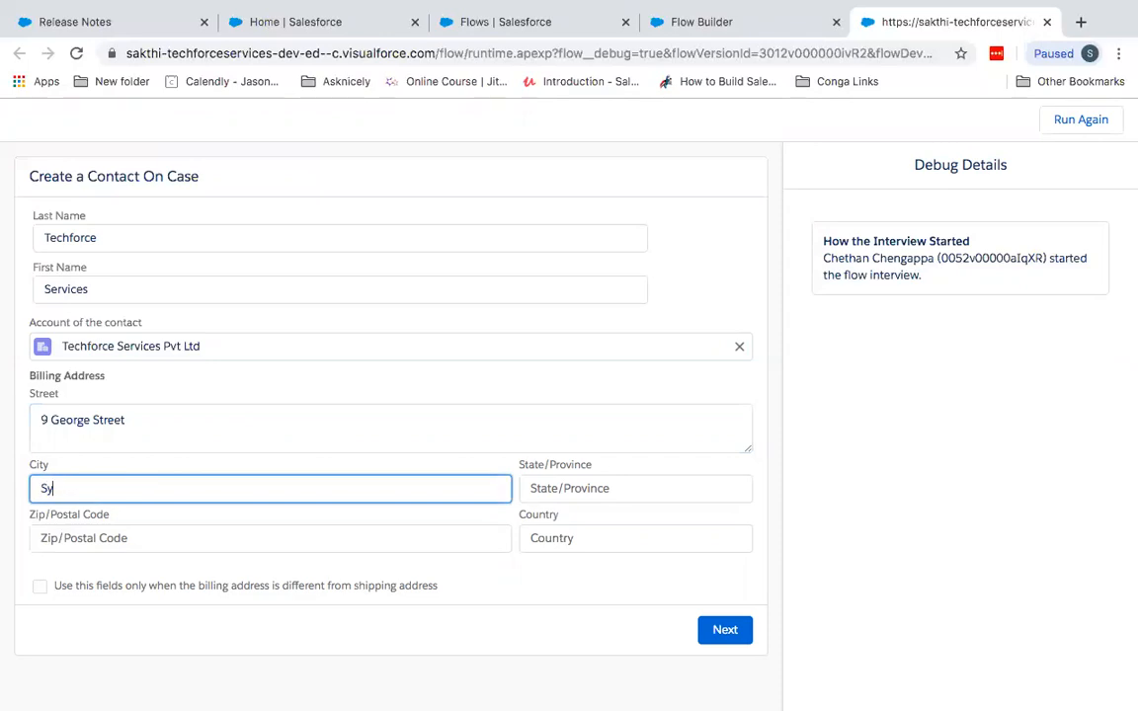
left_click(636, 488)
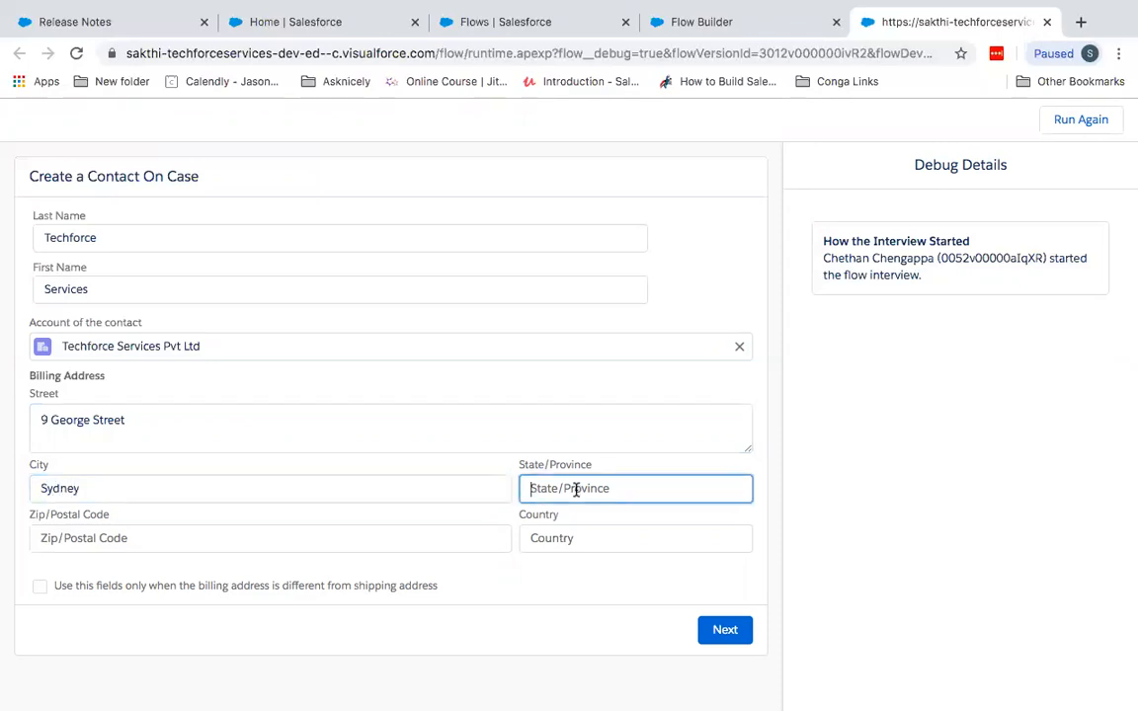
type("NSW")
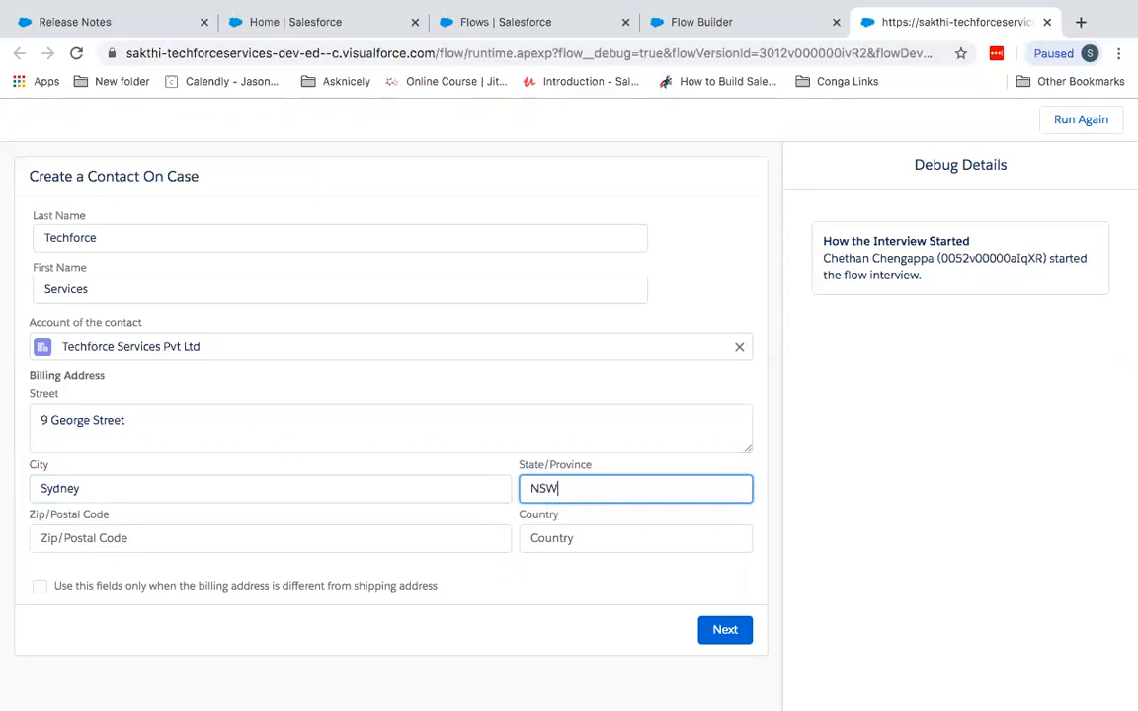
type("2121")
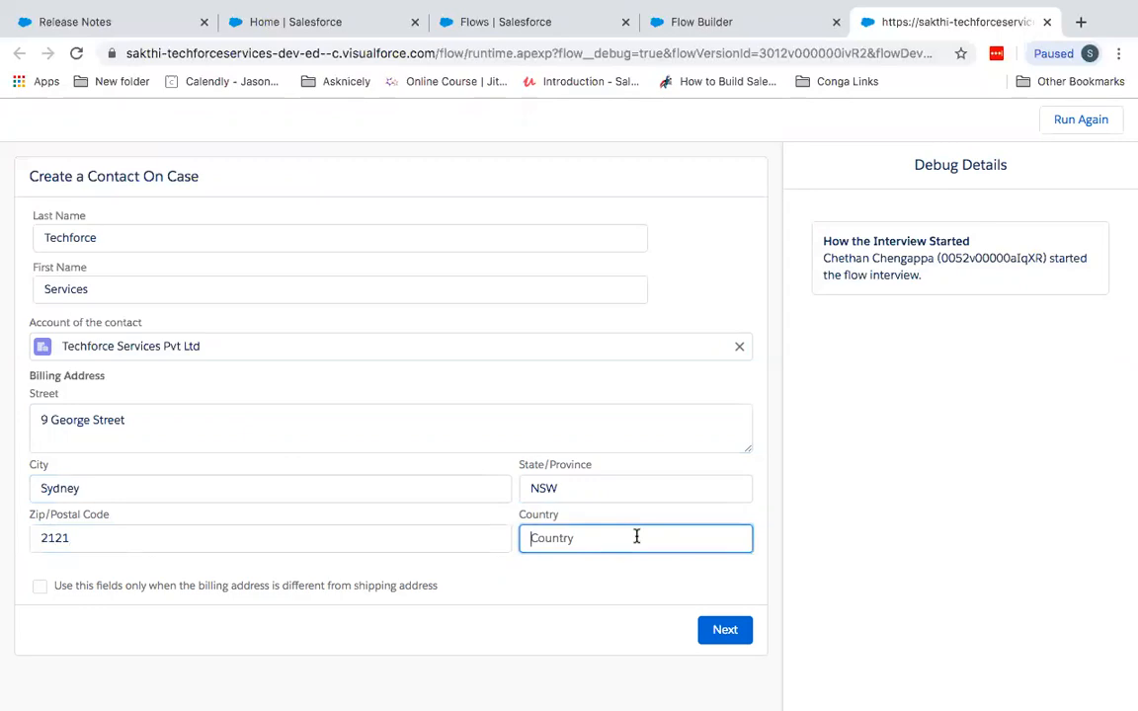
type("Austa")
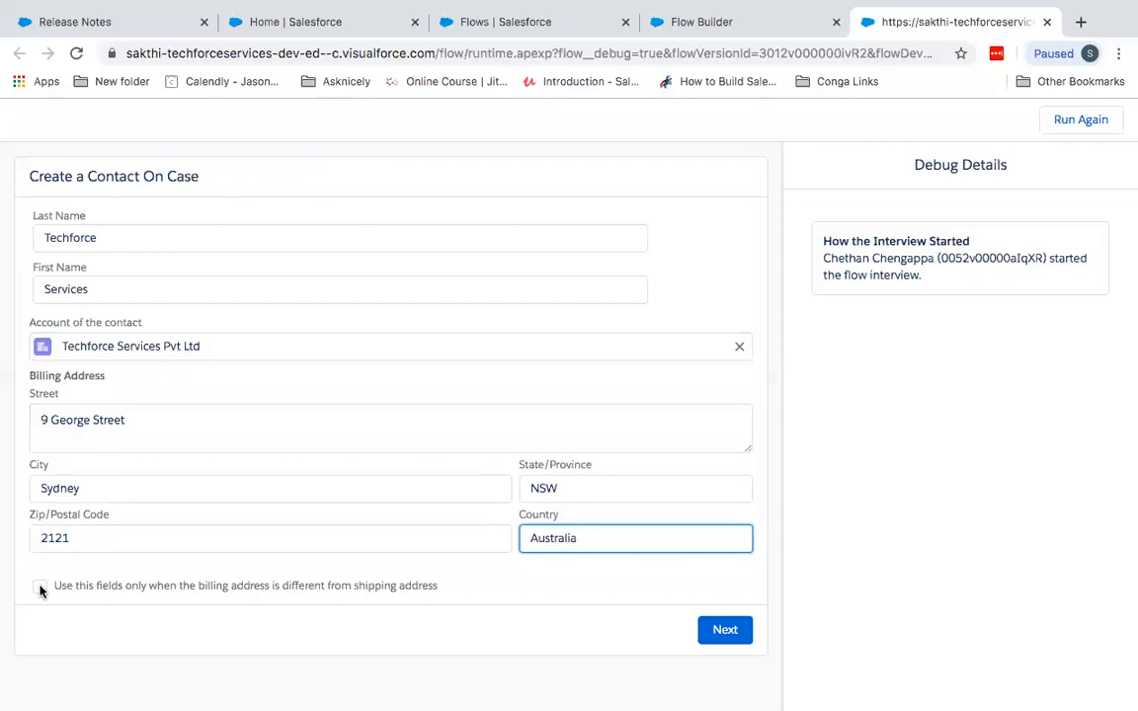
left_click(40, 584)
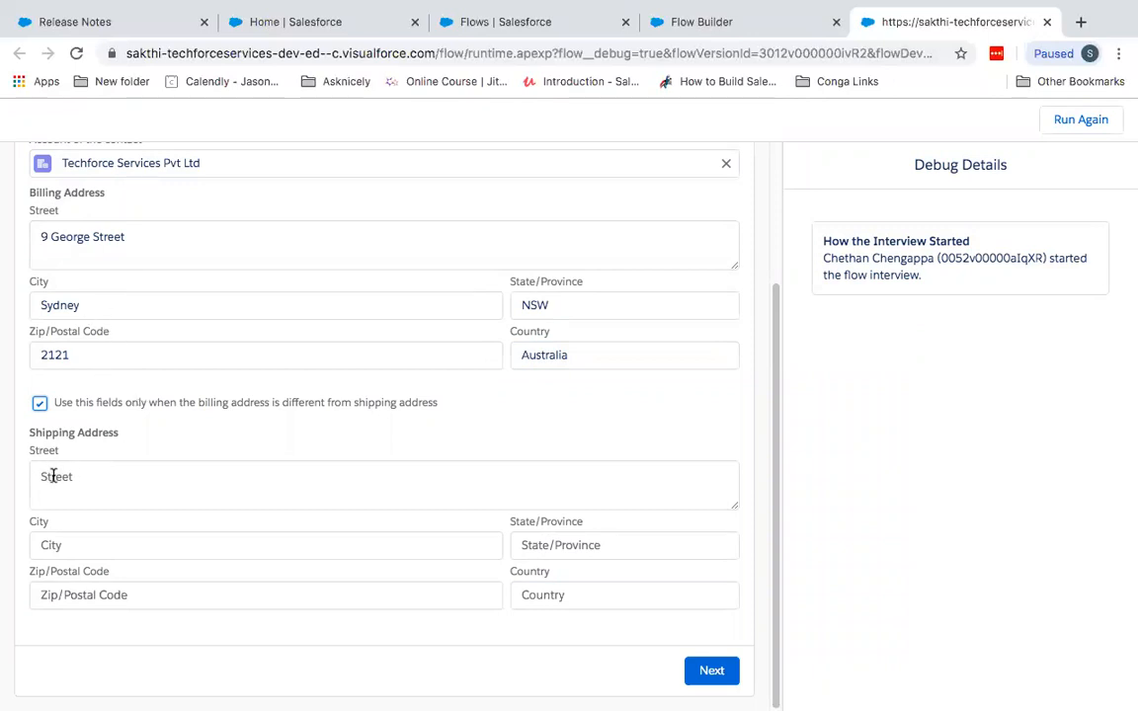
left_click(383, 484)
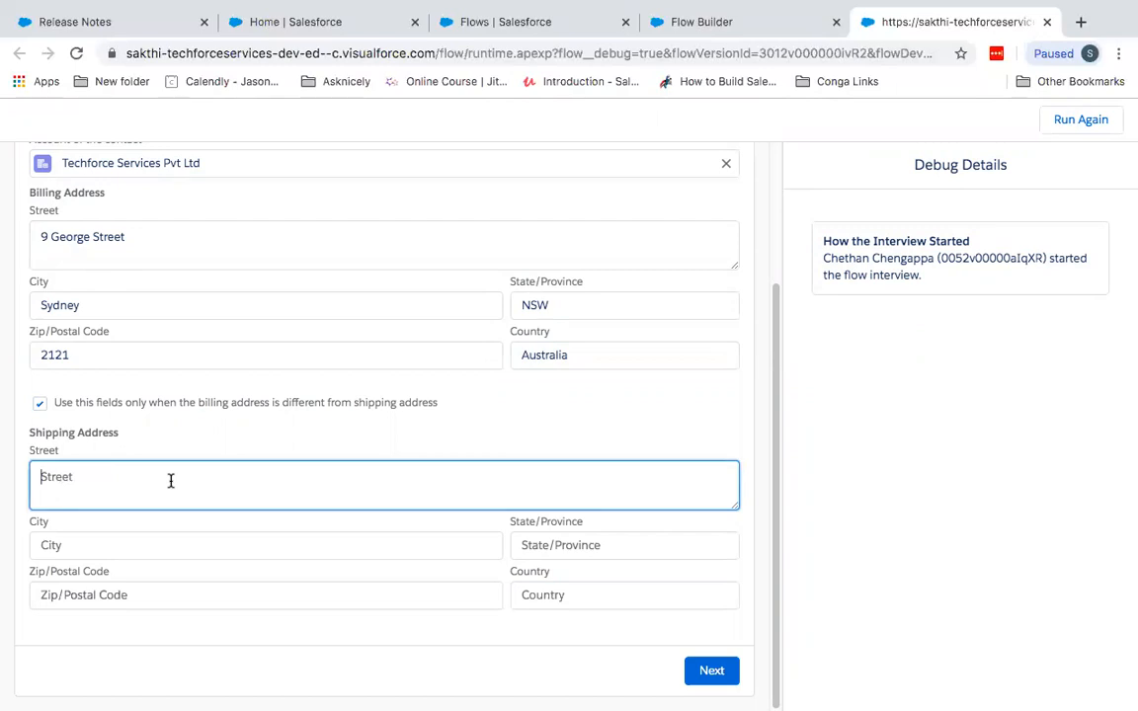
type("(")
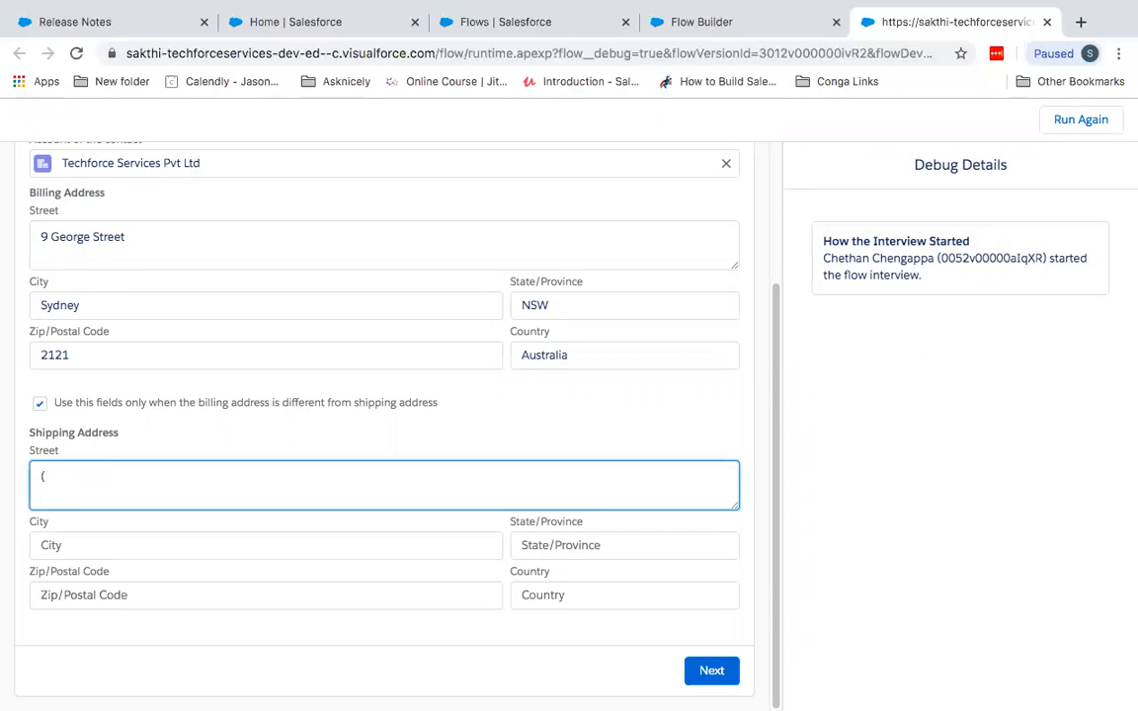
type("9 Ge")
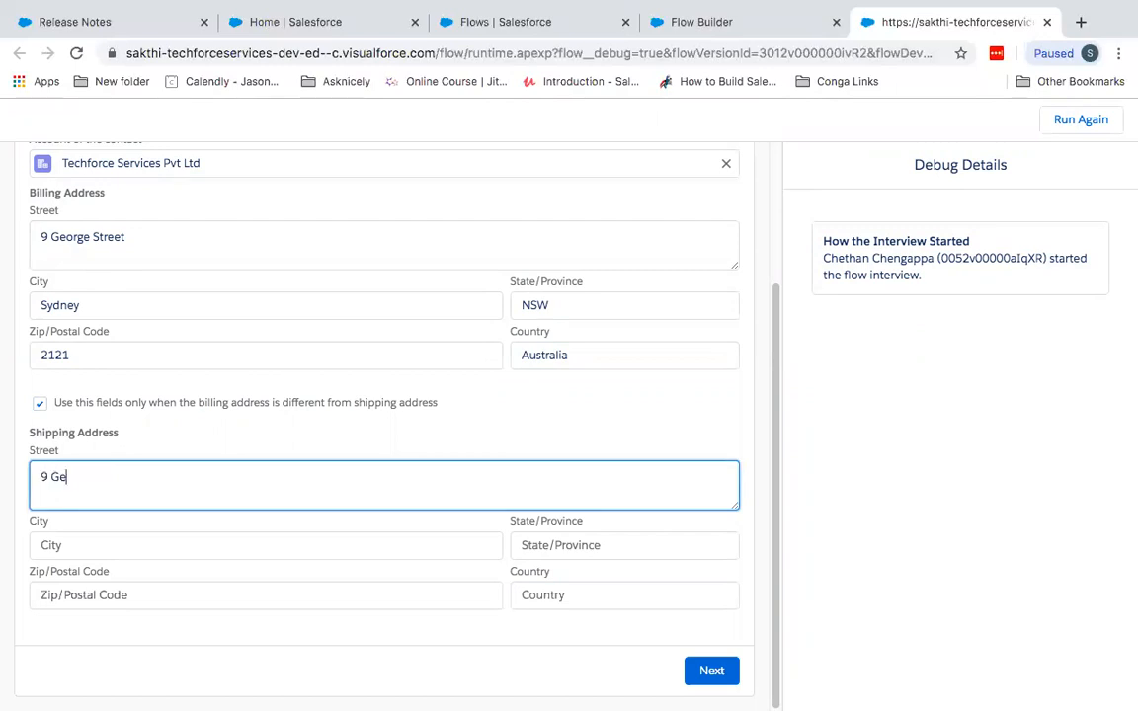
type("orge Street")
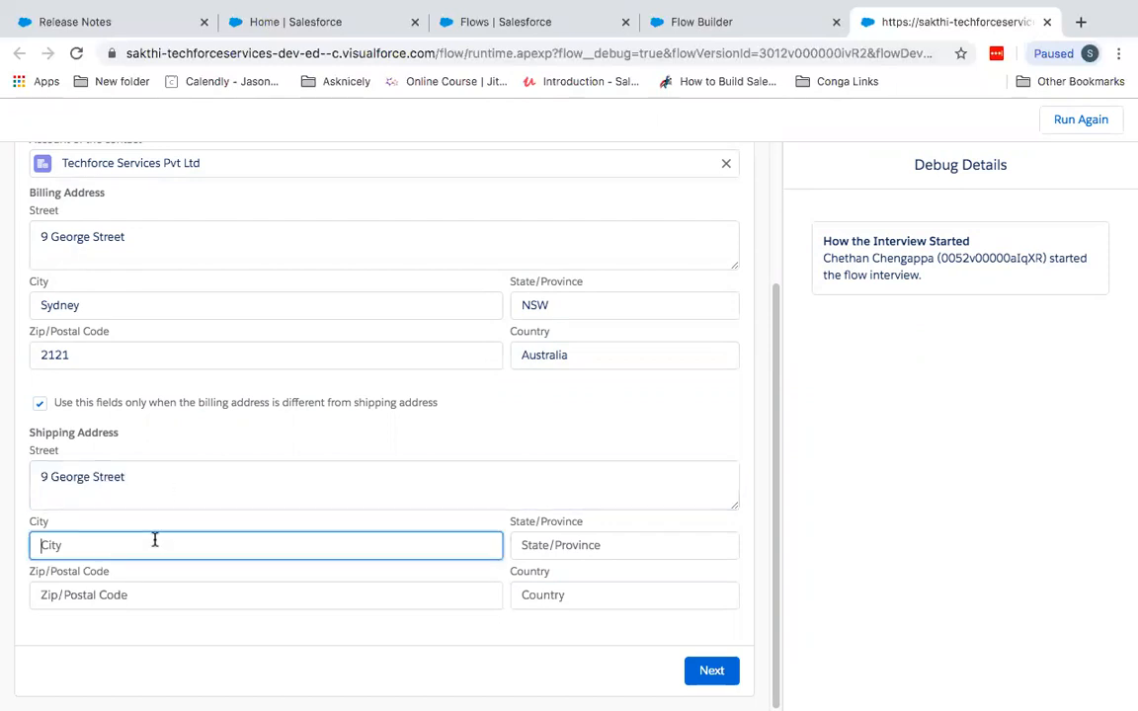
type("Sydney")
left_click(384, 485)
type("11")
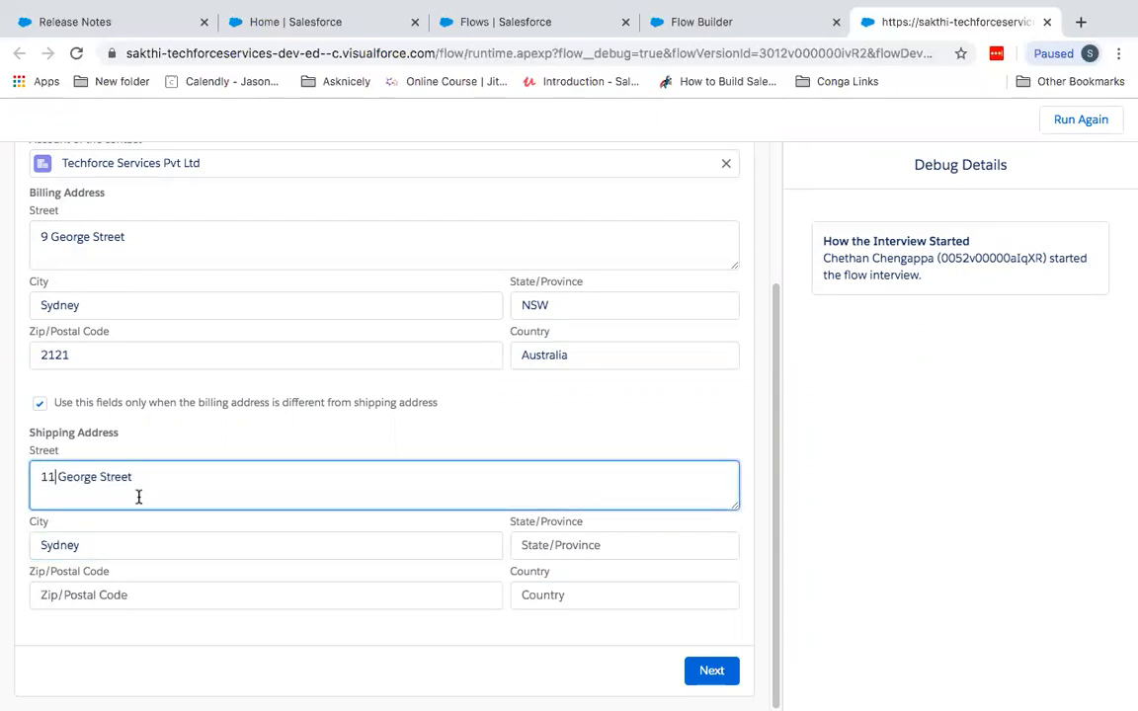
type("NSW")
left_click(266, 595)
type("2")
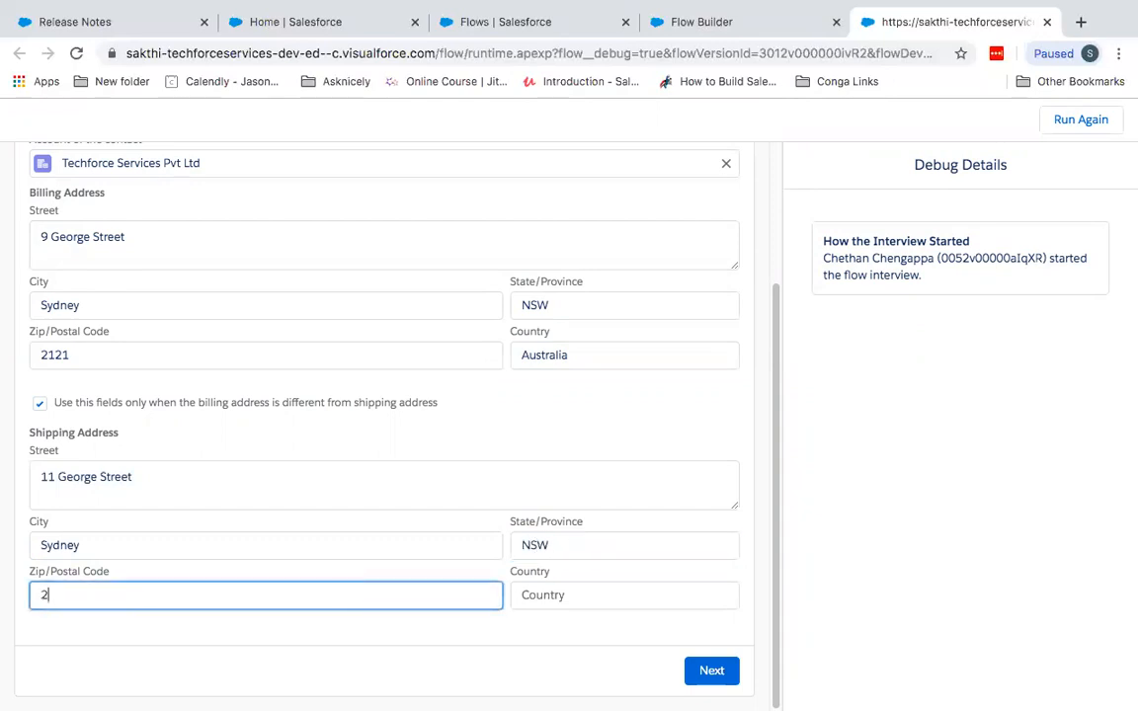
type("A")
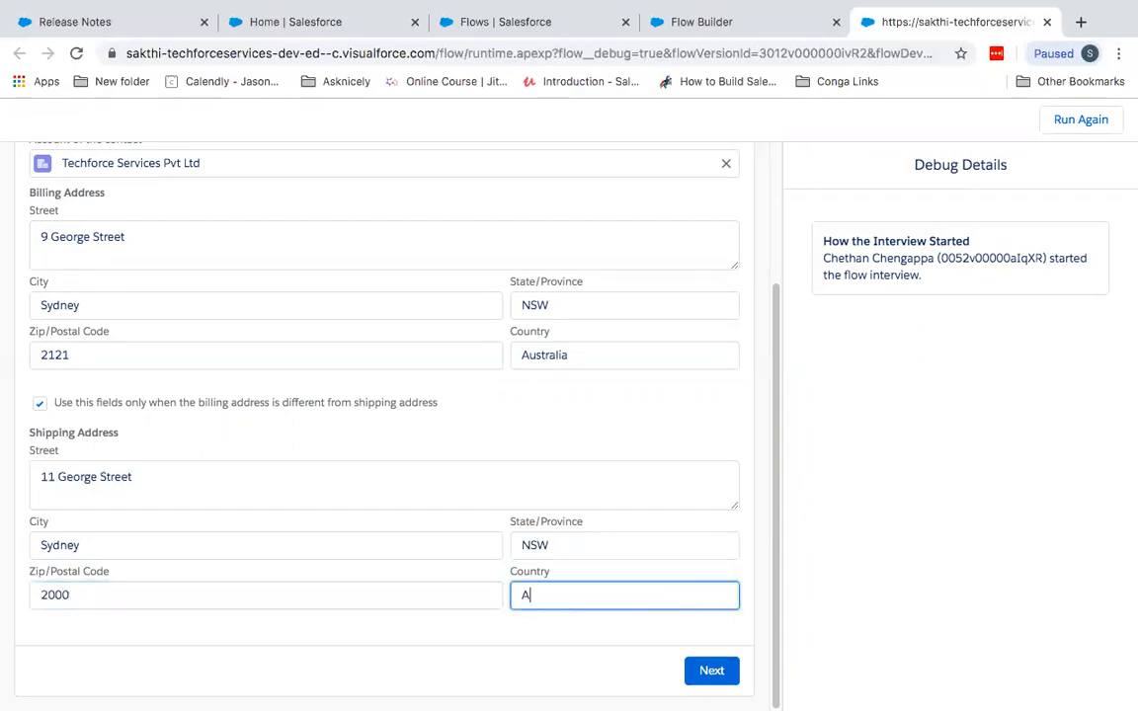
type("ustralia")
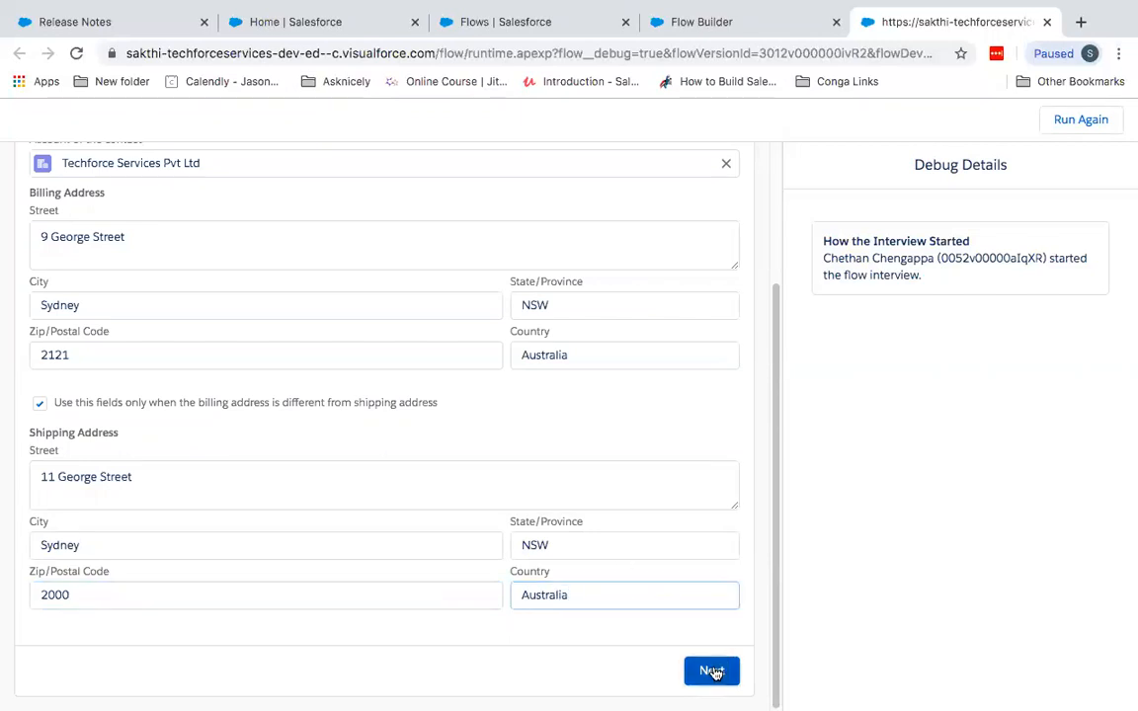
Submit the addresses so the debug run creates the contact and reports NewContactId.
left_click(711, 671)
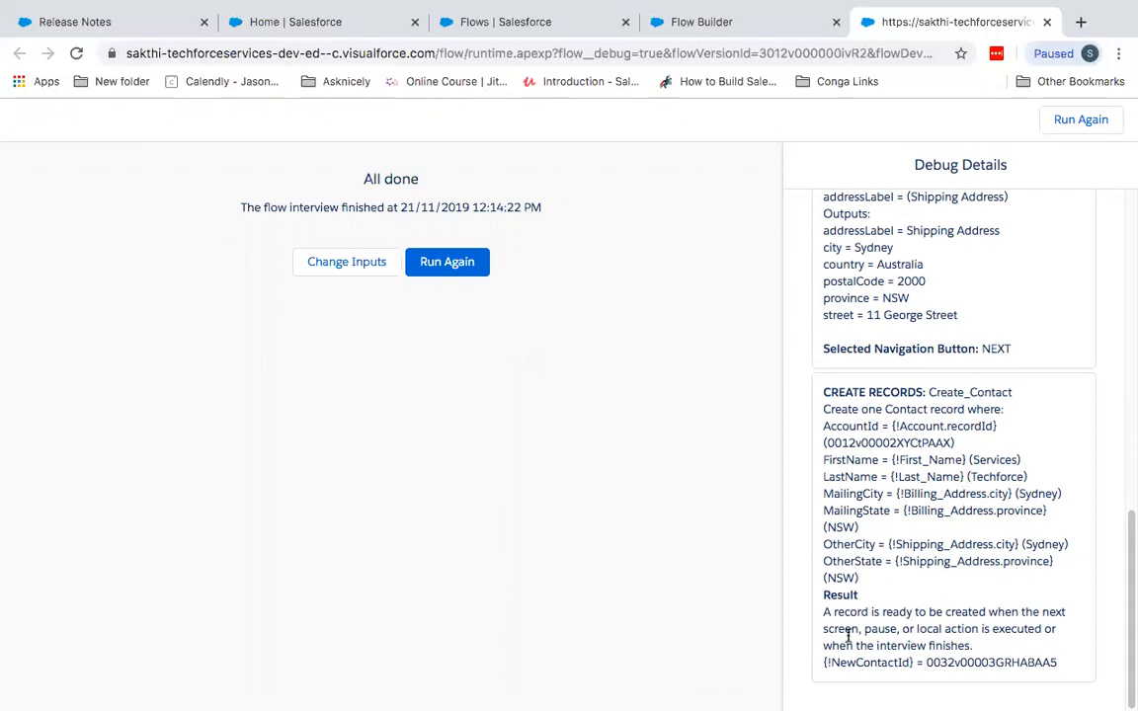
mouse_move(925, 664)
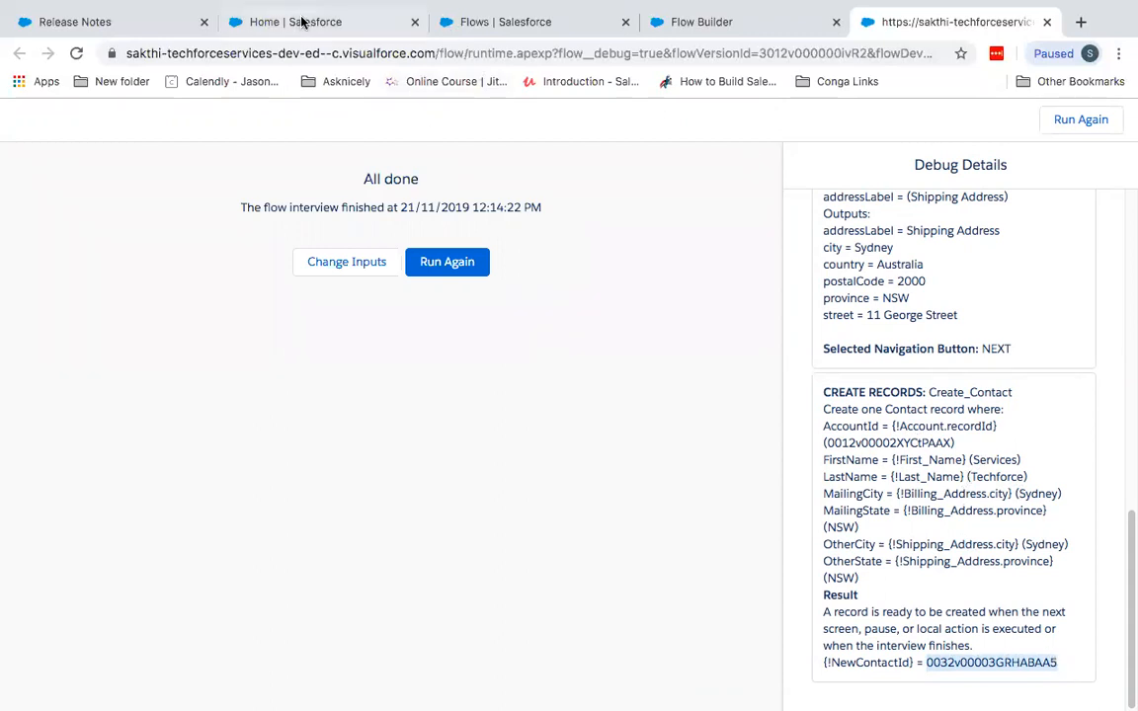
Go from the Salesforce Home tab to Contacts and dismiss the personalize navigation tip.
left_click(314, 22)
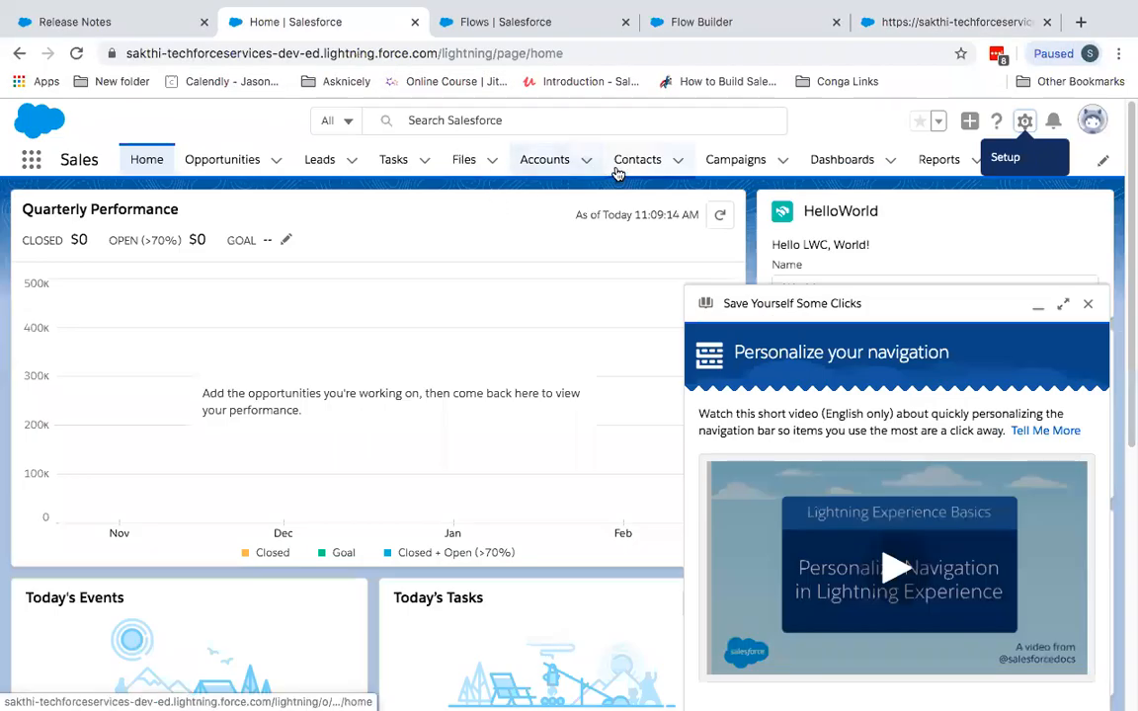
left_click(637, 159)
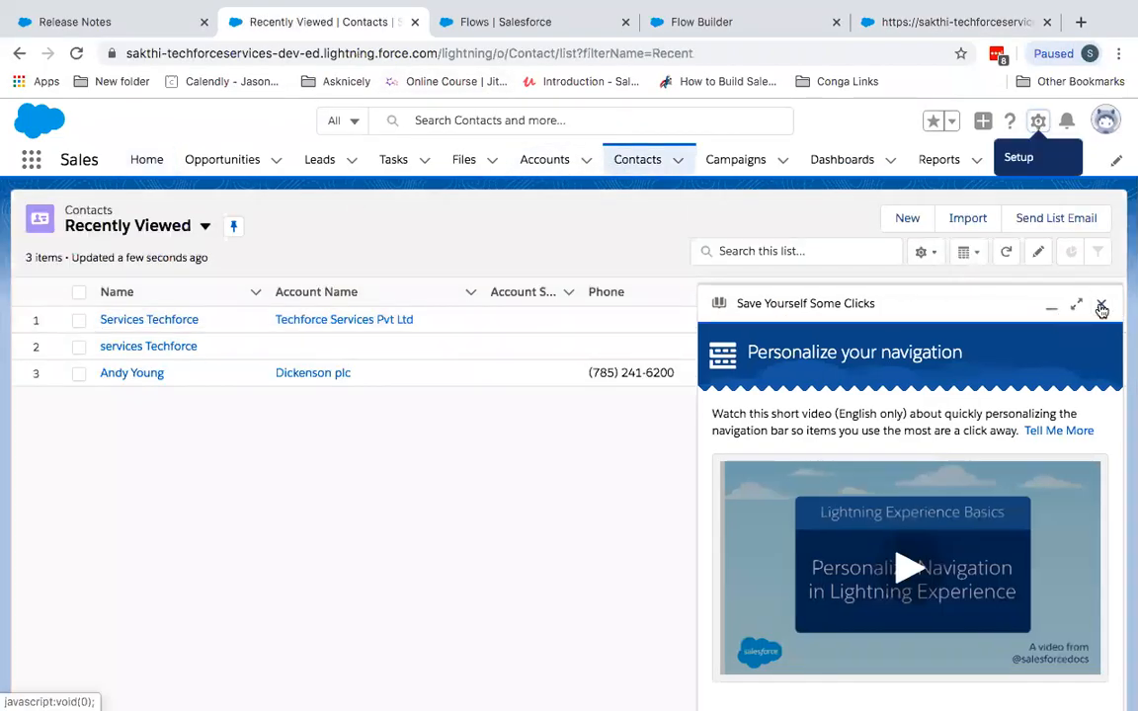
left_click(149, 319)
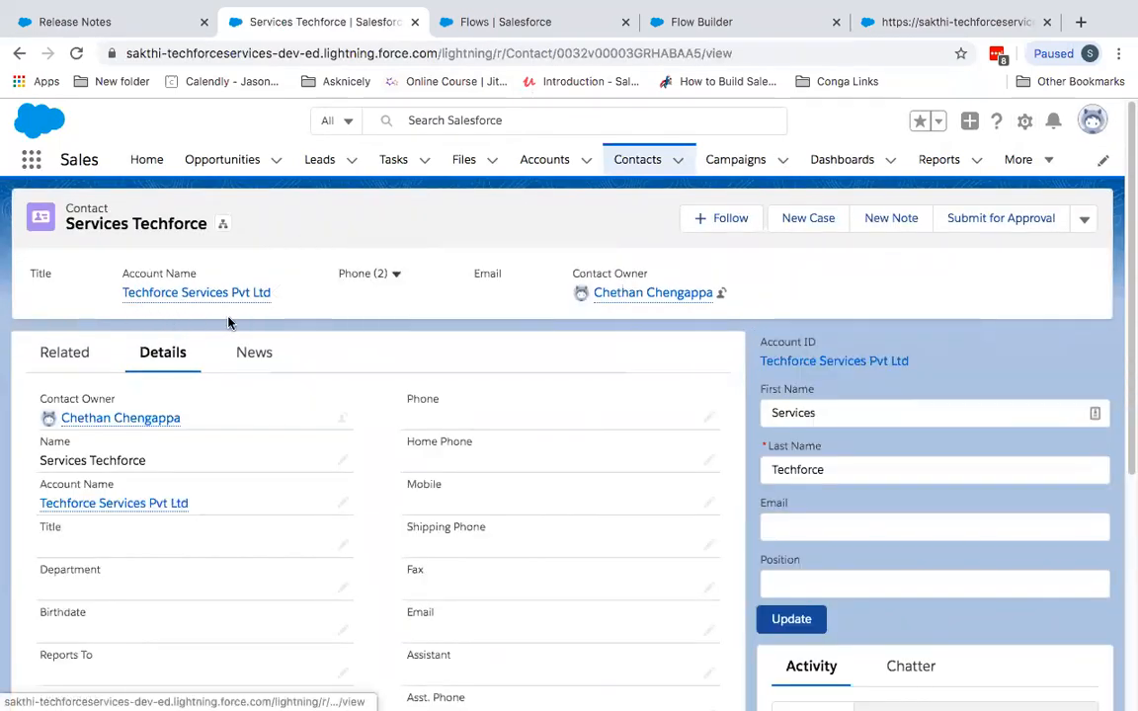
scroll("down", 3)
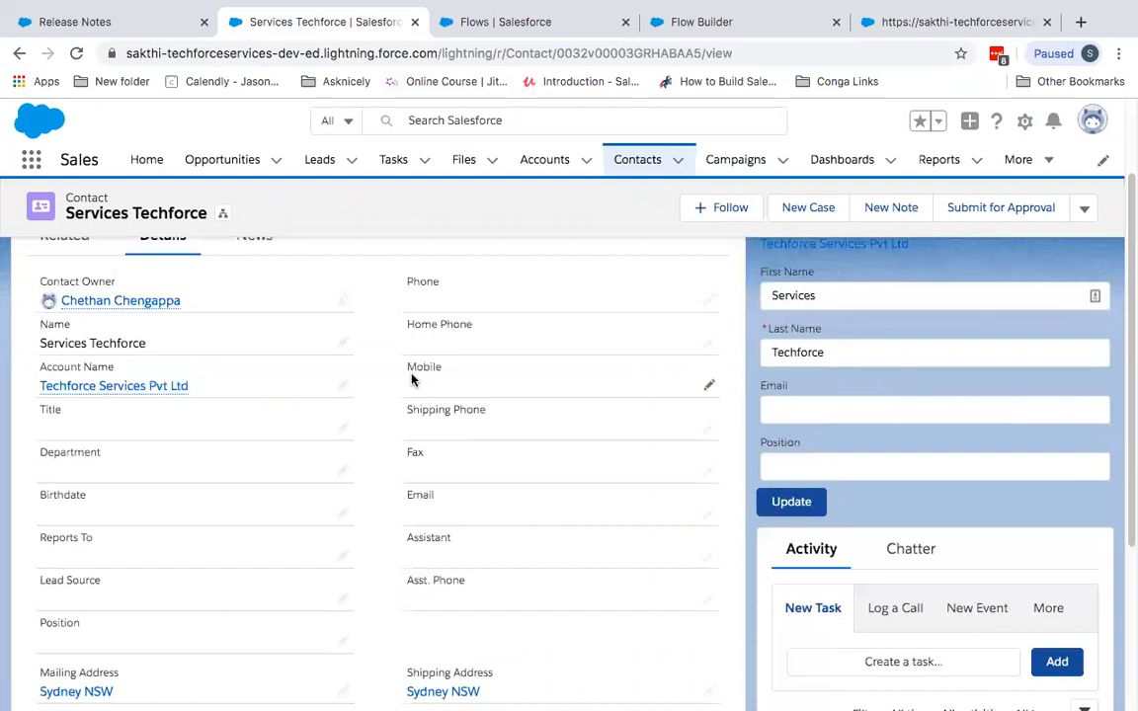
scroll("down", 3)
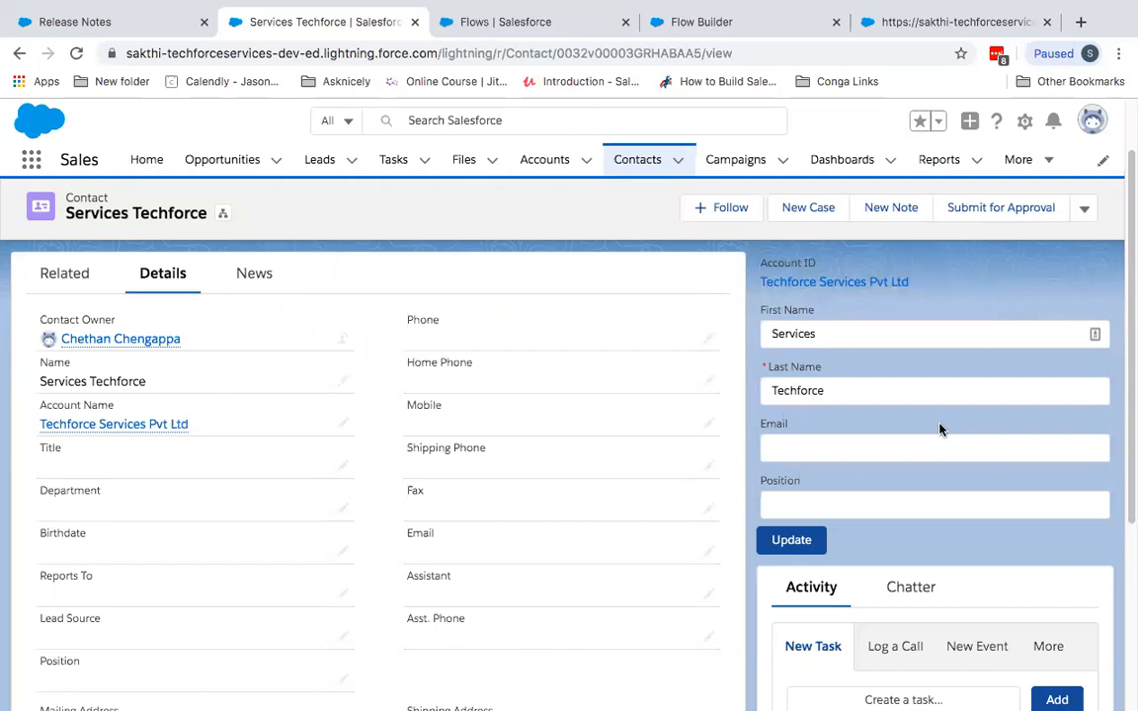
mouse_move(958, 420)
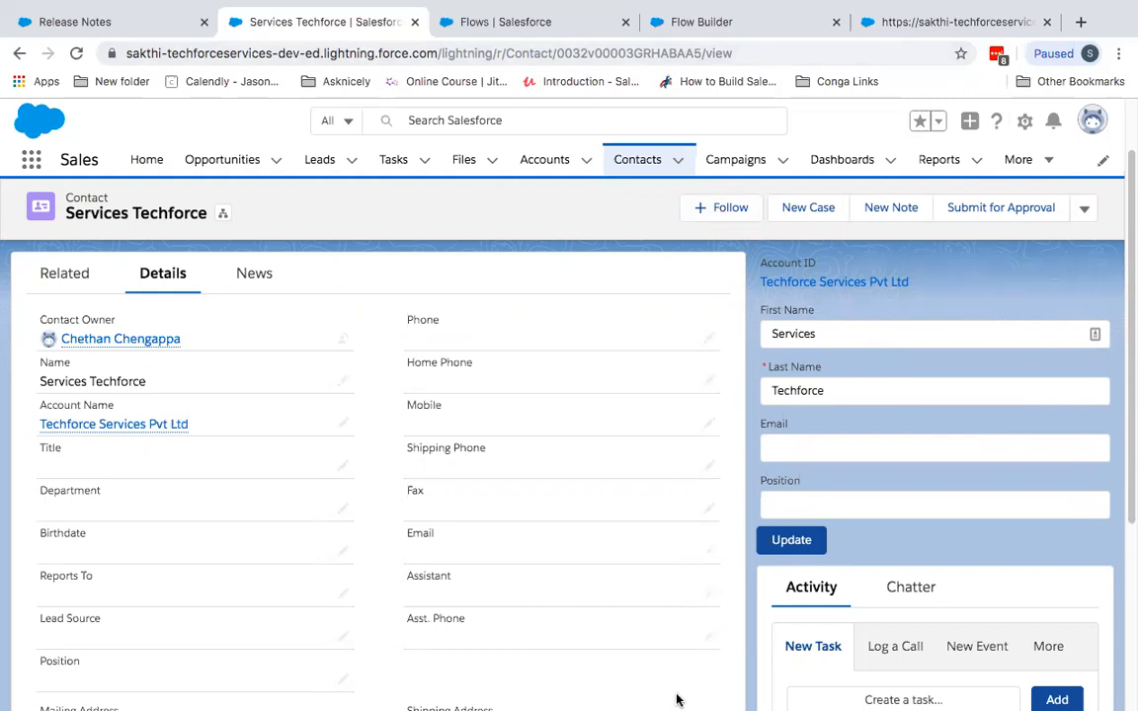
mouse_move(686, 700)
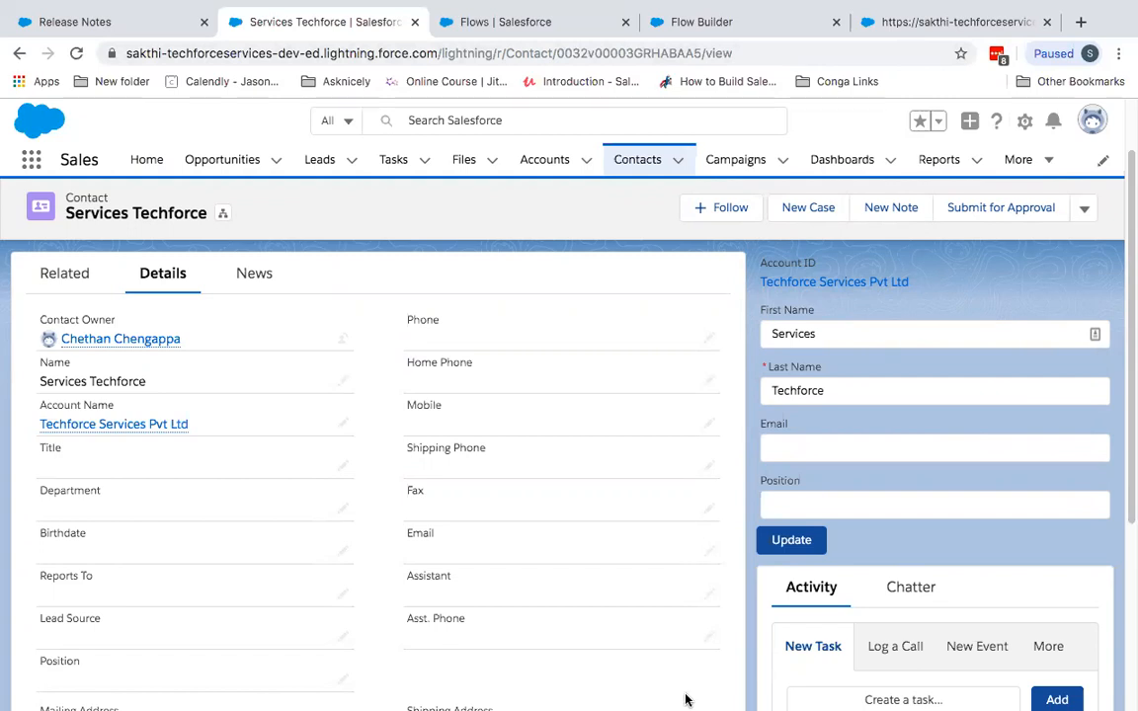
mouse_move(681, 699)
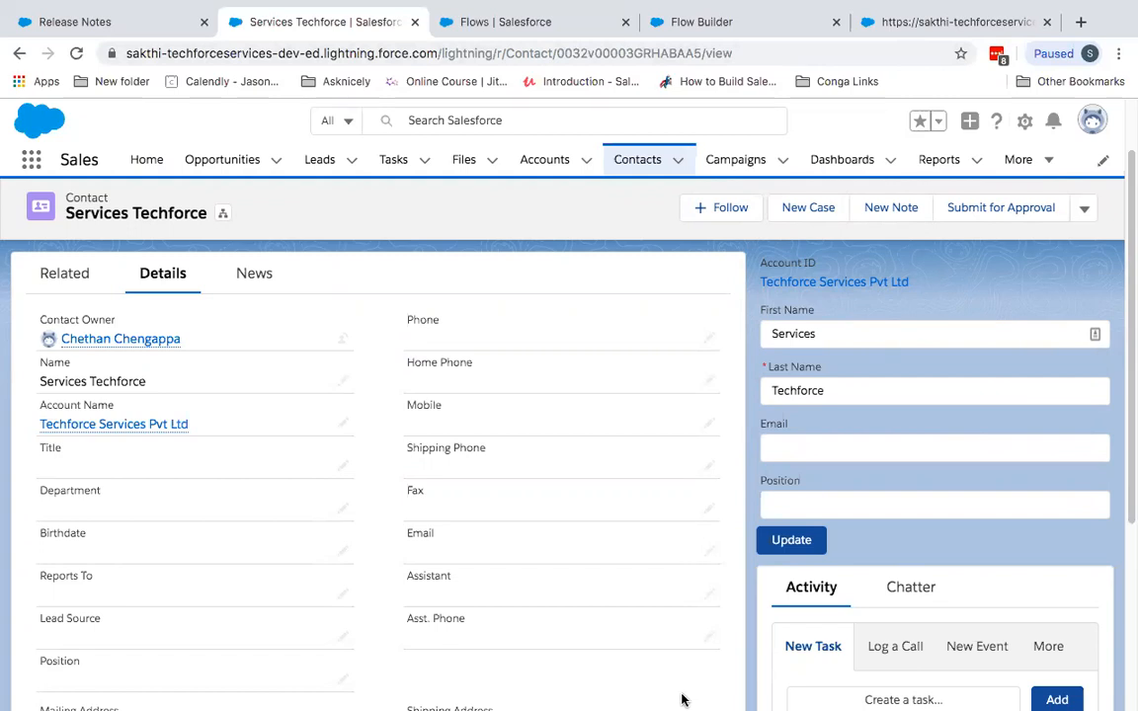